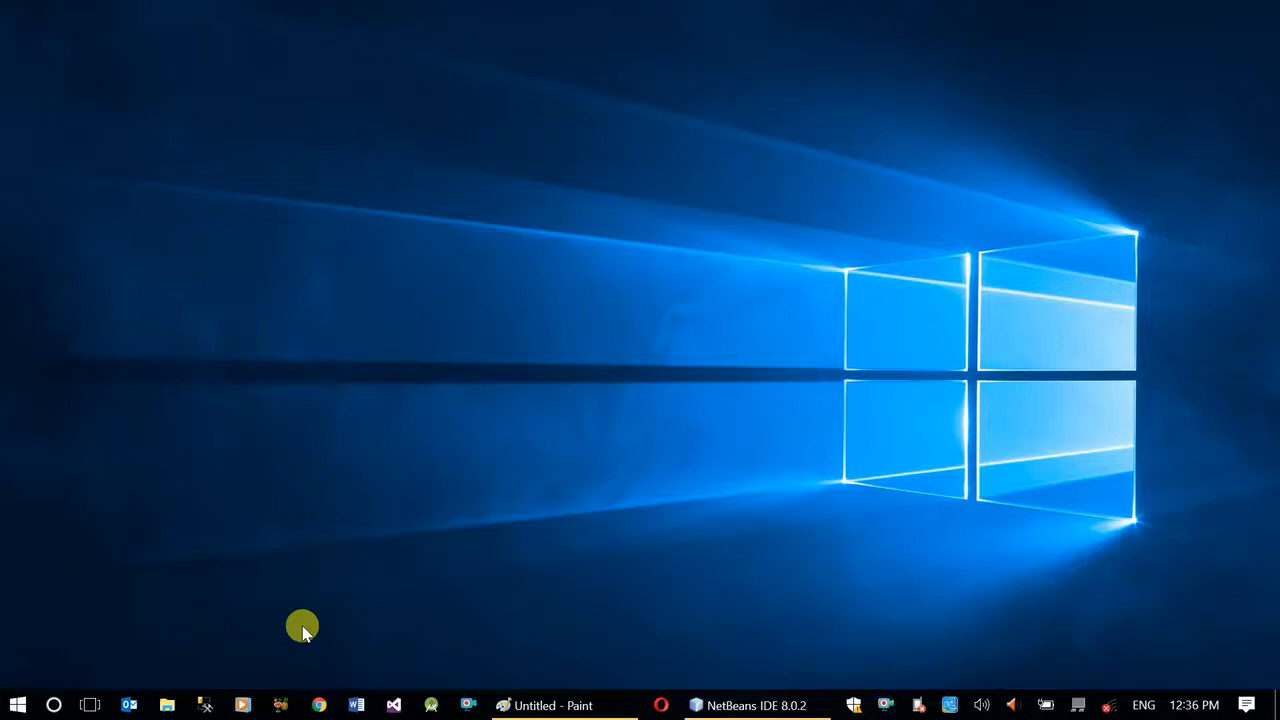
mouse_move(532, 684)
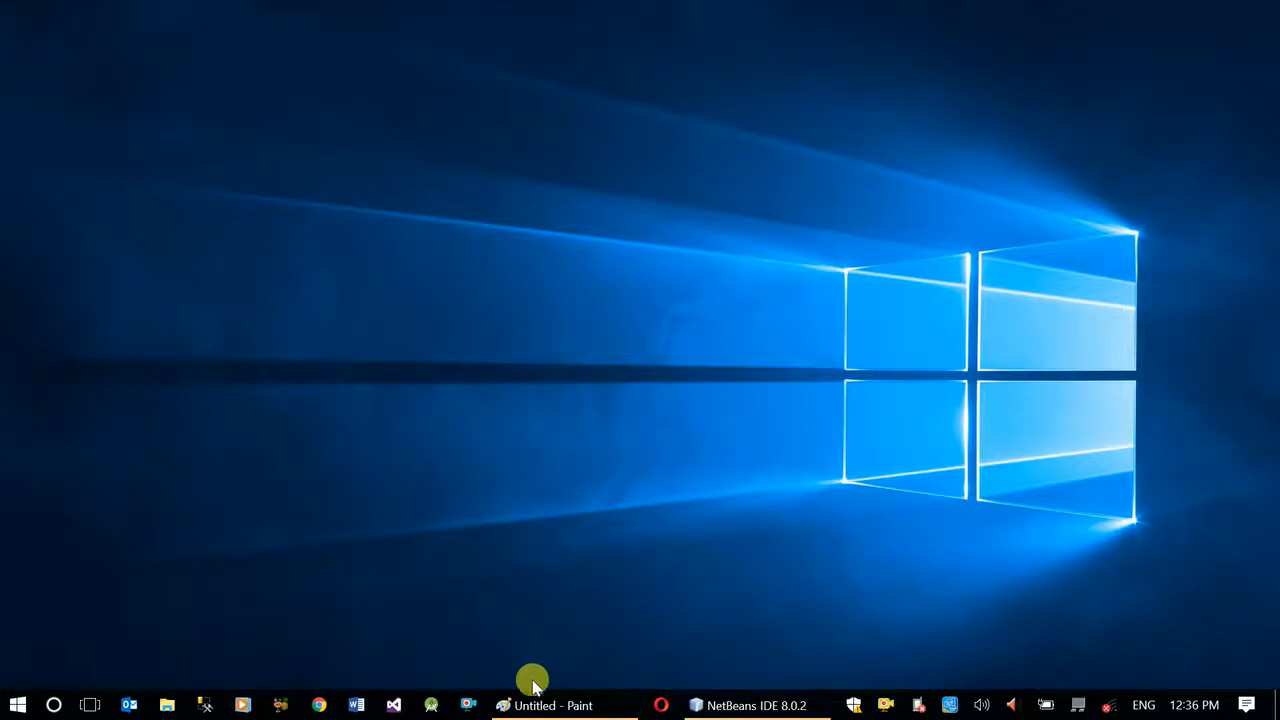
Bring the untitled Paint drawing to the front from the taskbar
click(552, 704)
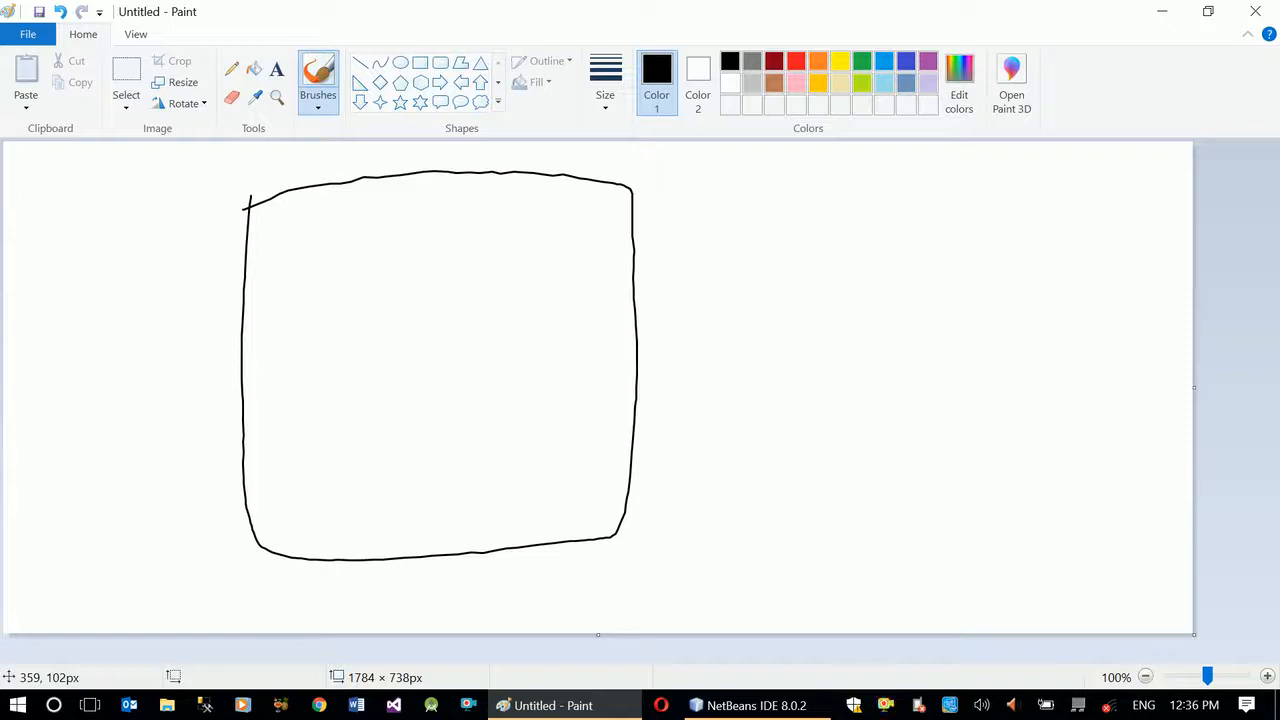
Sketch the currency selector box and write the USD, UKP and Birr options
drag(272, 242, 440, 242)
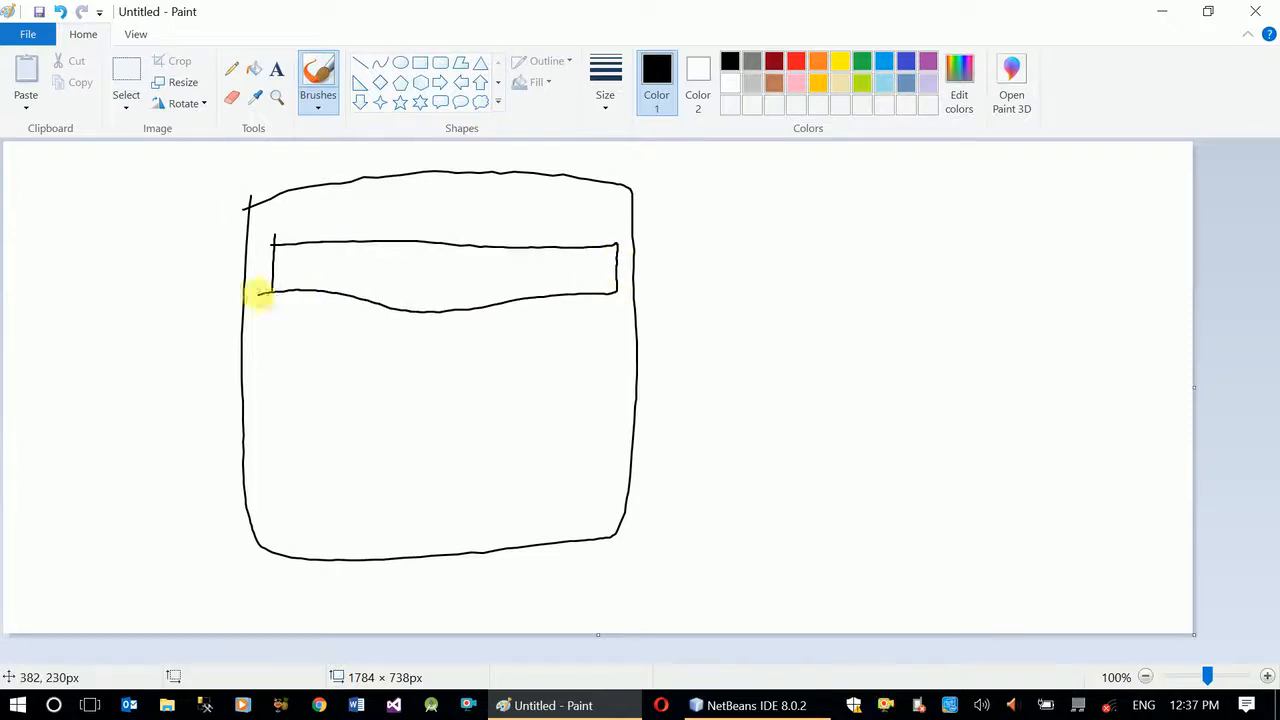
drag(576, 250, 600, 276)
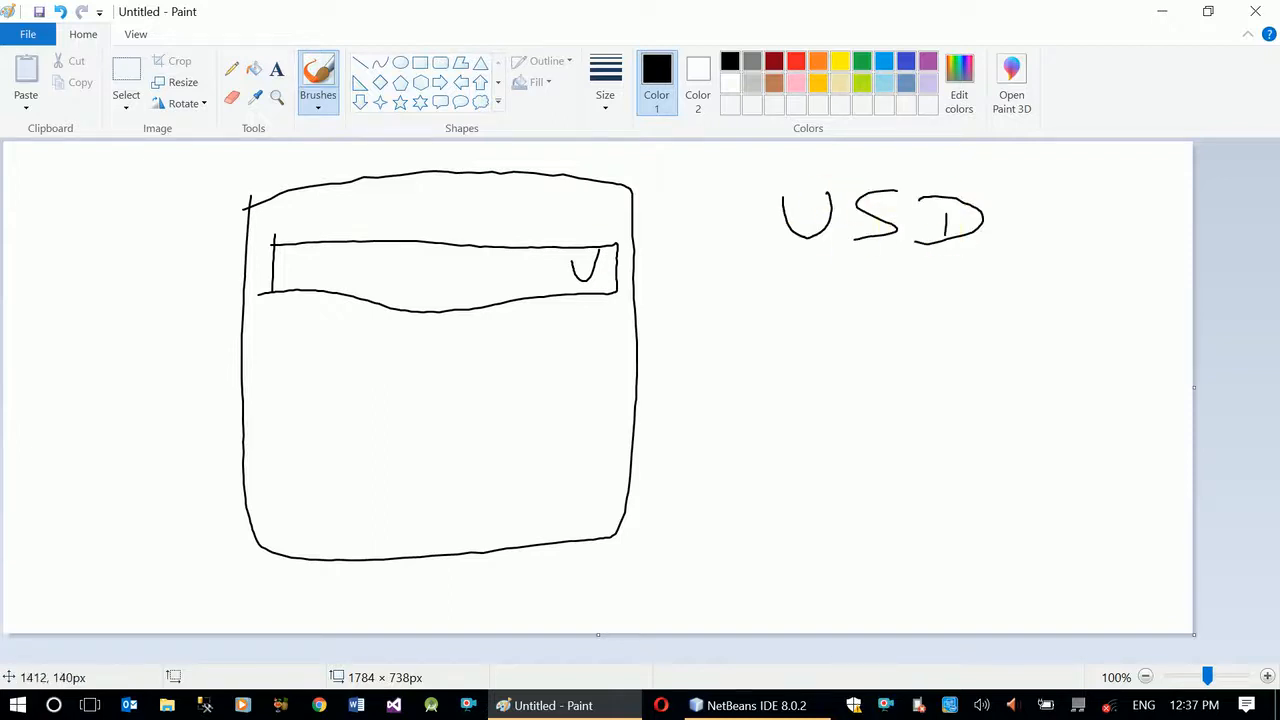
drag(812, 304, 844, 376)
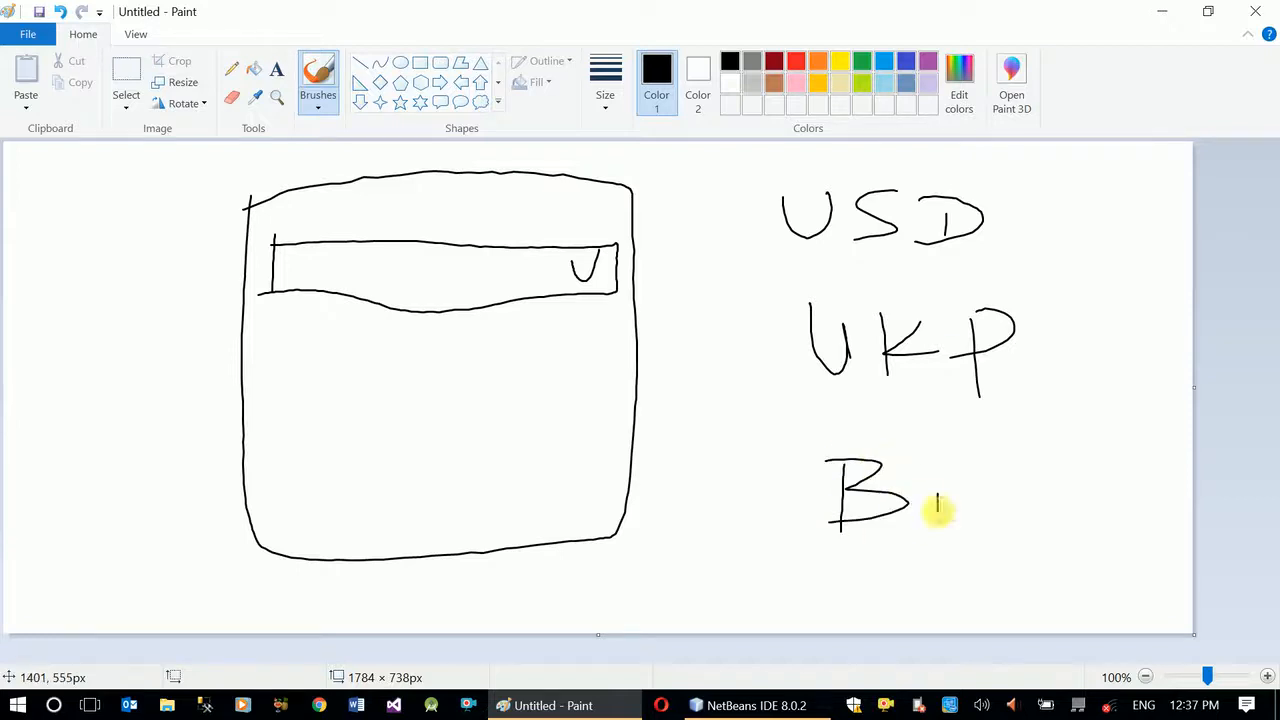
drag(920, 510, 1050, 490)
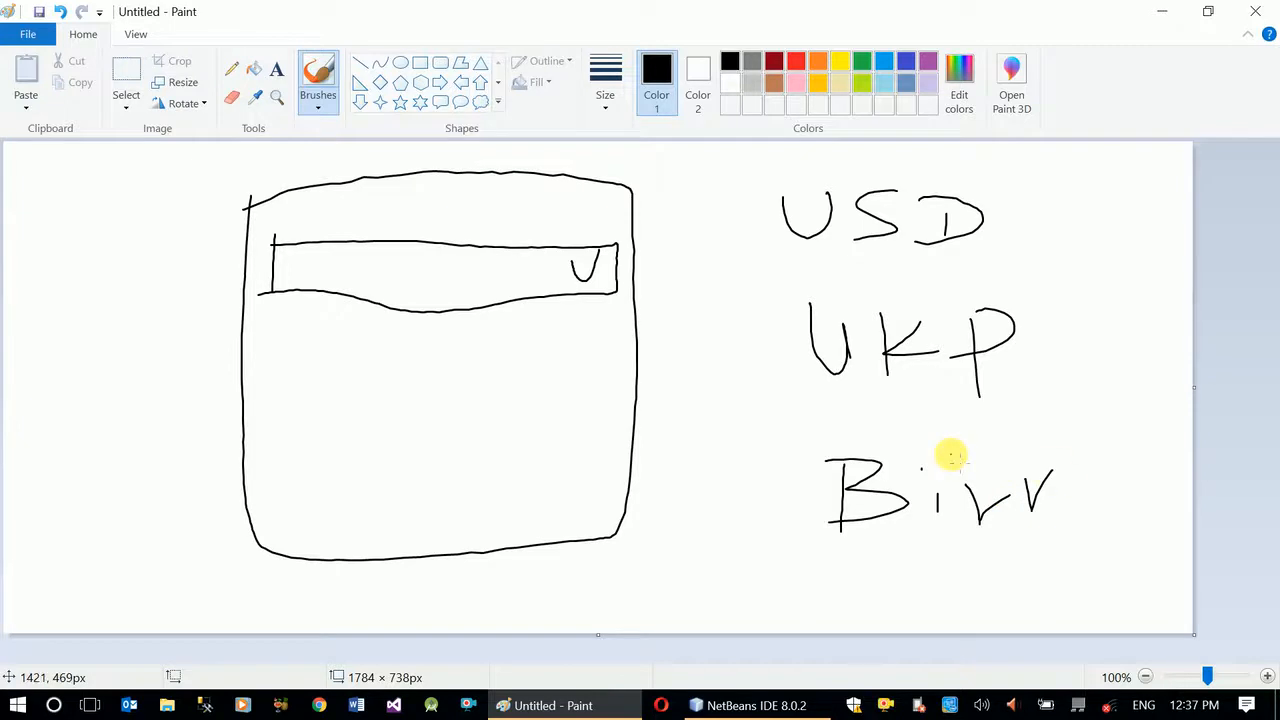
Write the Amount label with its box and outline the Convert button
drag(276, 360, 276, 400)
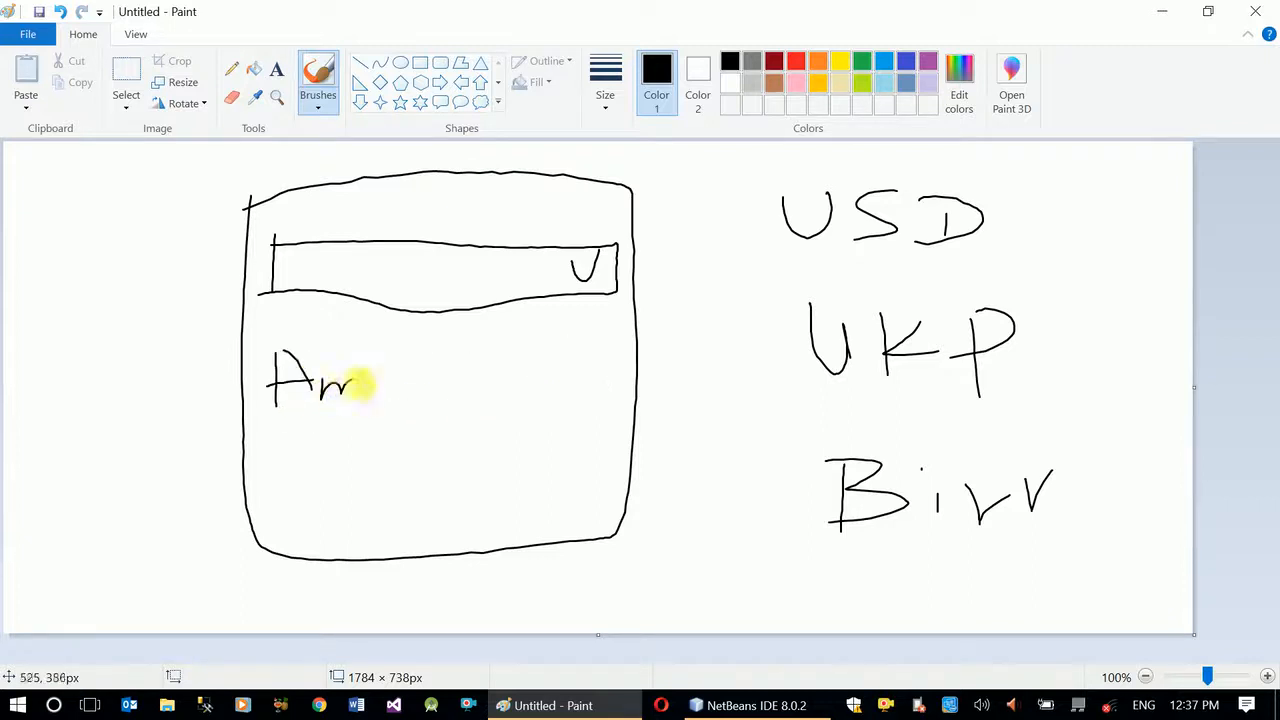
drag(360, 384, 460, 390)
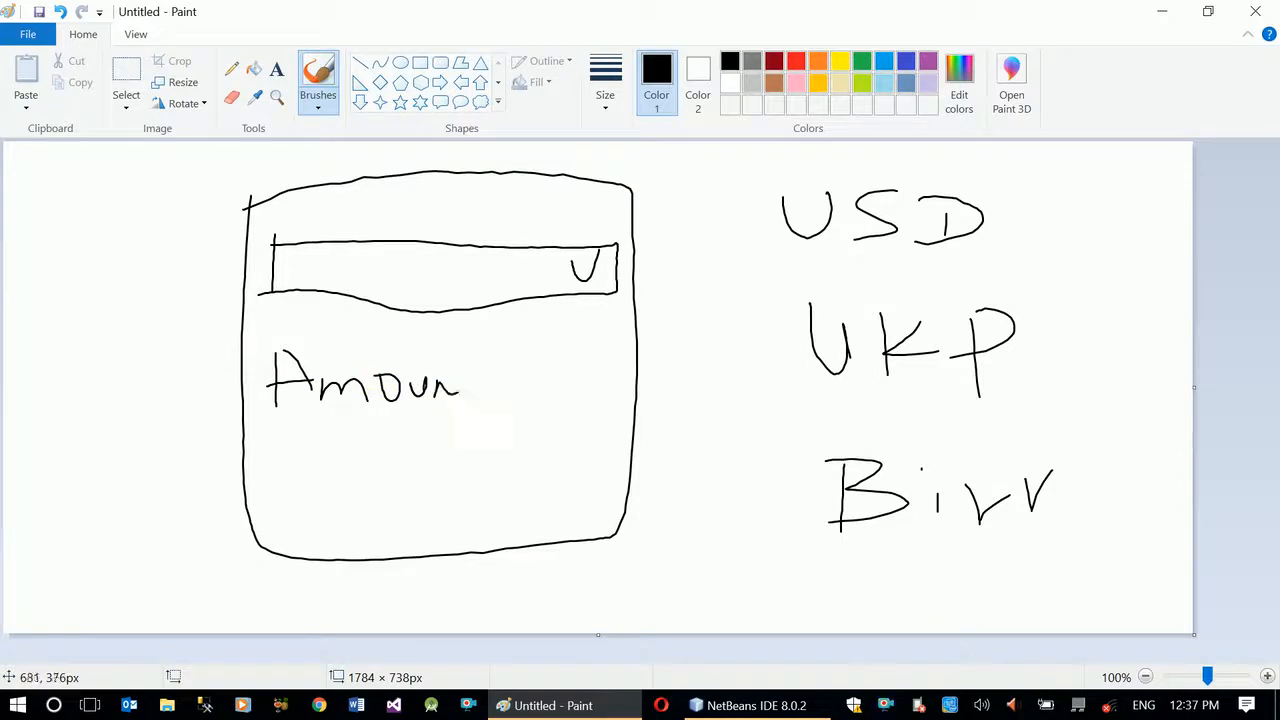
drag(496, 350, 616, 404)
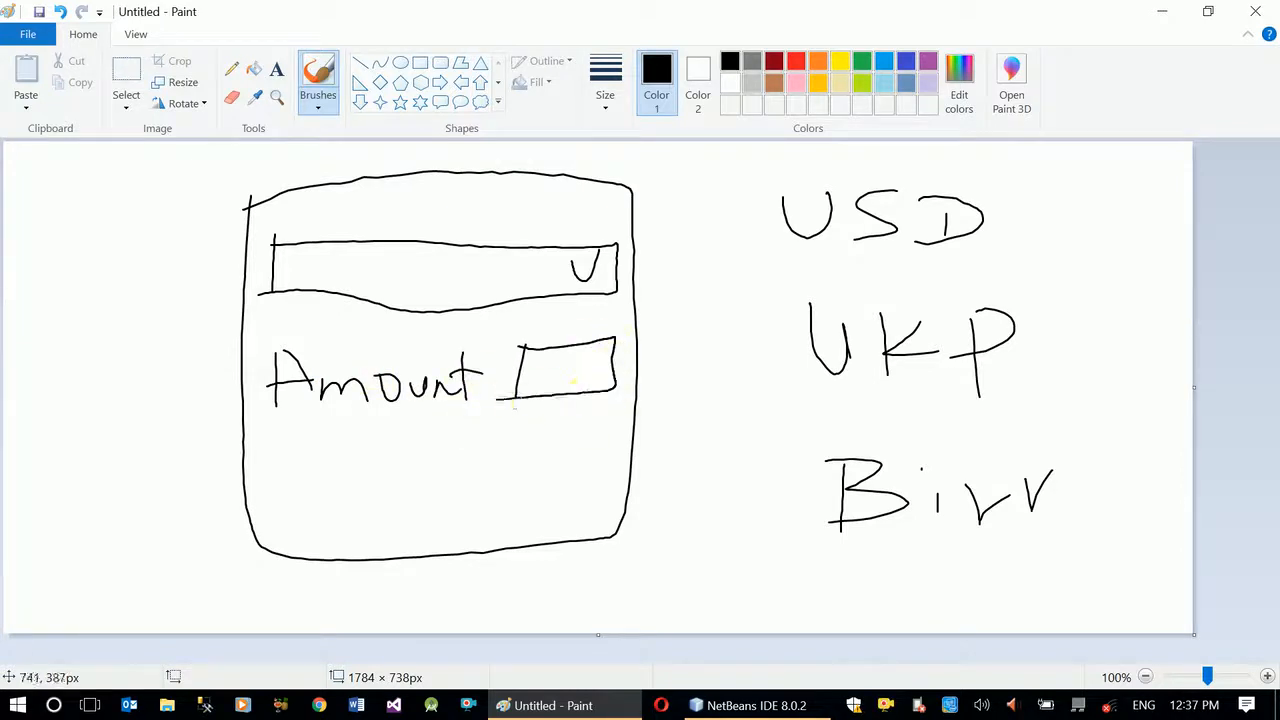
drag(290, 470, 376, 456)
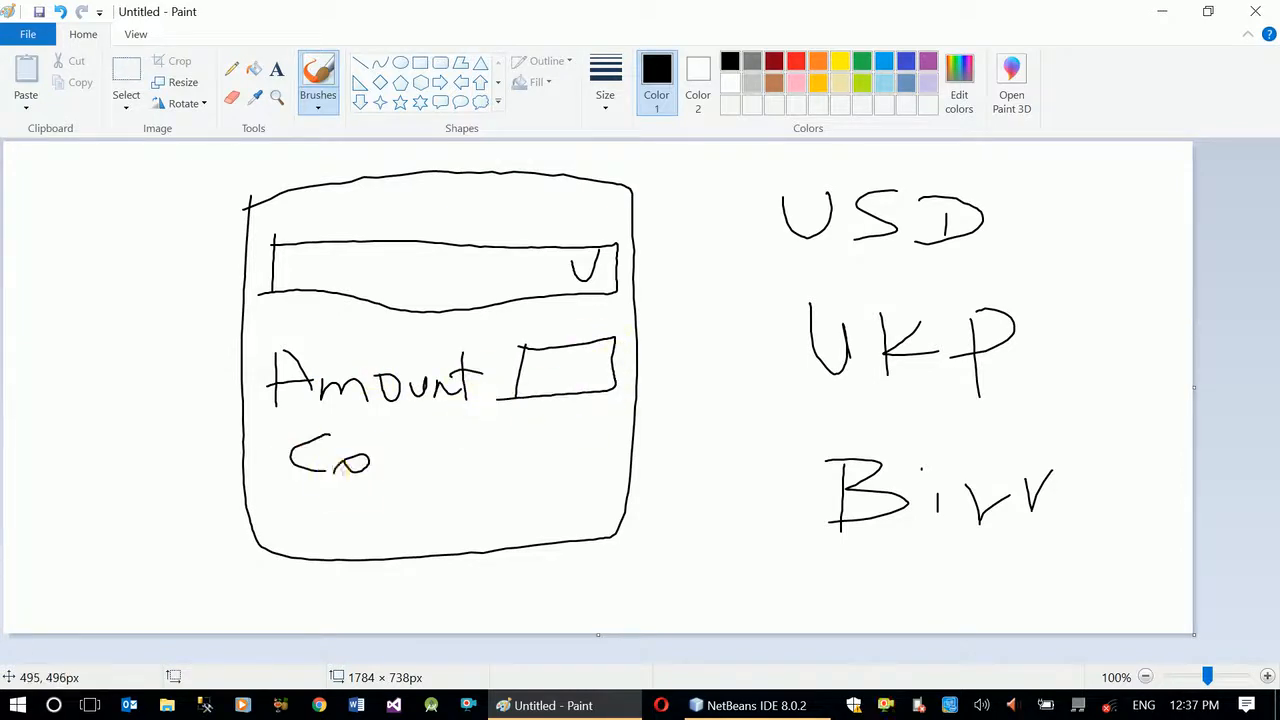
drag(380, 460, 540, 460)
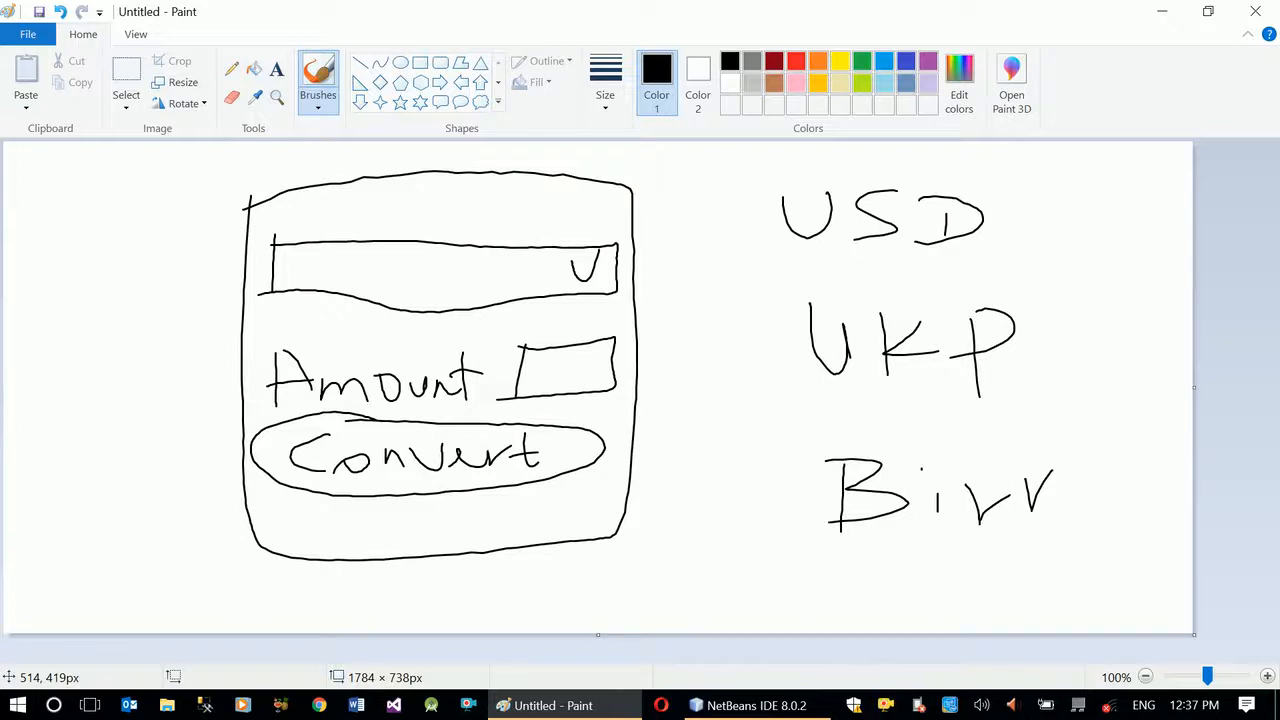
mouse_move(550, 704)
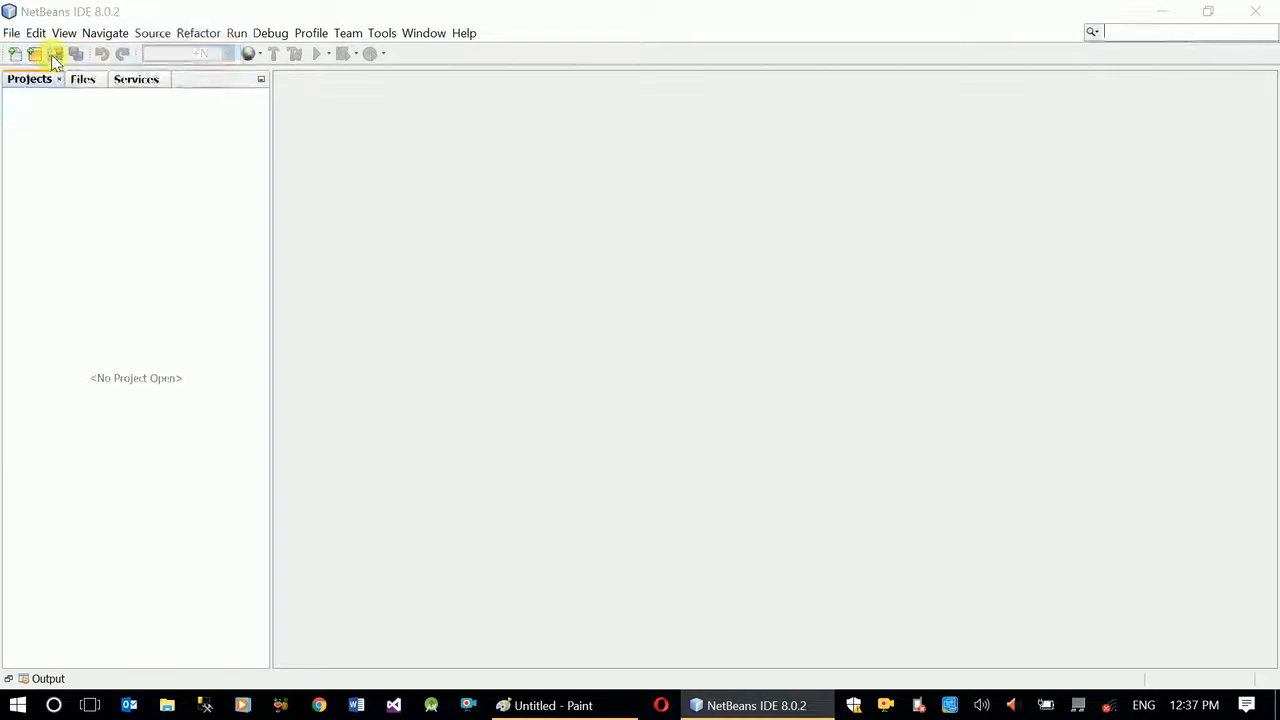
Create a JavaFX-in-Swing project named Currency Converter
click(32, 52)
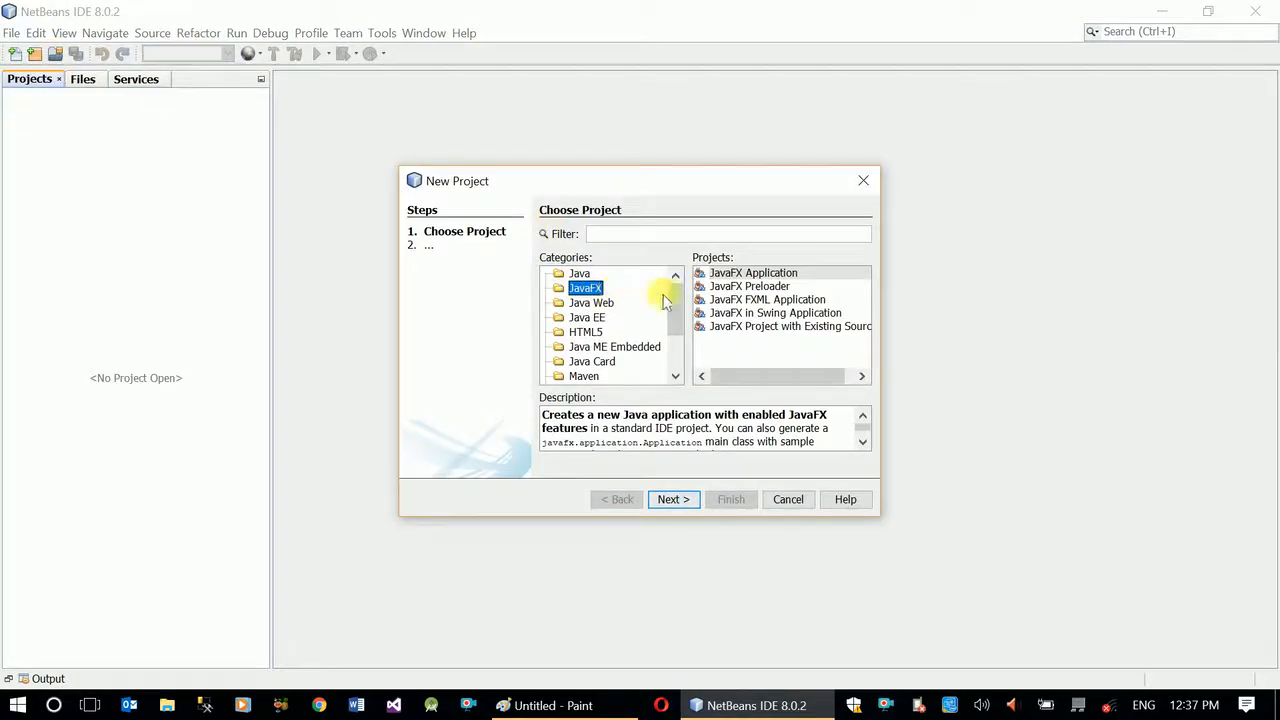
click(672, 500)
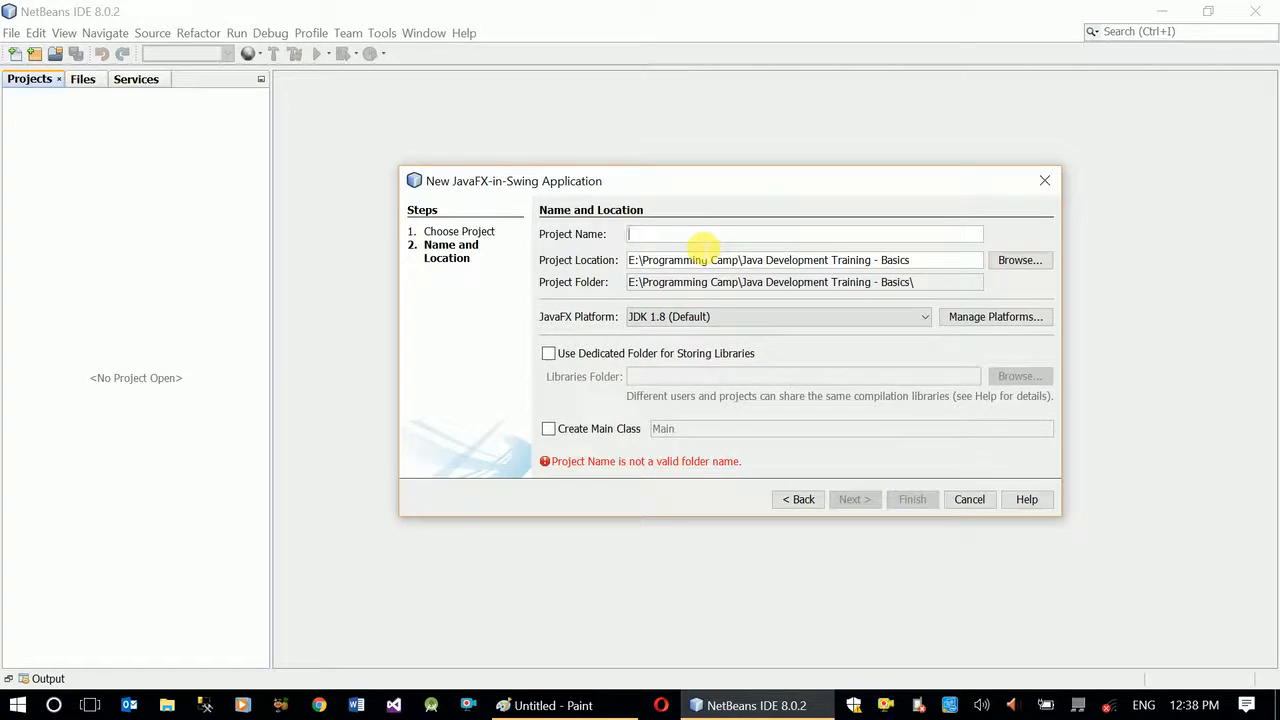
text(Currecny)
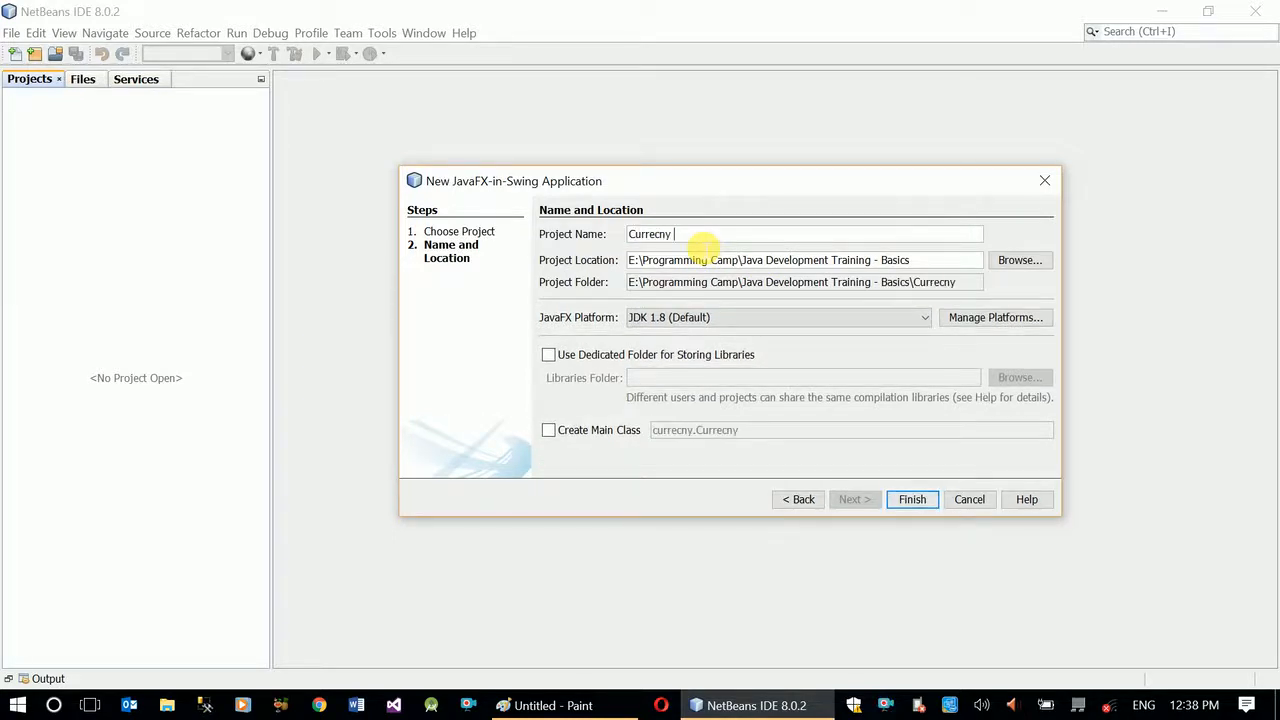
key(BackSpace)
text(ncy Conve)
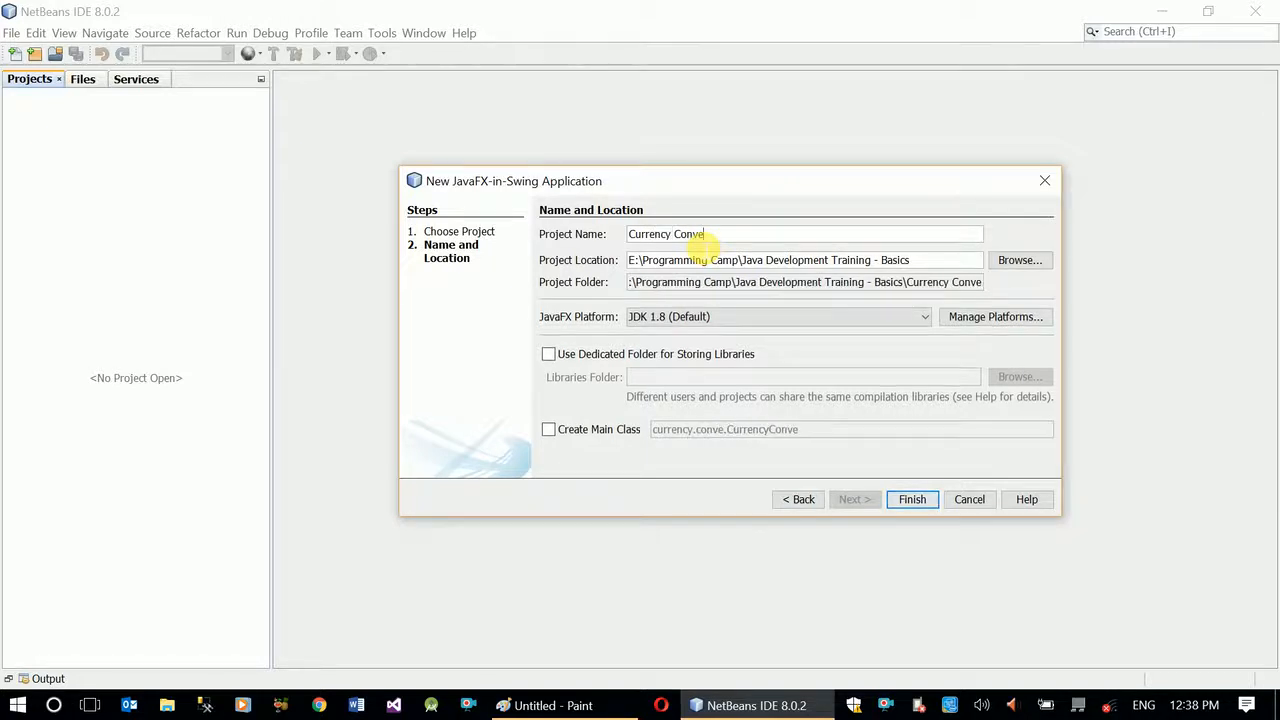
text(rter)
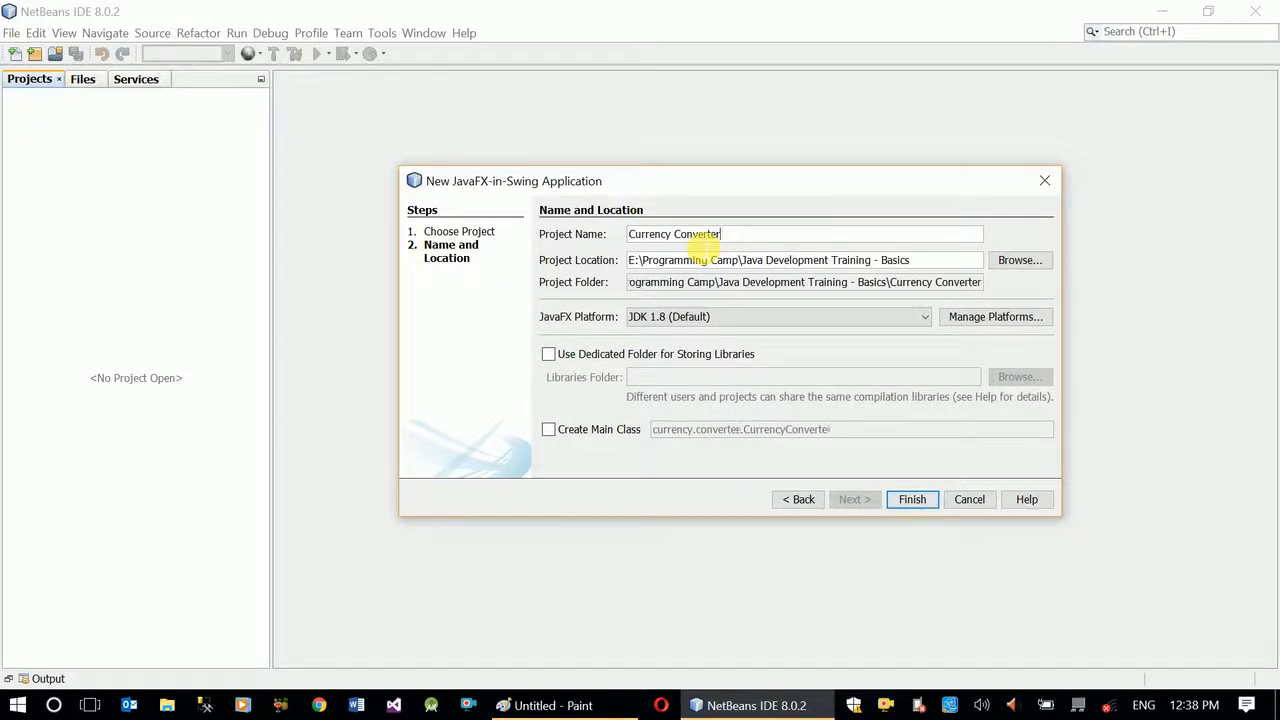
click(912, 500)
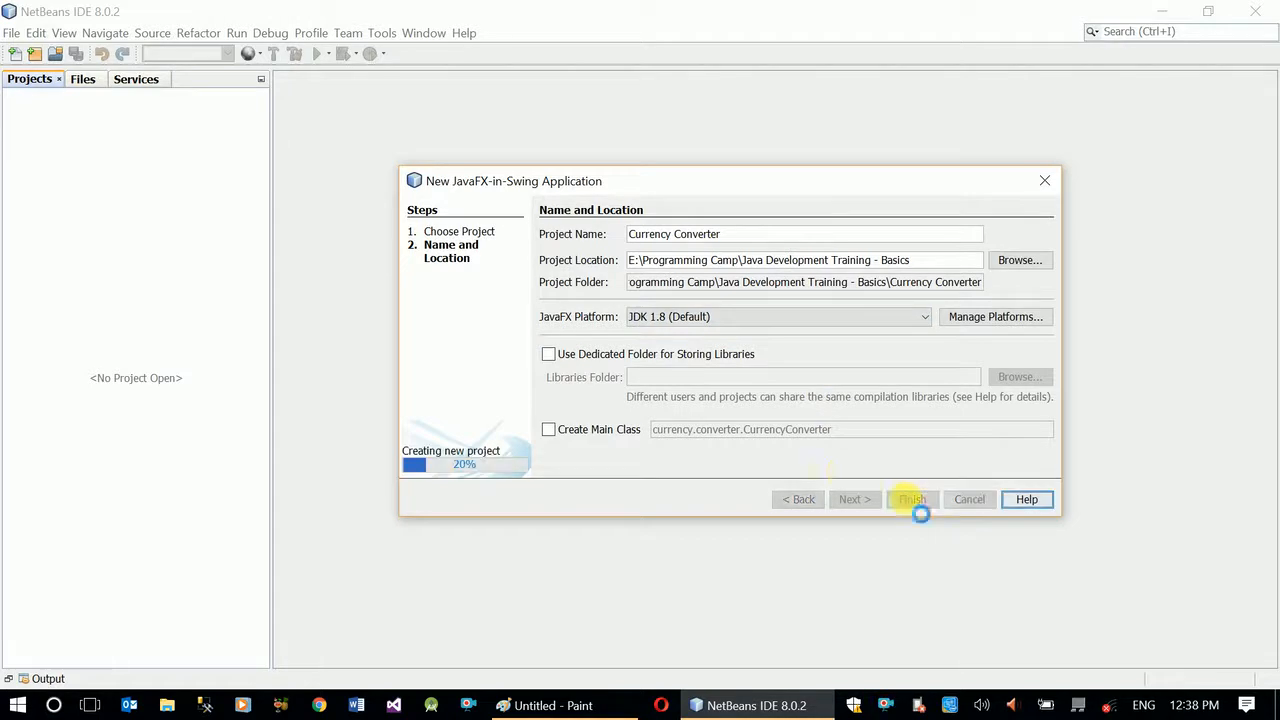
click(912, 500)
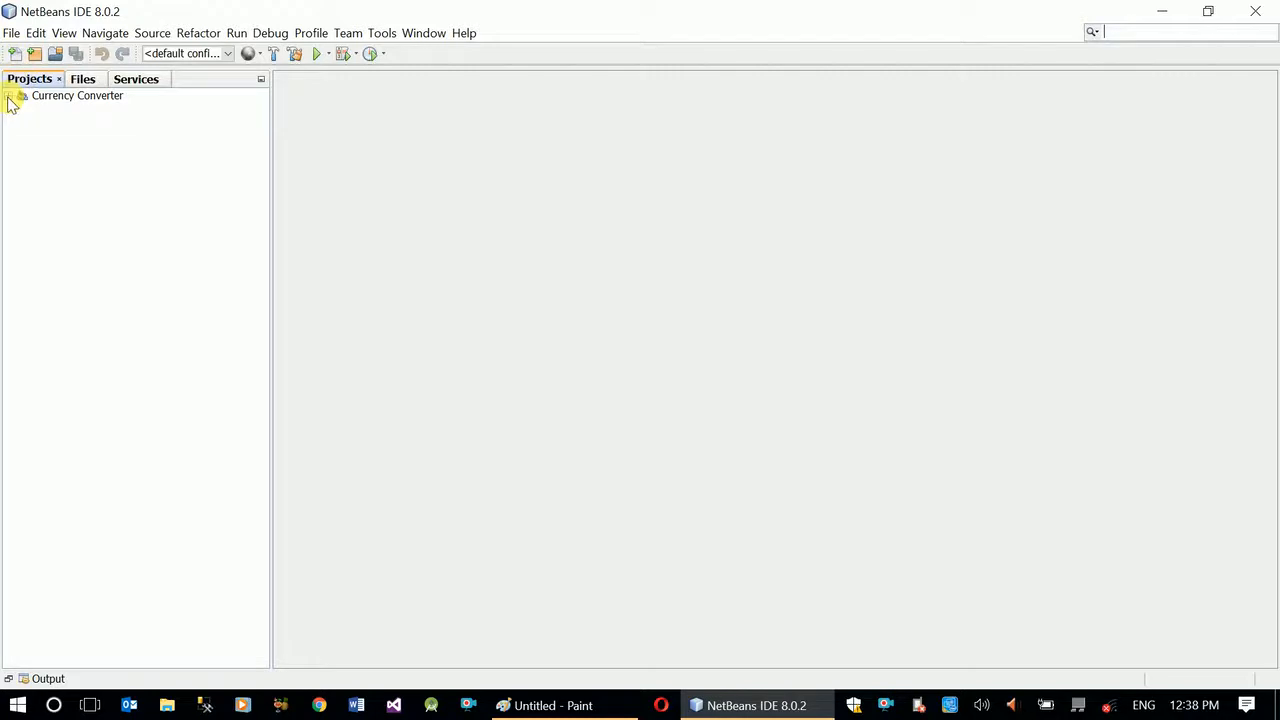
Add a JFrame form named Converter to the default package
right_click(100, 124)
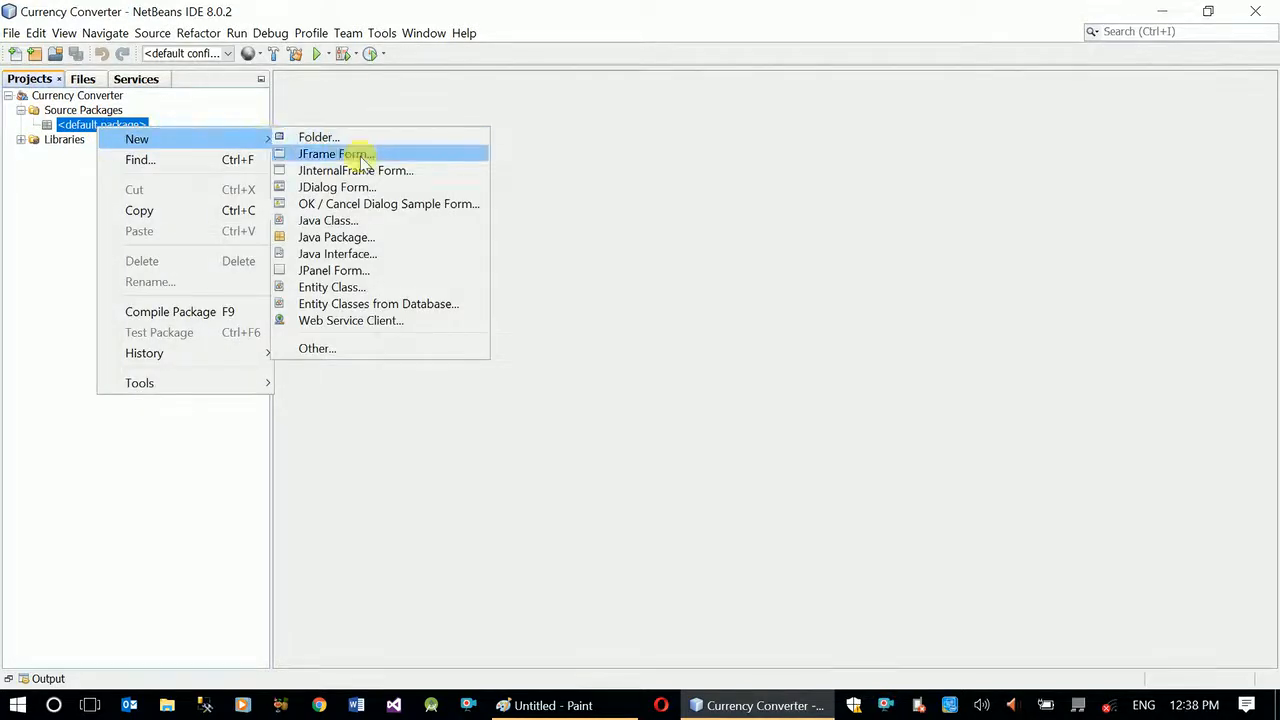
click(336, 152)
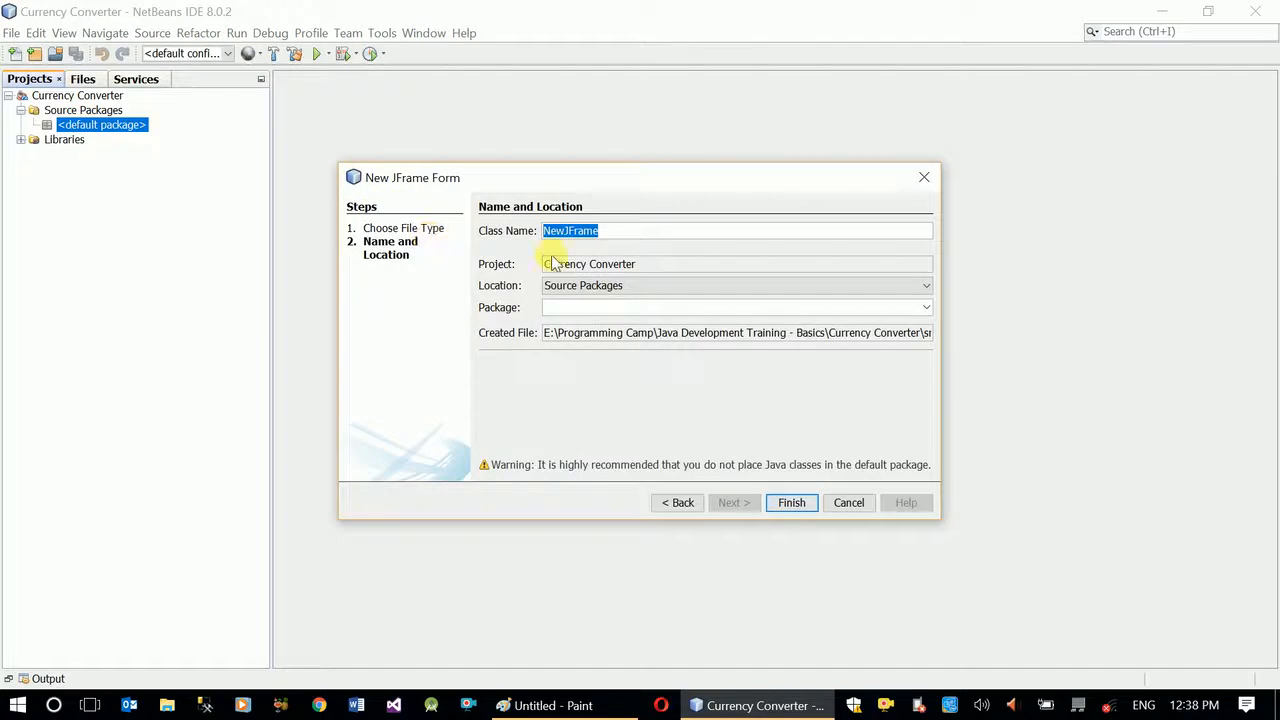
text(Converter)
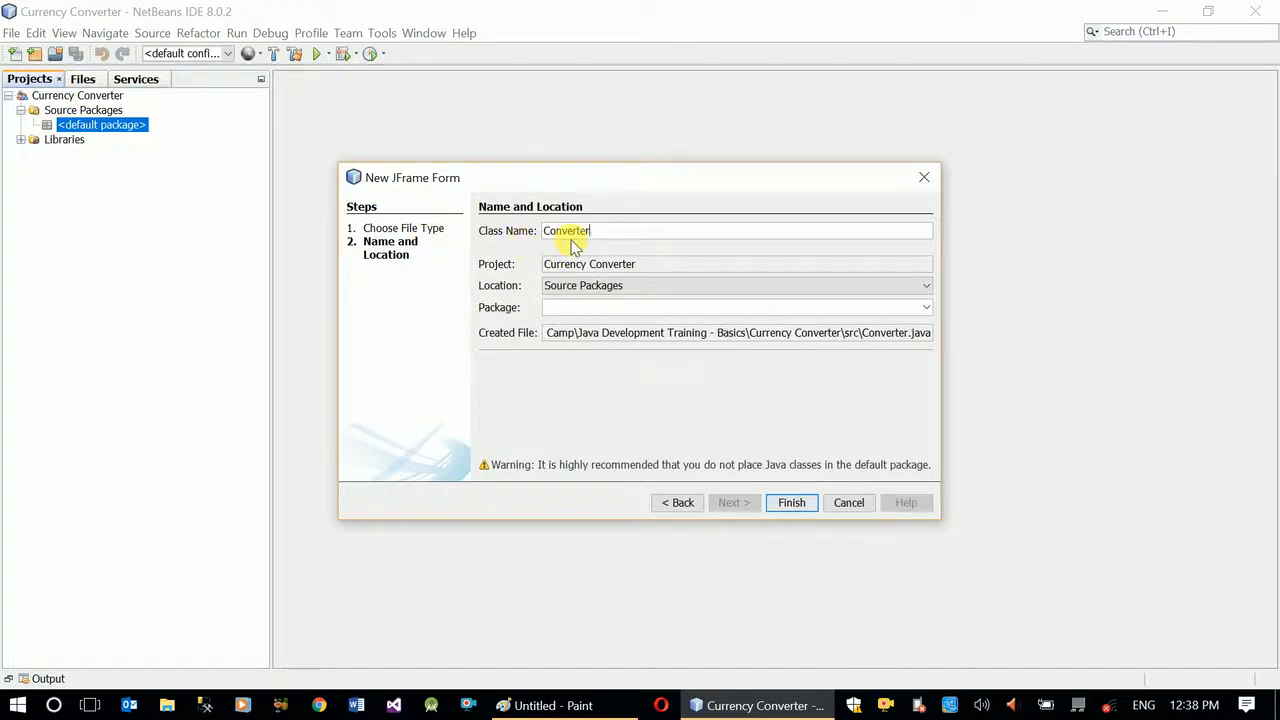
click(792, 502)
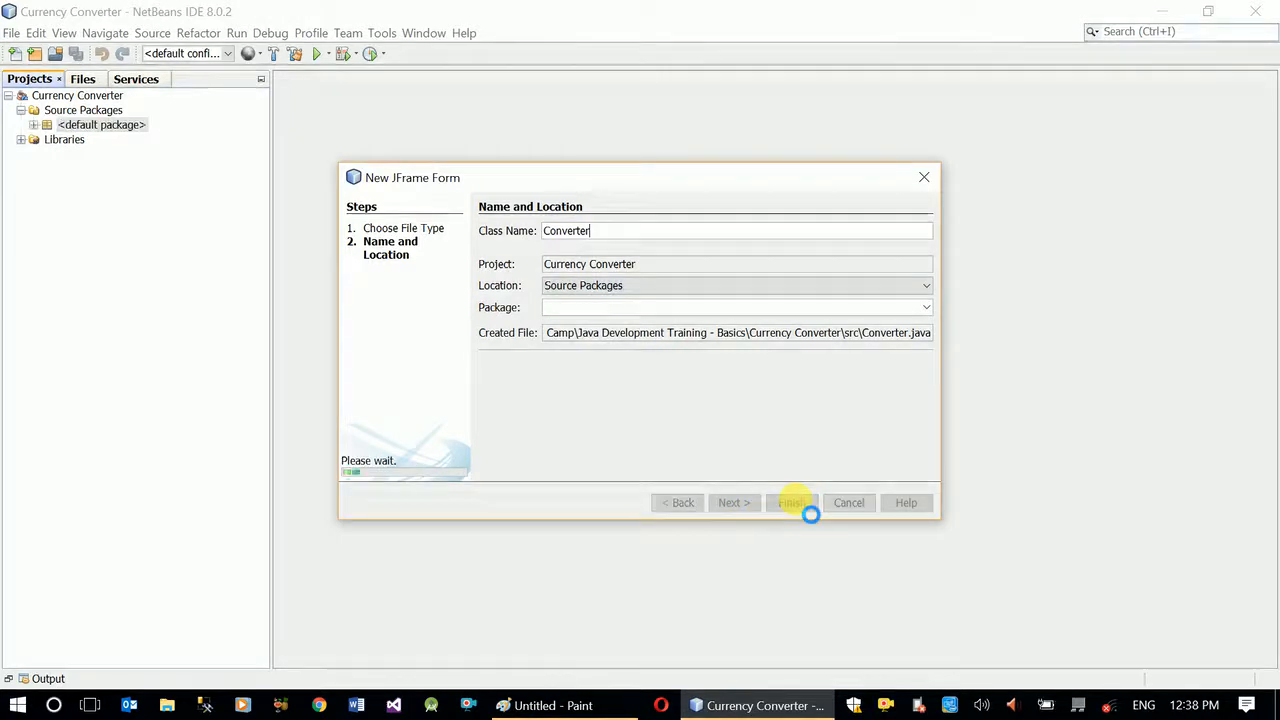
click(792, 502)
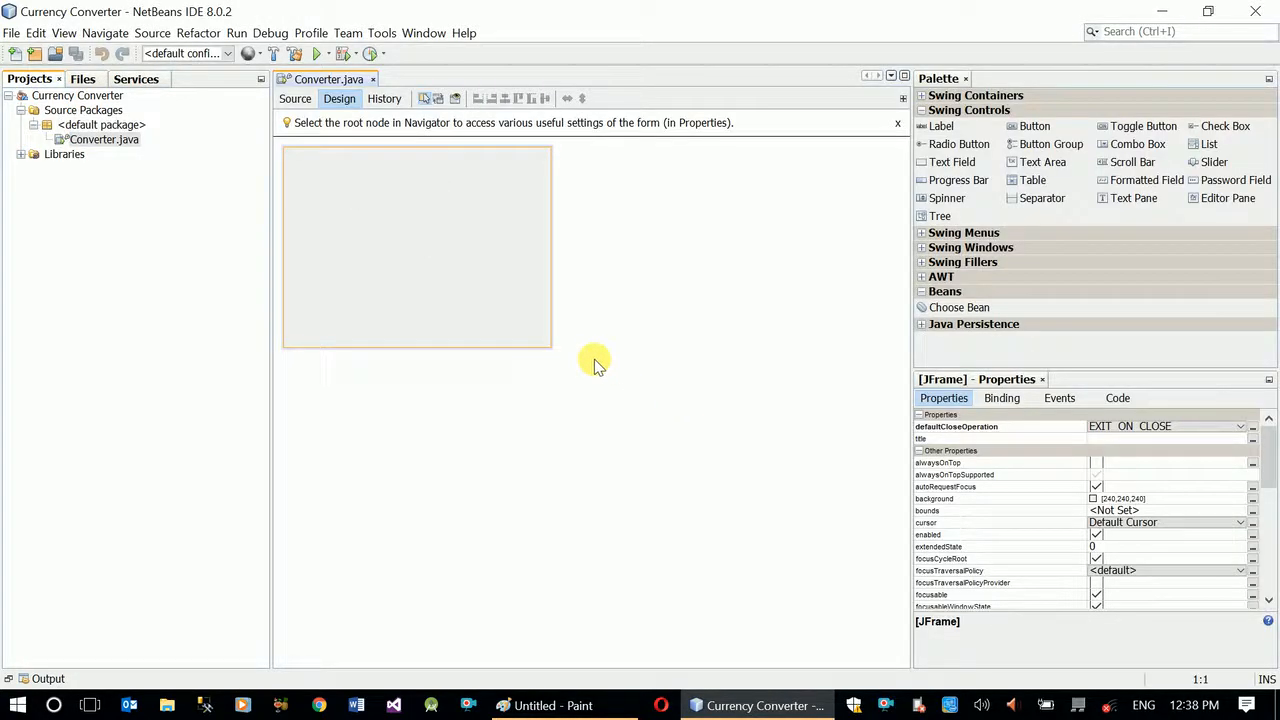
Place a widened label at the top of the form with a combo box beside it
drag(550, 350, 796, 488)
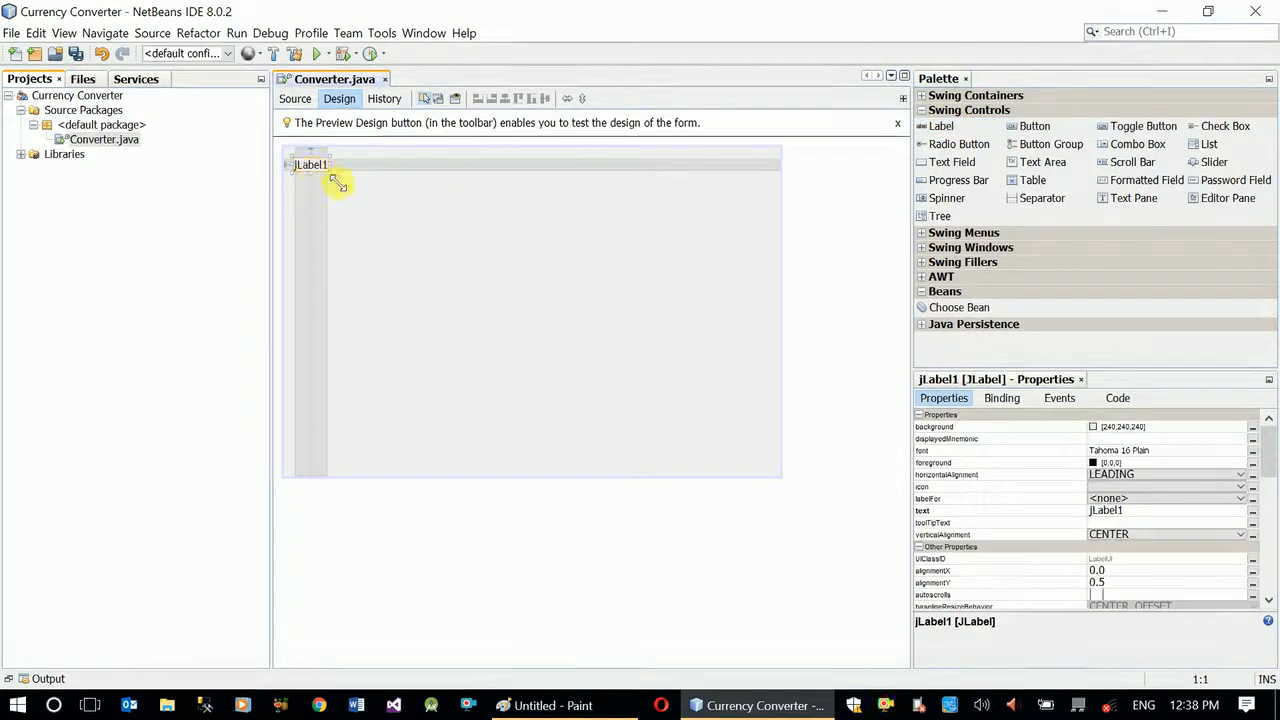
drag(336, 180, 450, 190)
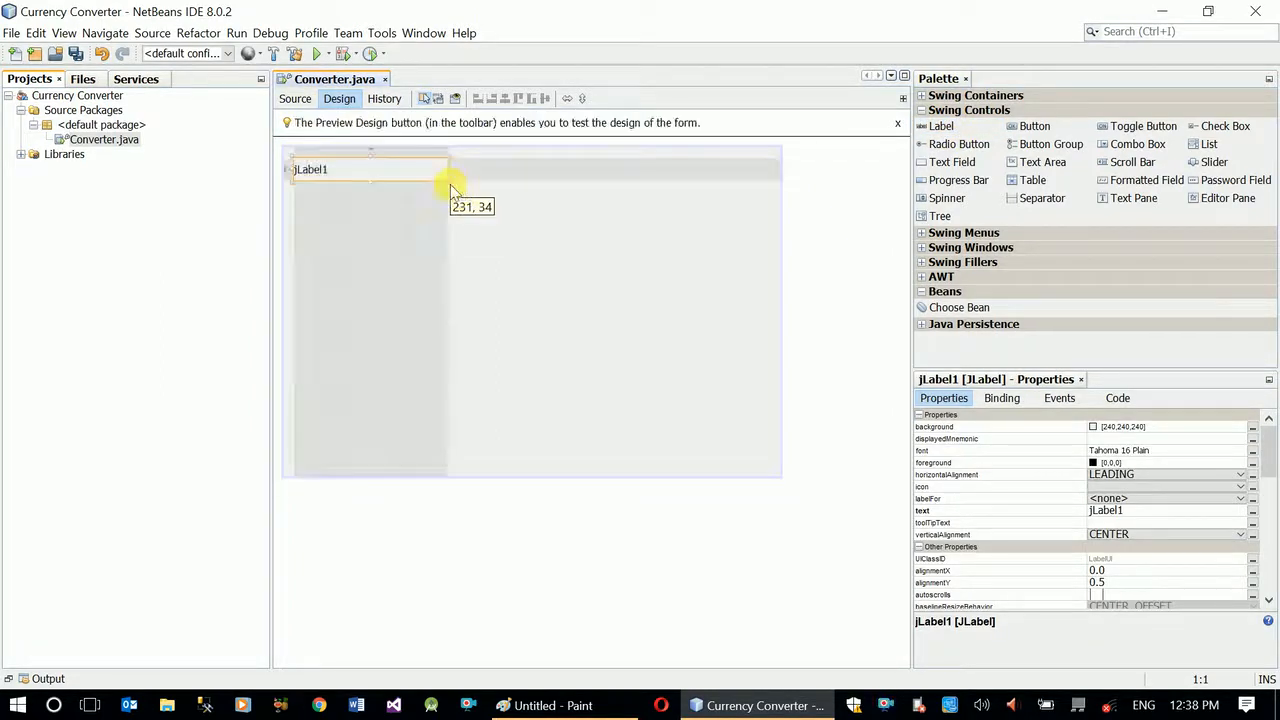
mouse_move(984, 148)
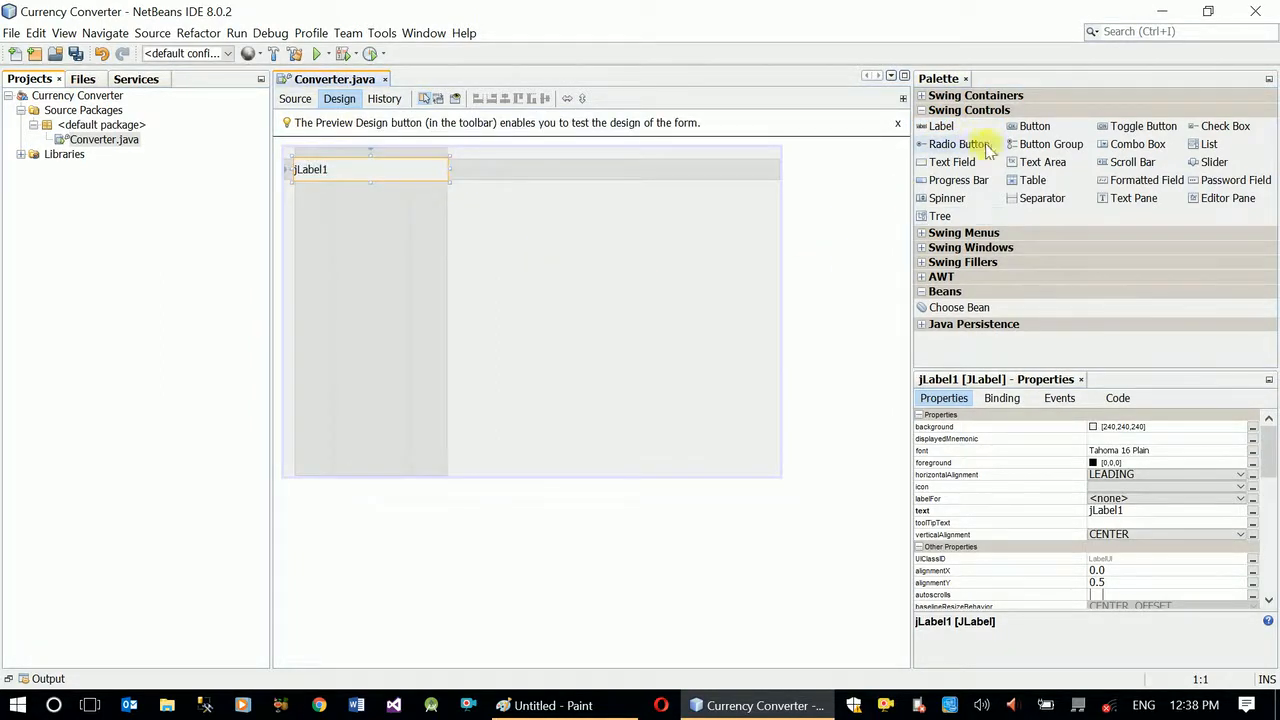
mouse_move(964, 180)
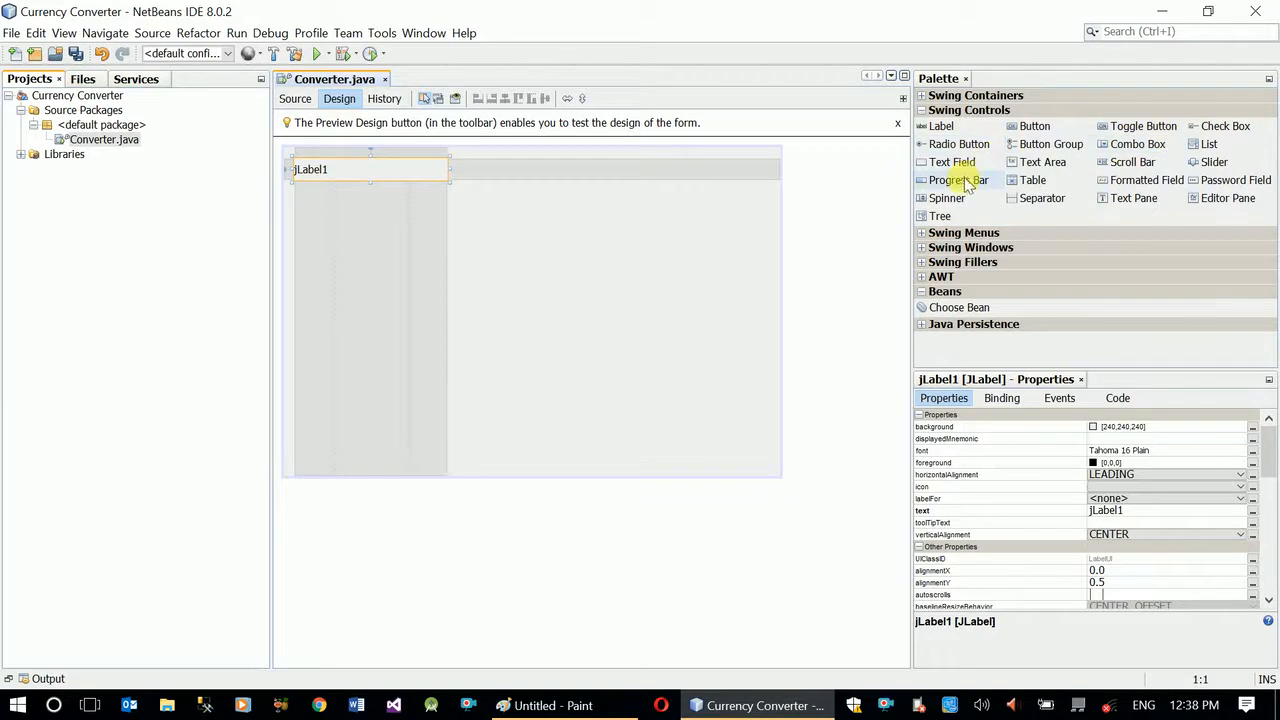
click(1136, 144)
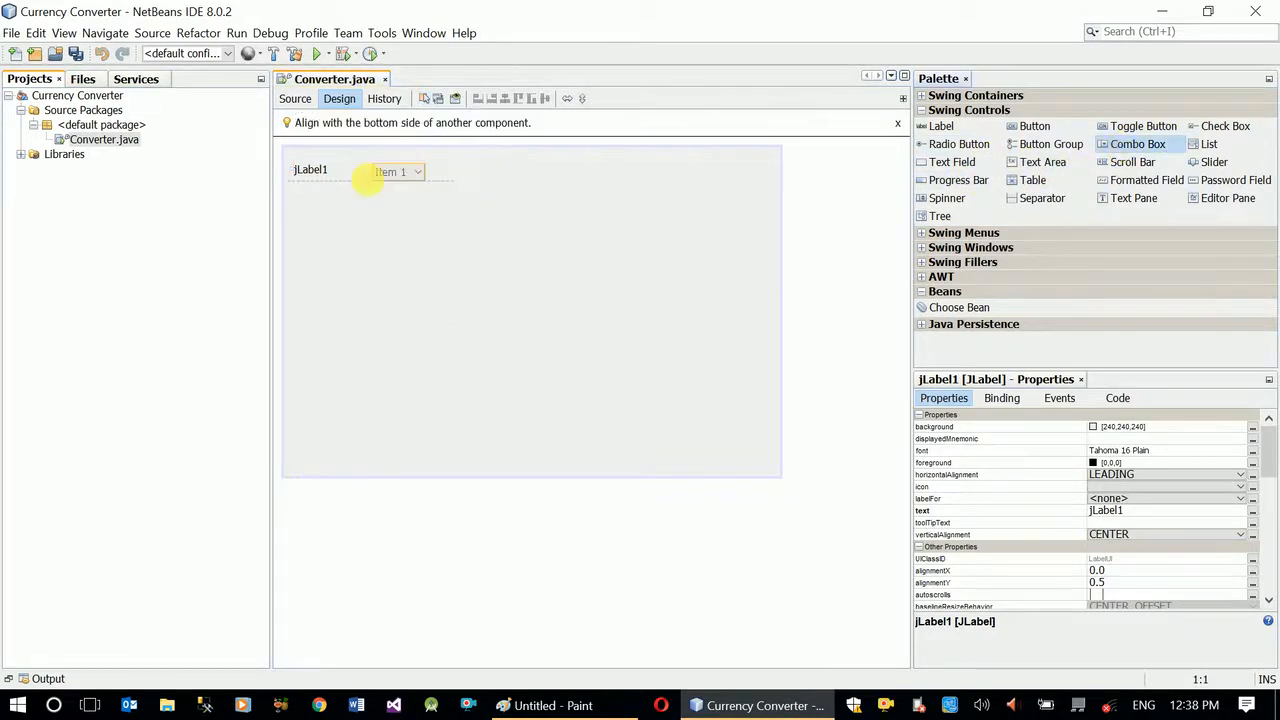
drag(396, 172, 496, 166)
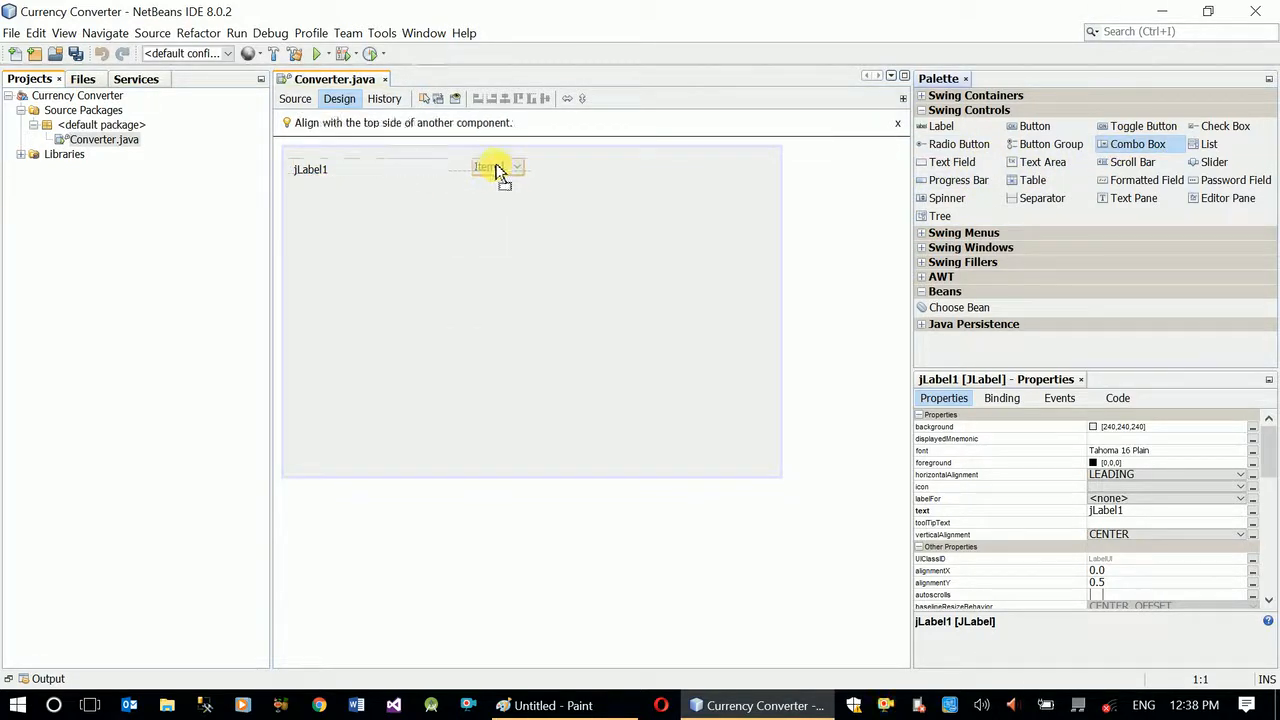
click(488, 166)
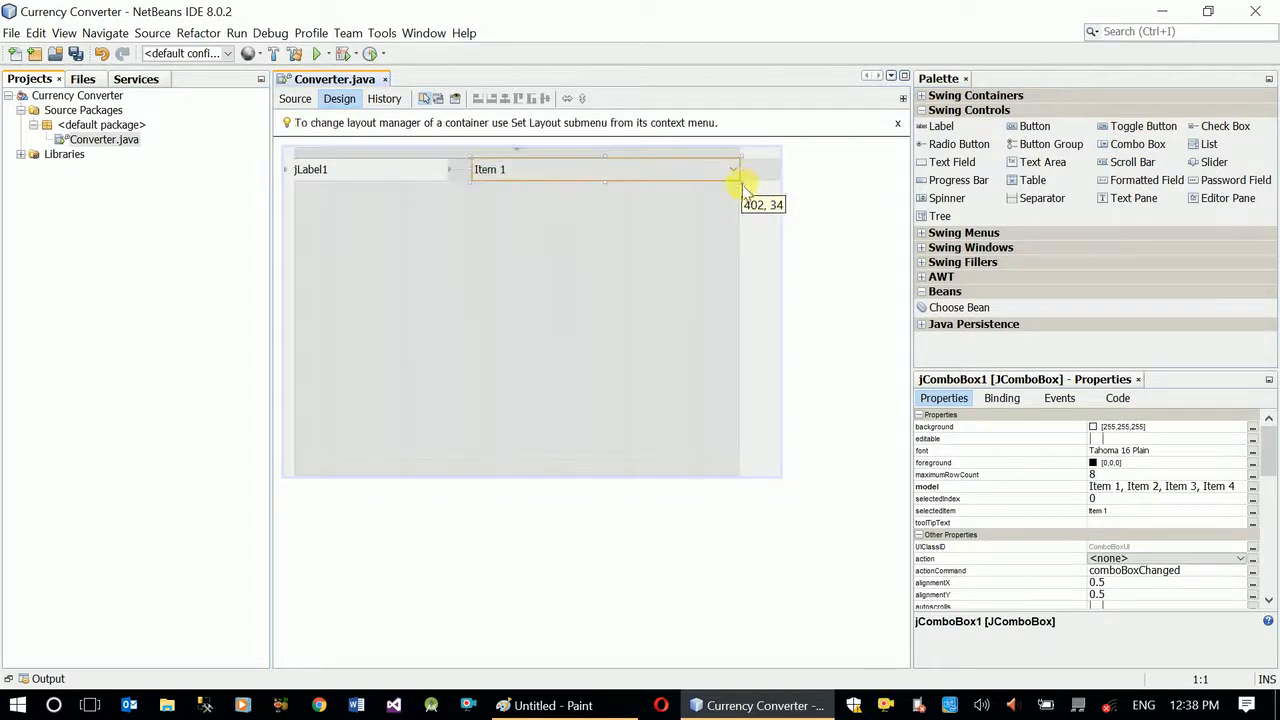
mouse_move(958, 144)
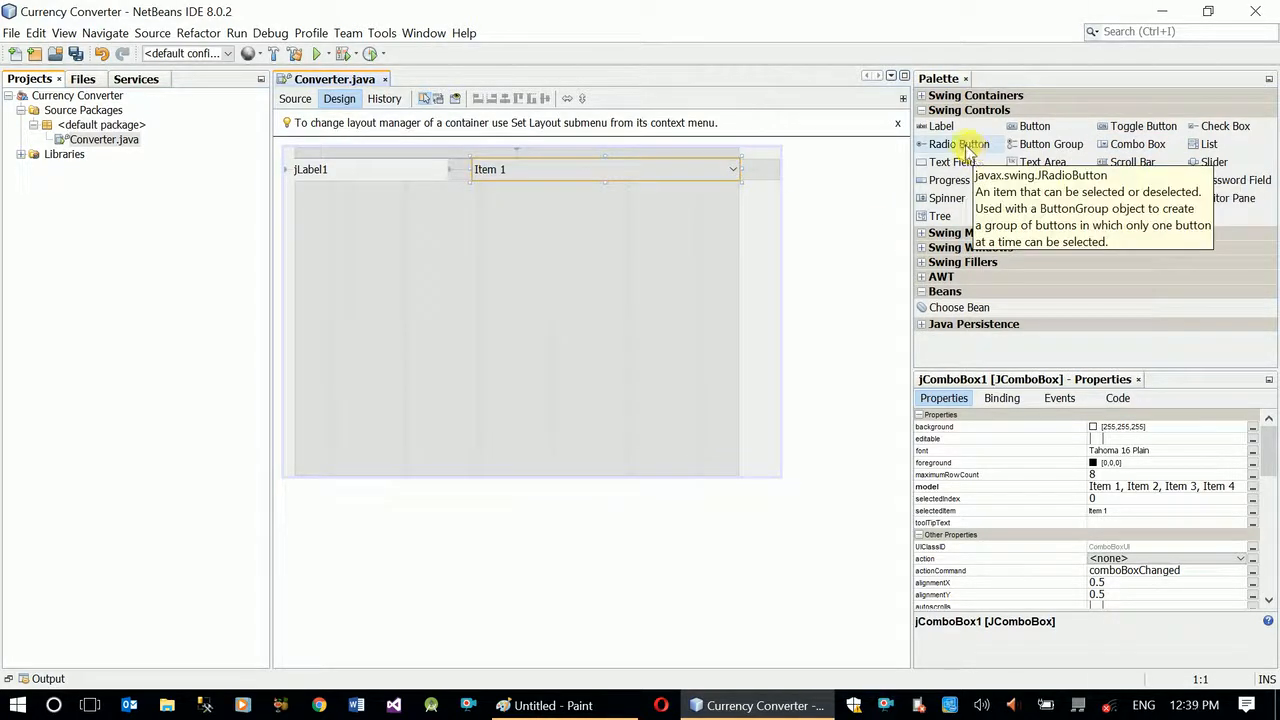
mouse_move(952, 162)
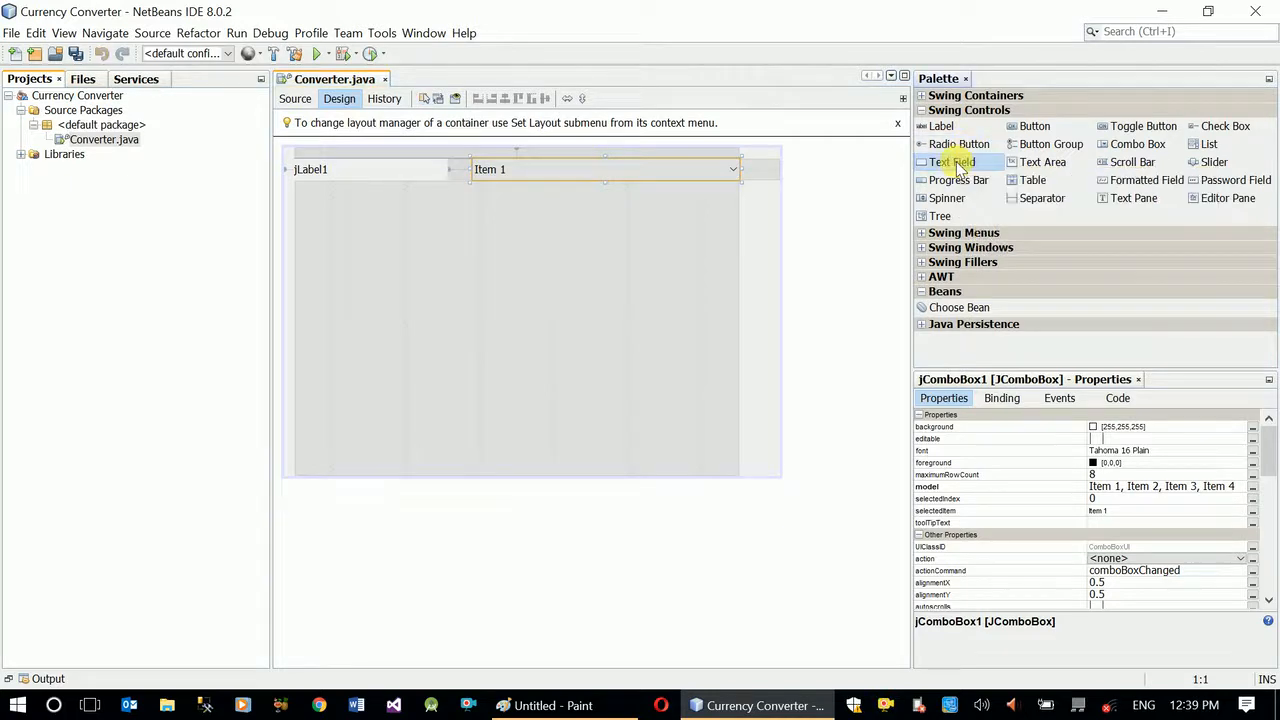
Add a text field, a second label and a button stretched across the form width
click(952, 162)
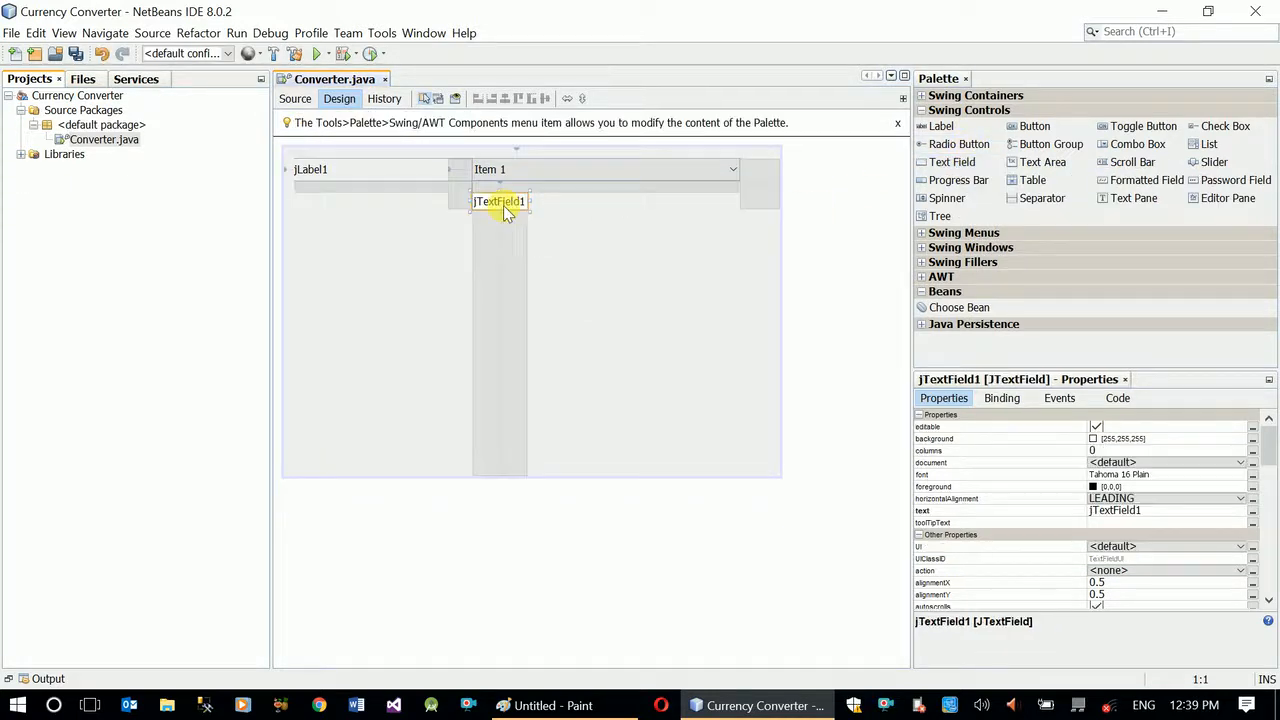
drag(528, 200, 740, 200)
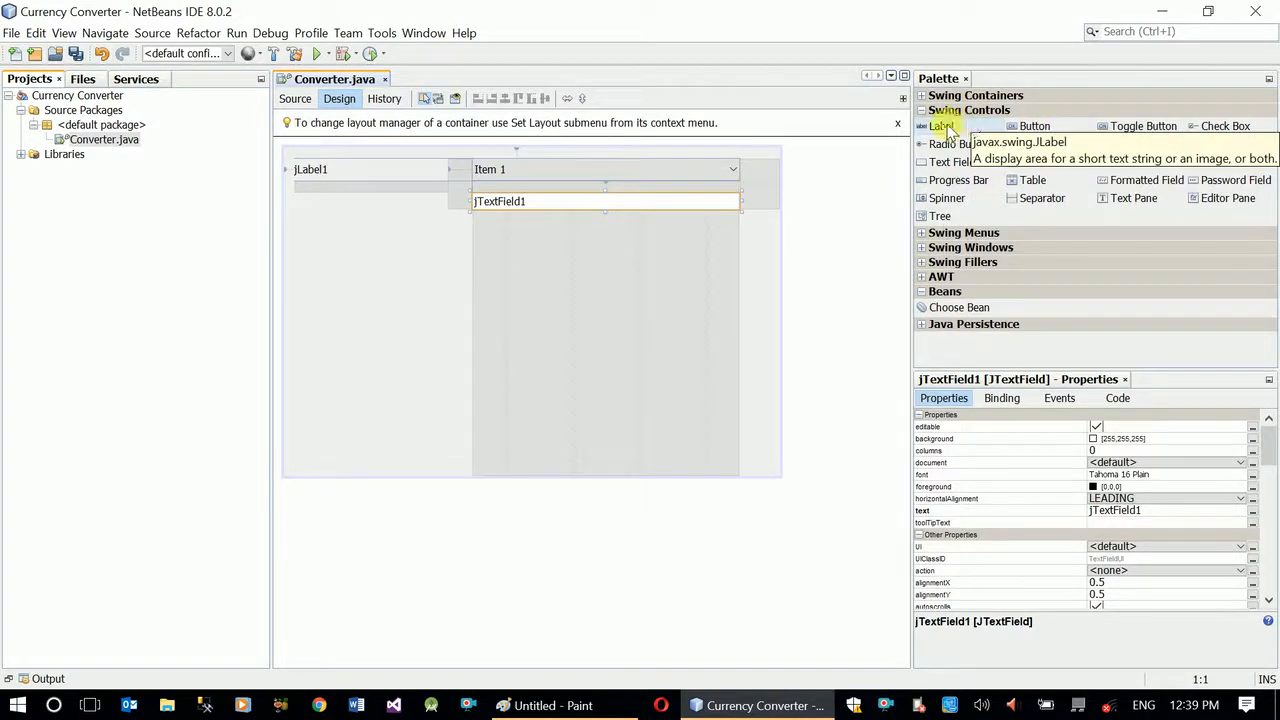
click(312, 208)
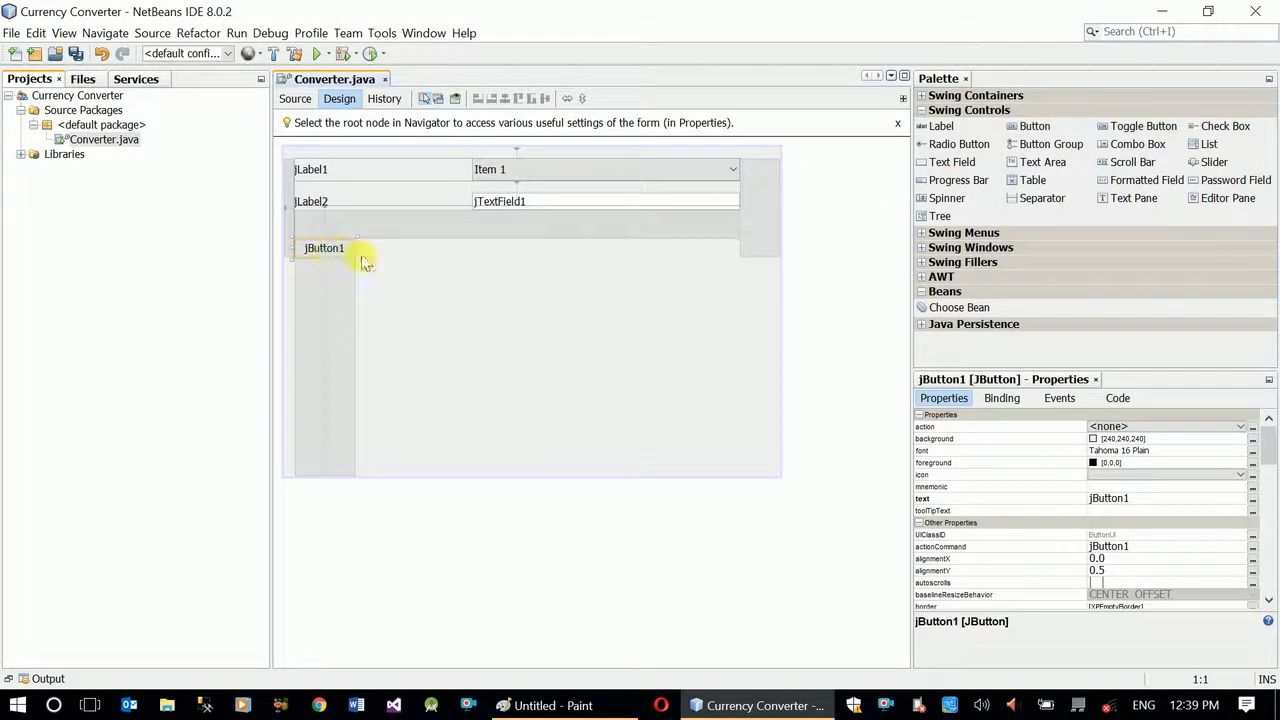
drag(358, 248, 764, 264)
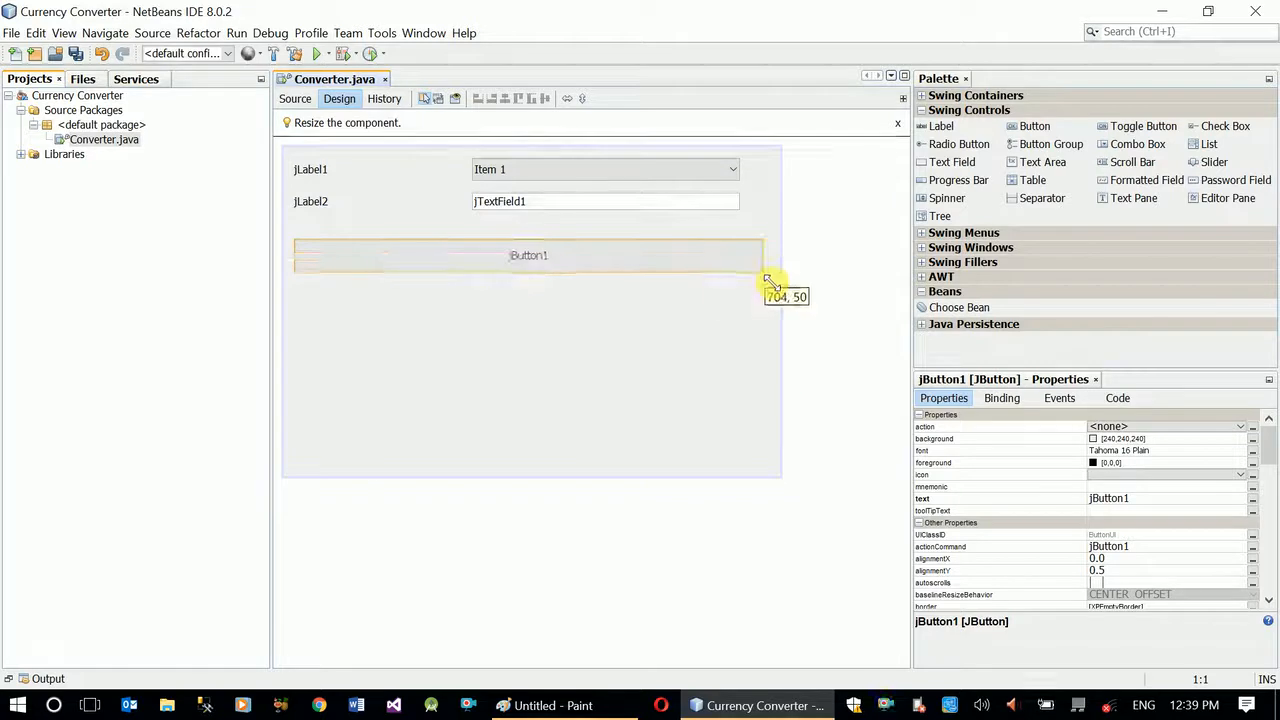
drag(764, 278, 778, 290)
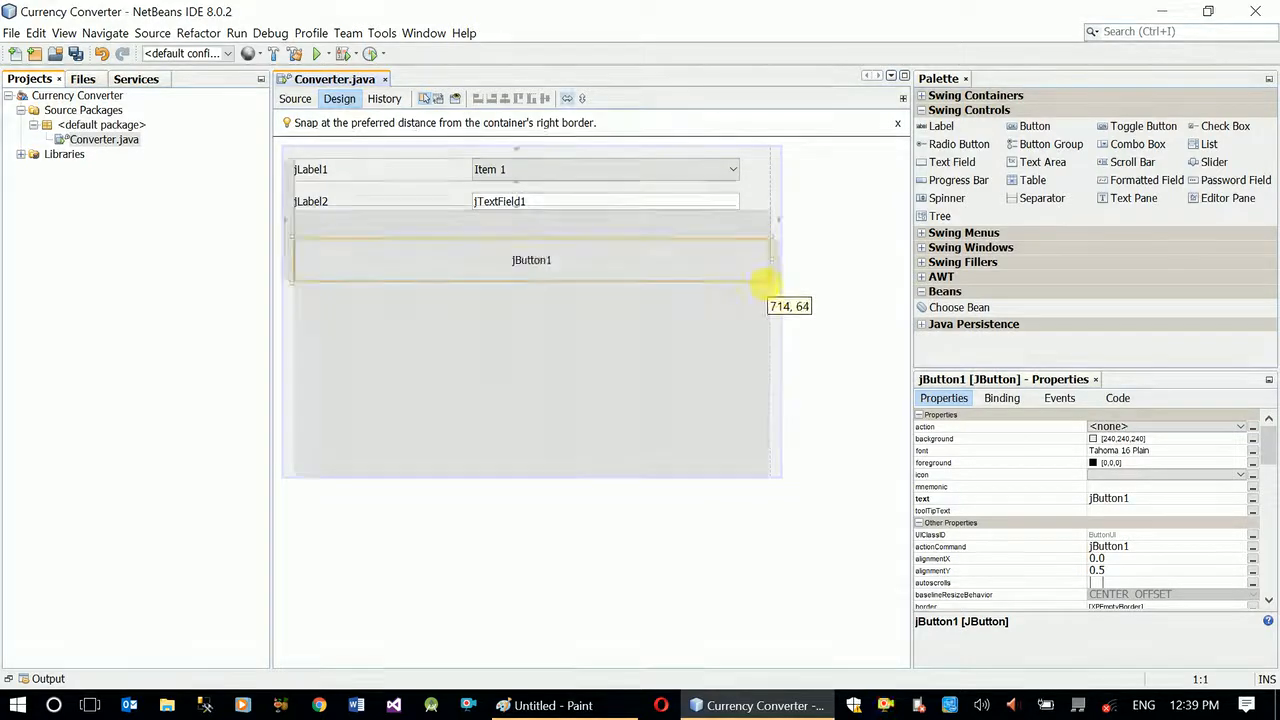
Set the first label's text to Convert To:
click(312, 168)
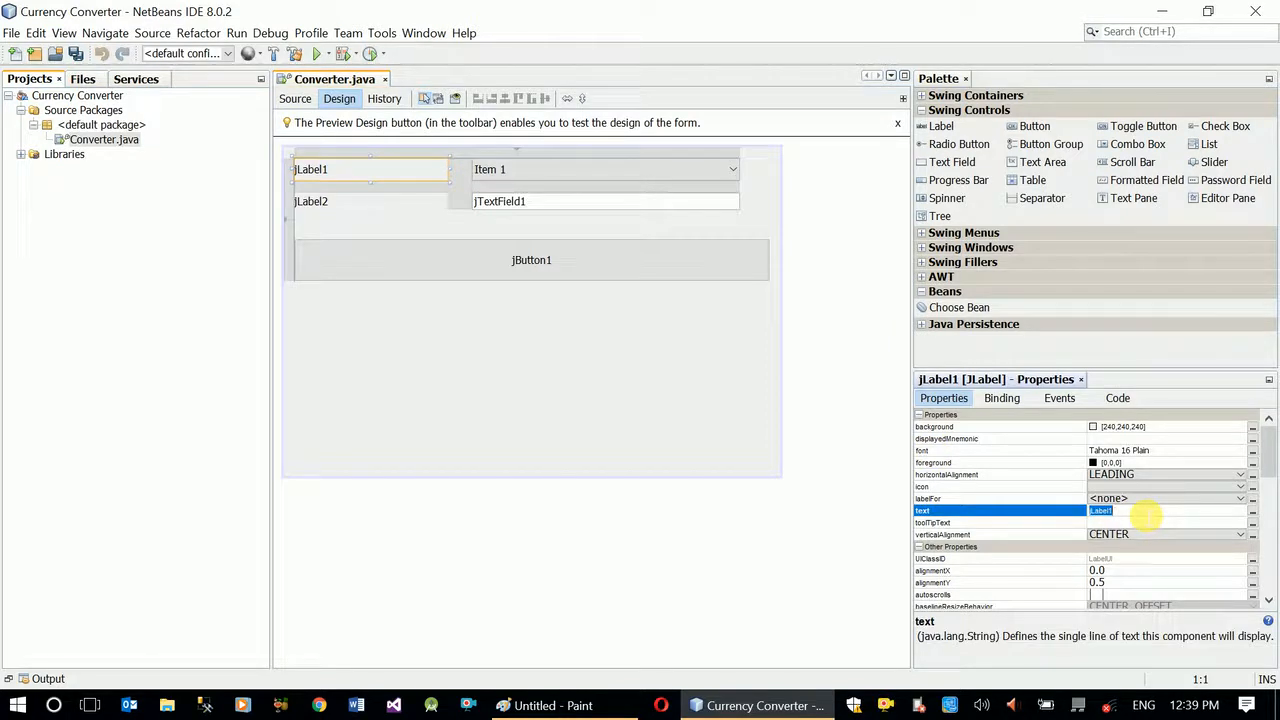
text(Convert To:)
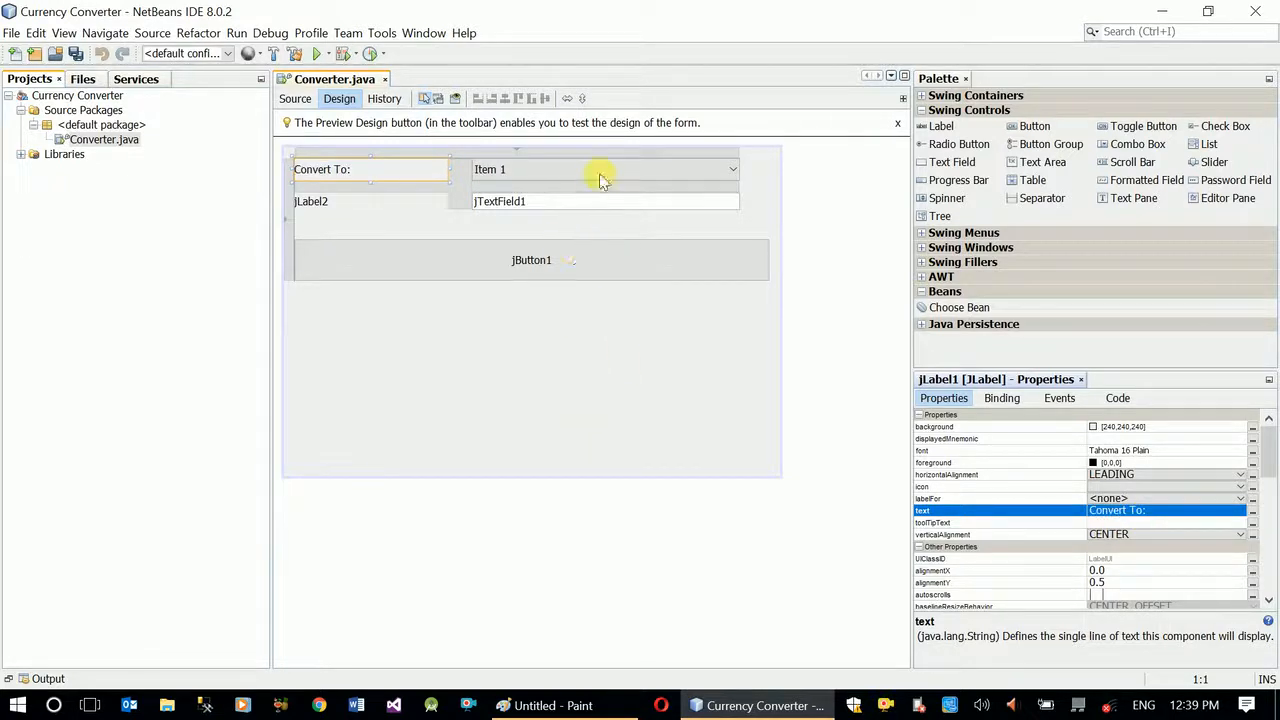
Rename the combo box variable to cboConvertTo
click(600, 168)
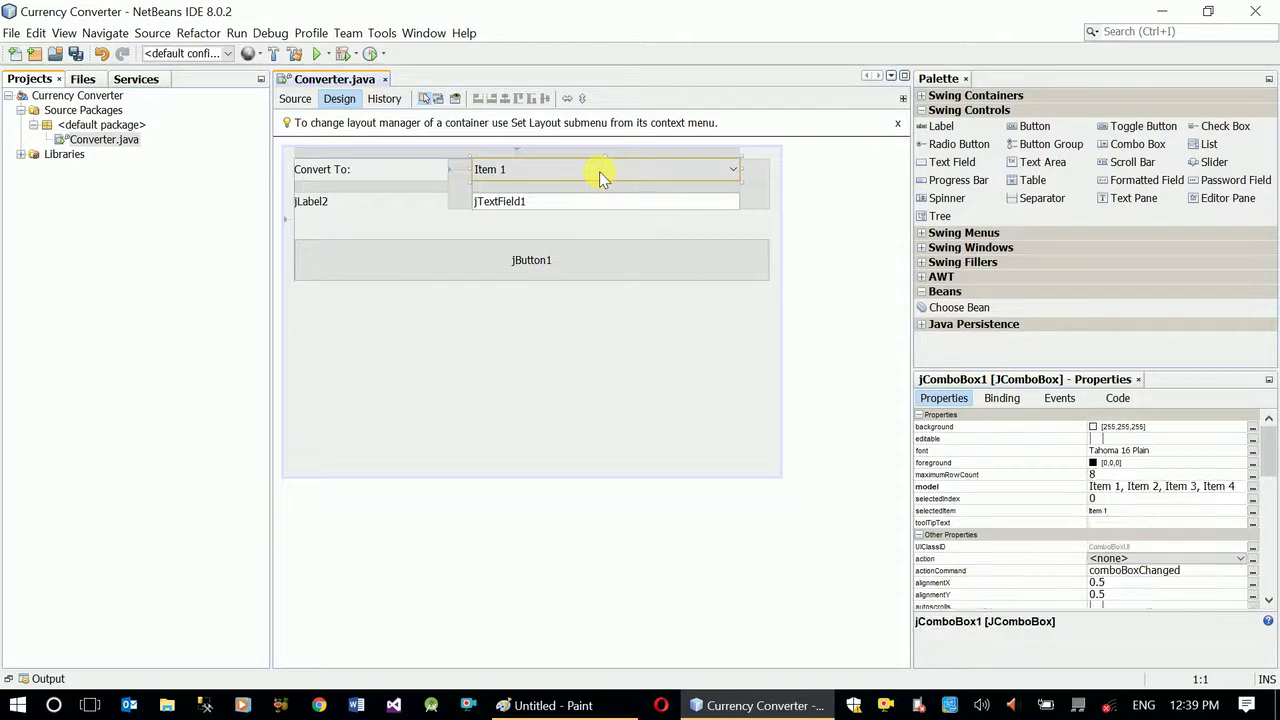
right_click(600, 168)
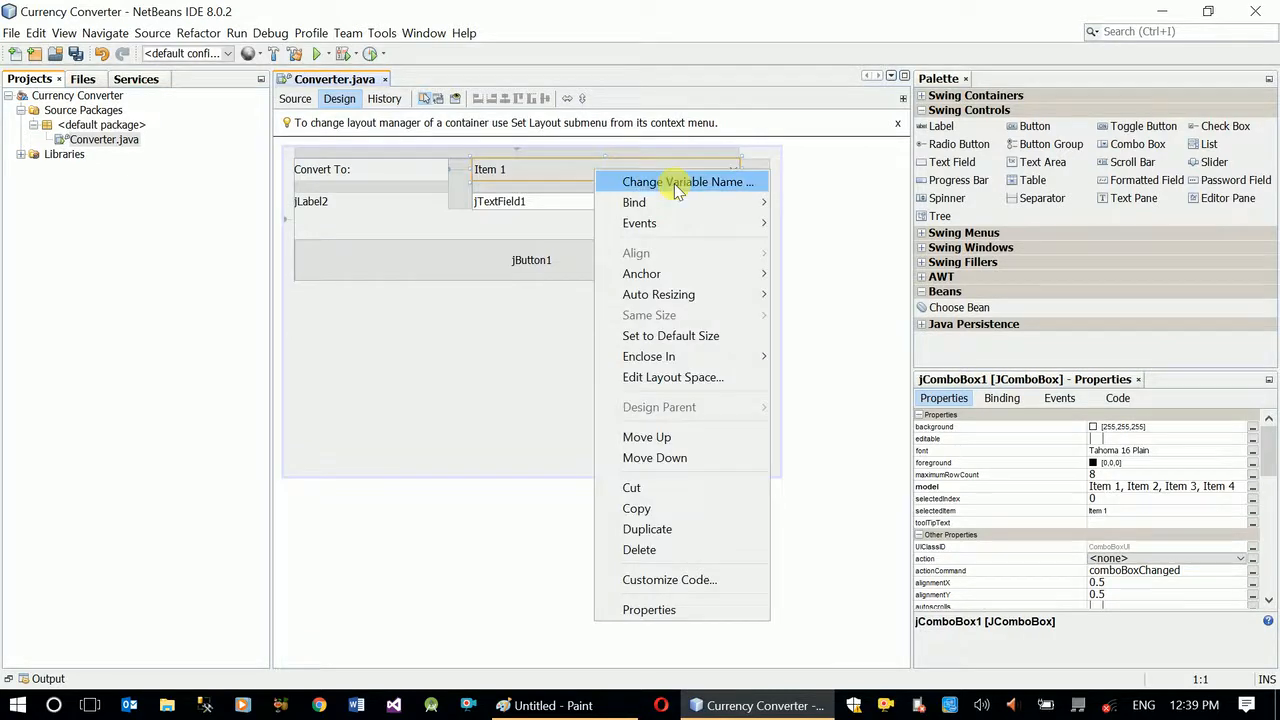
click(688, 180)
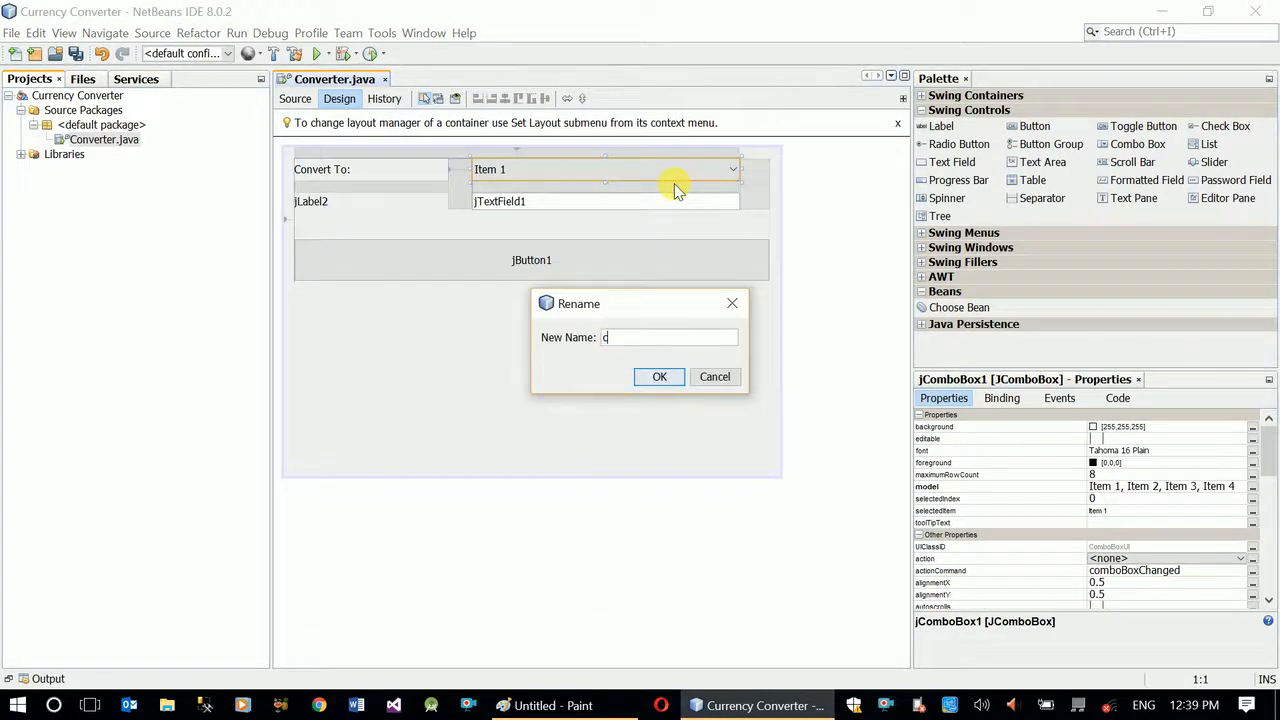
text(bo)
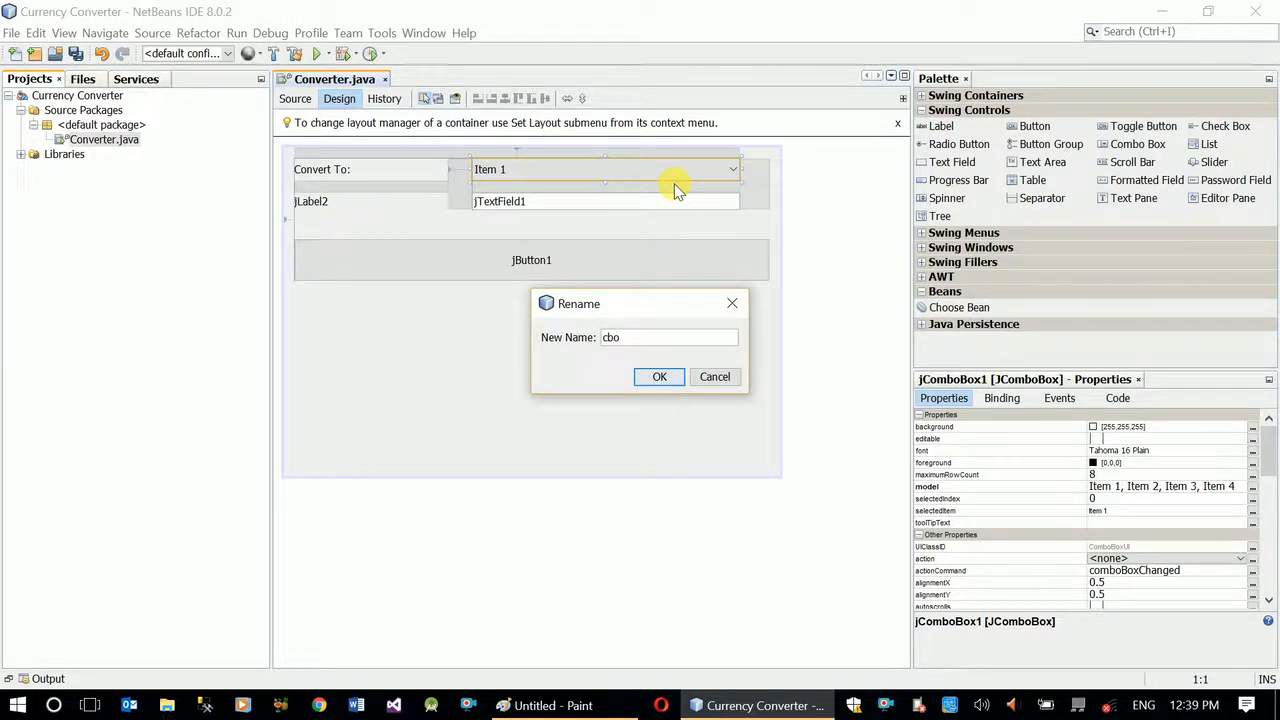
text(C)
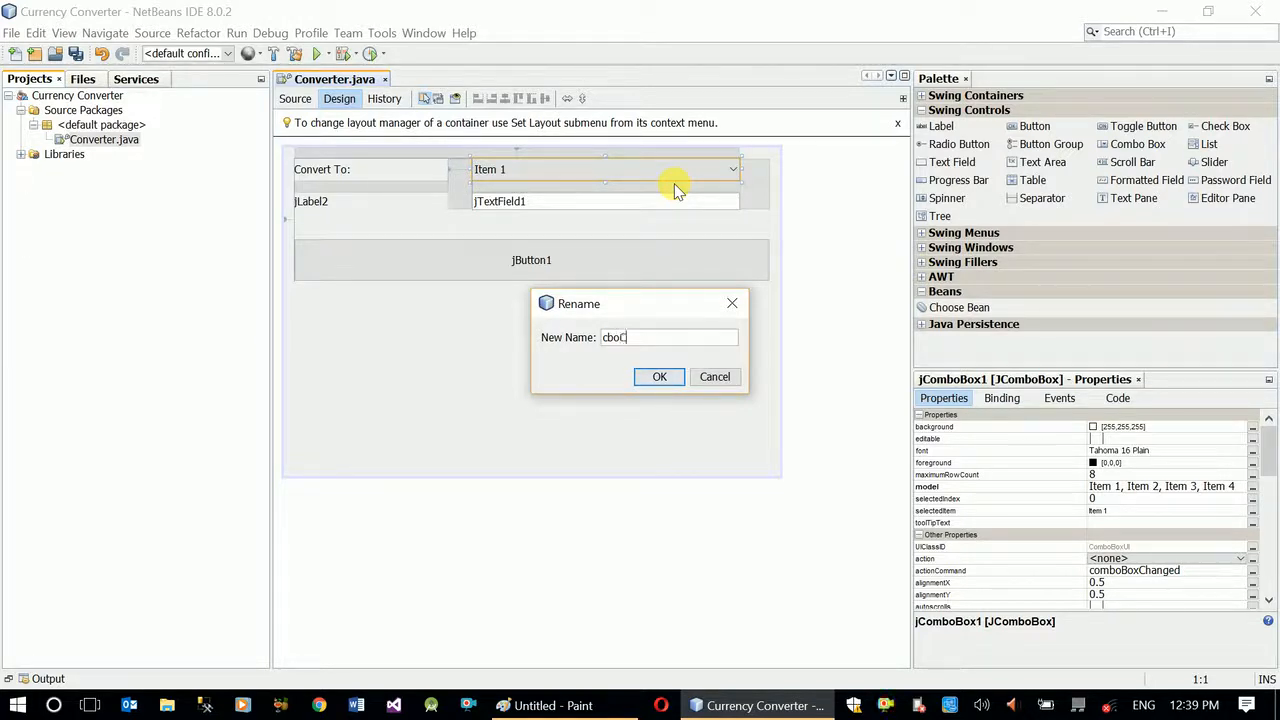
text(ConvertTo)
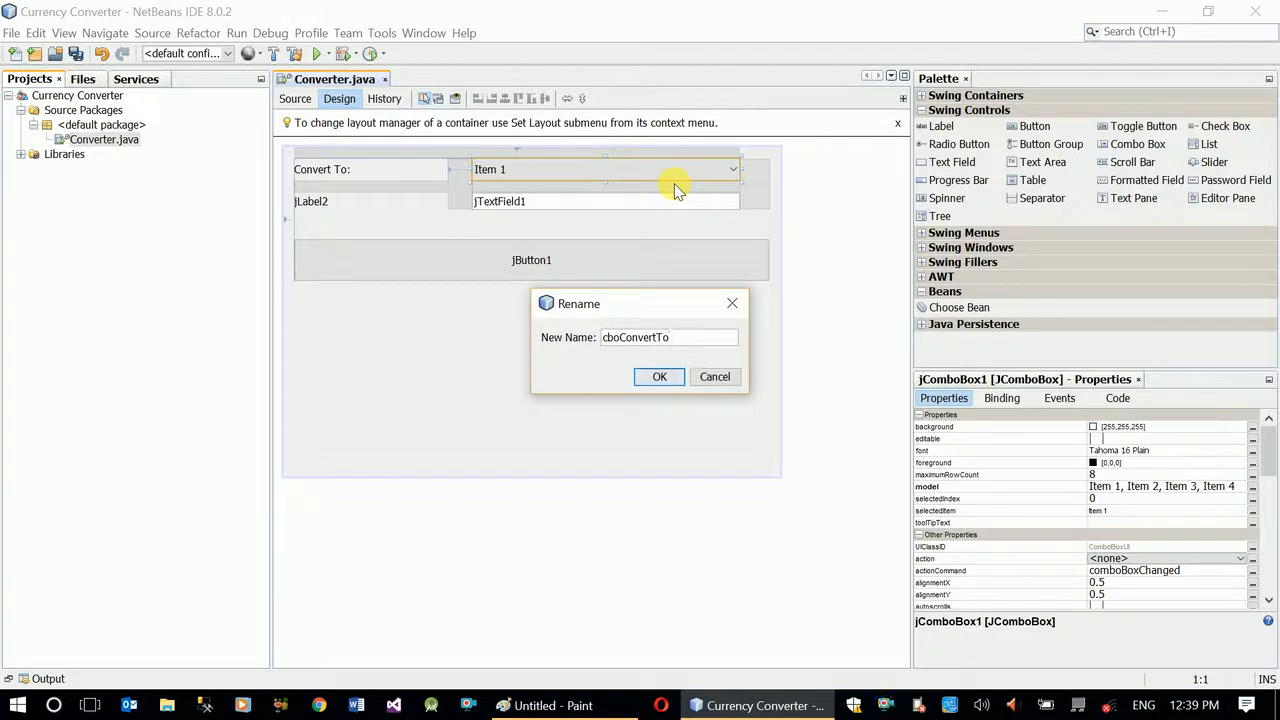
click(660, 376)
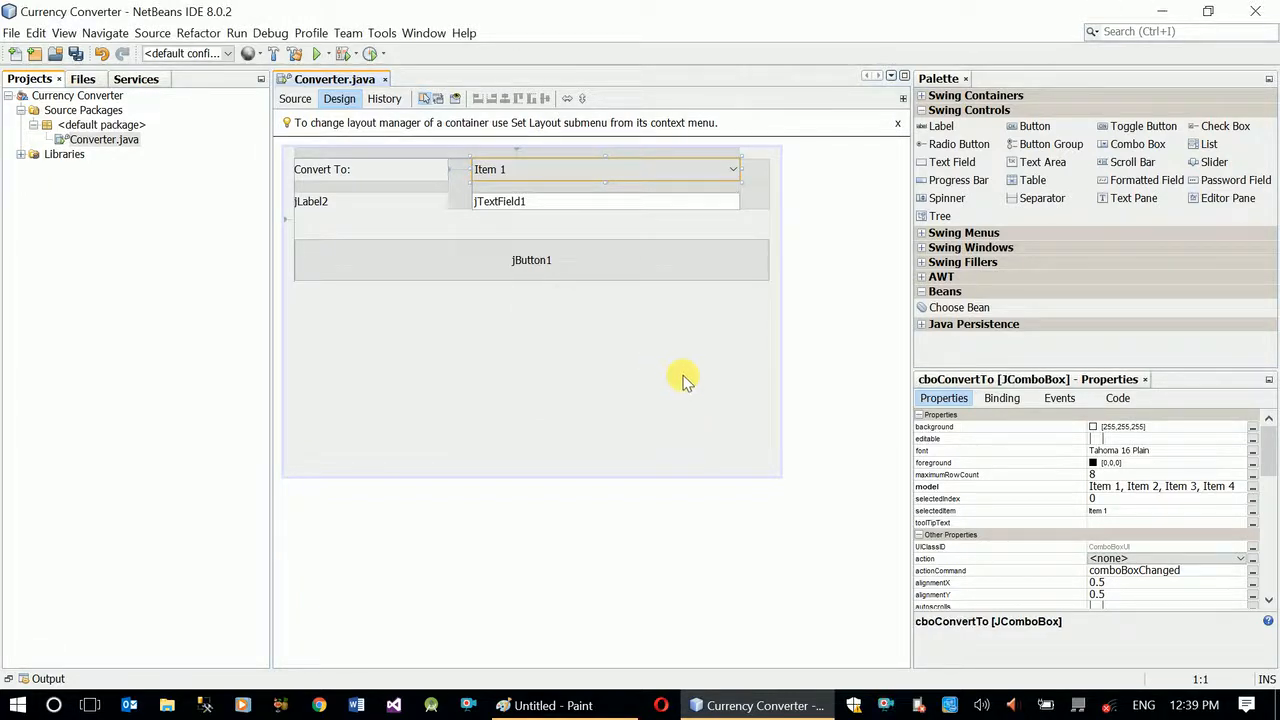
mouse_move(704, 390)
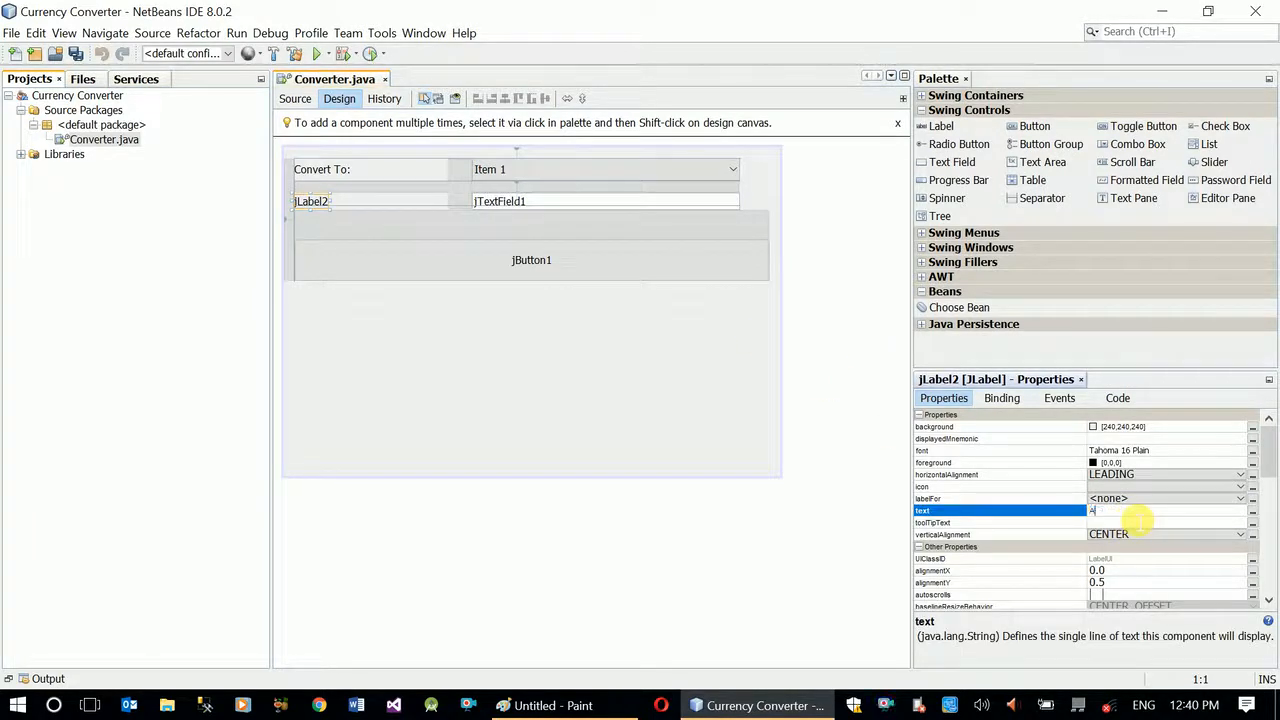
Set the second label's text to Amount in Birr (ETB):
text(Amount in Birr (ETB)
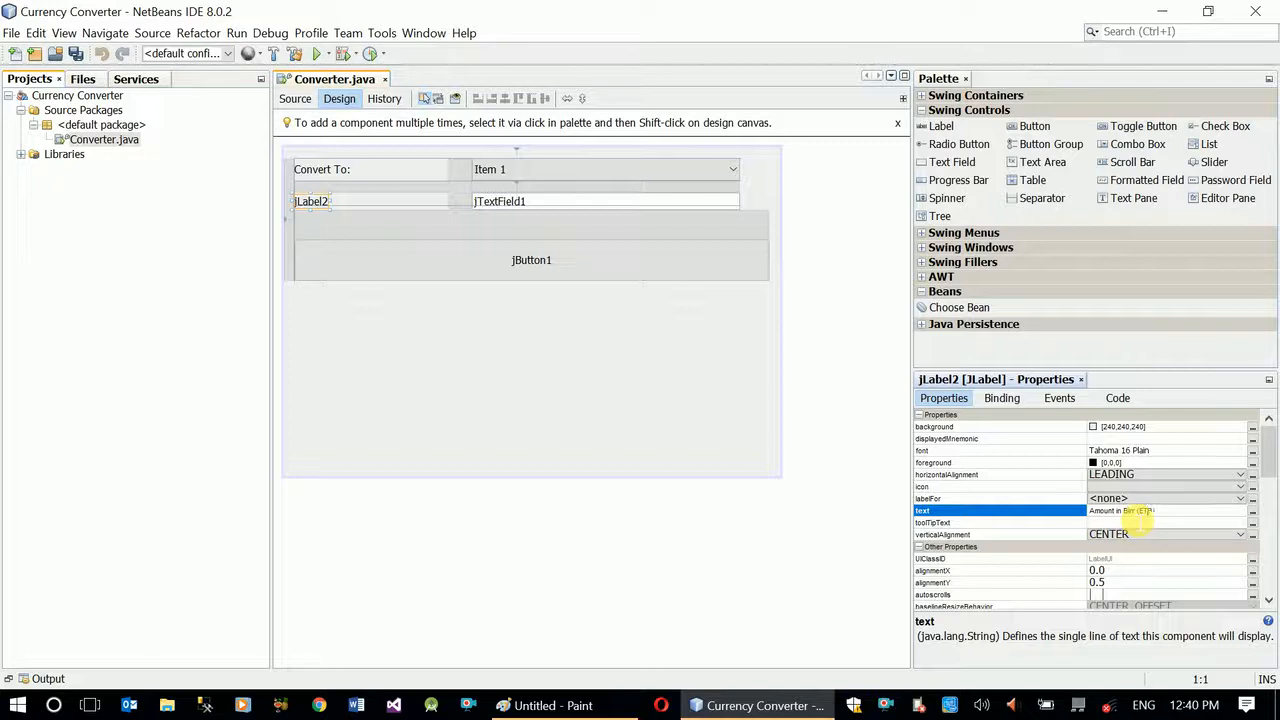
key(Return)
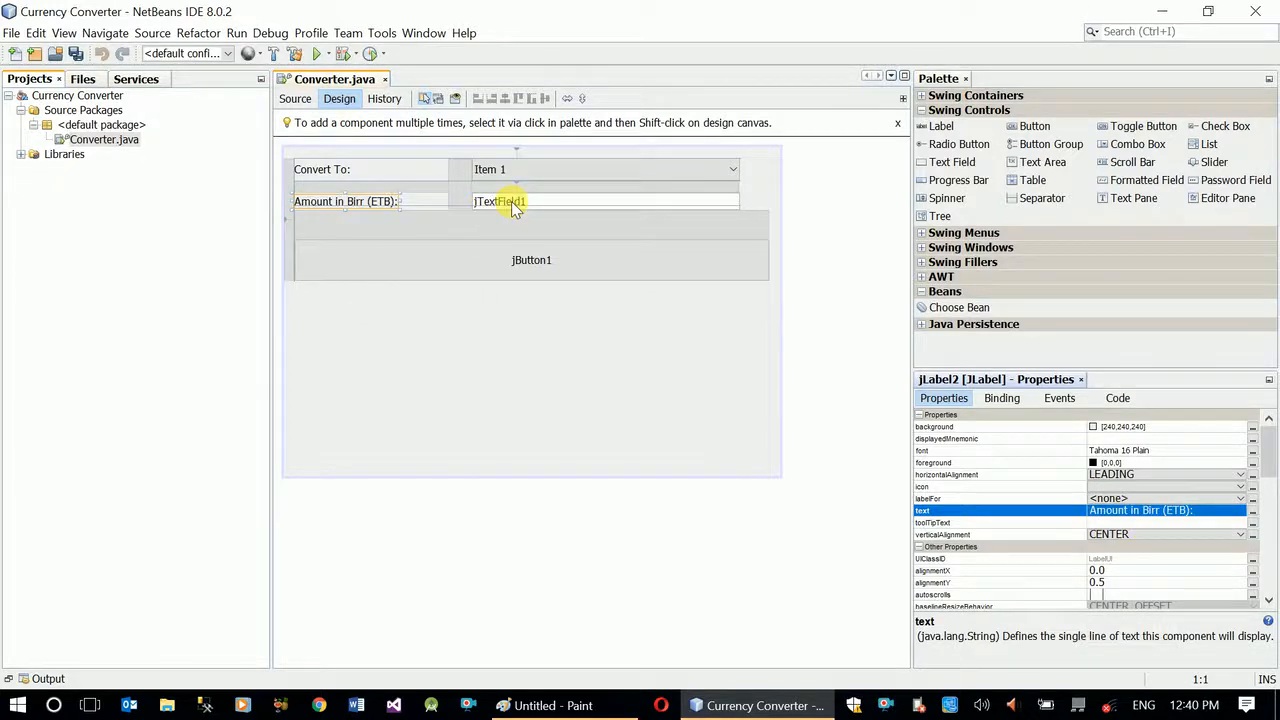
Rename the text field variable to txtAmountInBirr
click(604, 200)
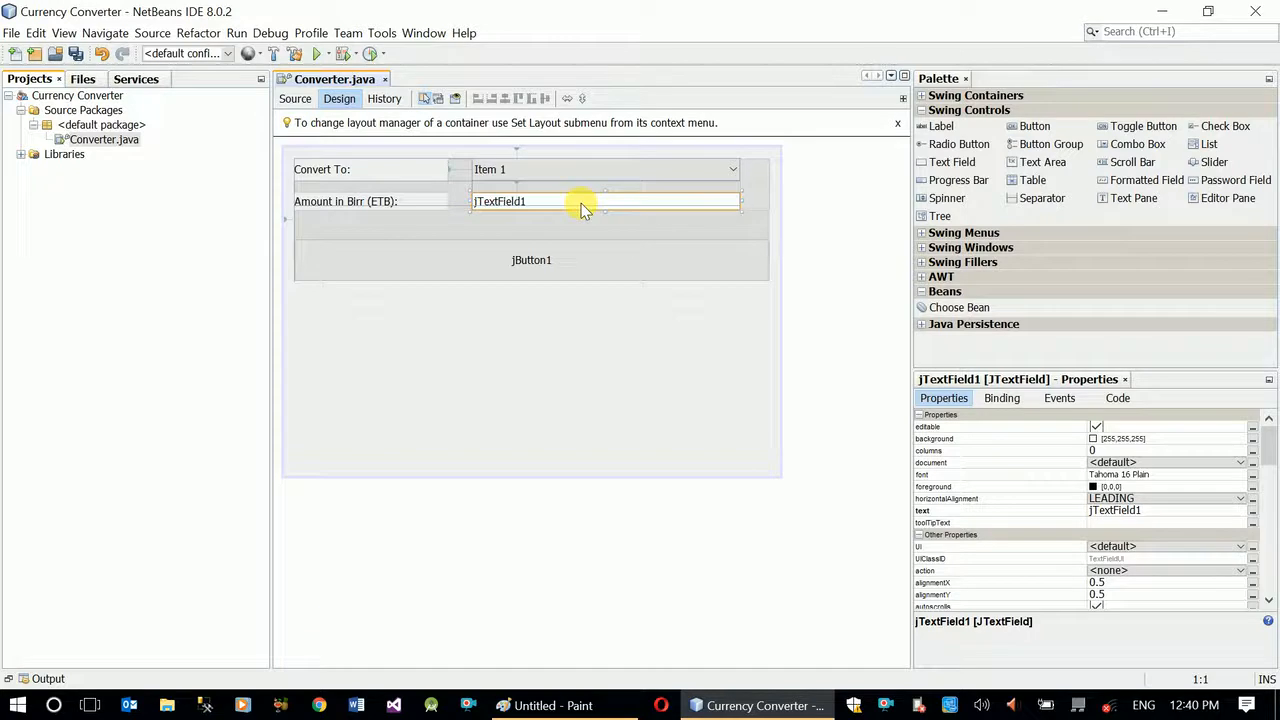
mouse_move(568, 212)
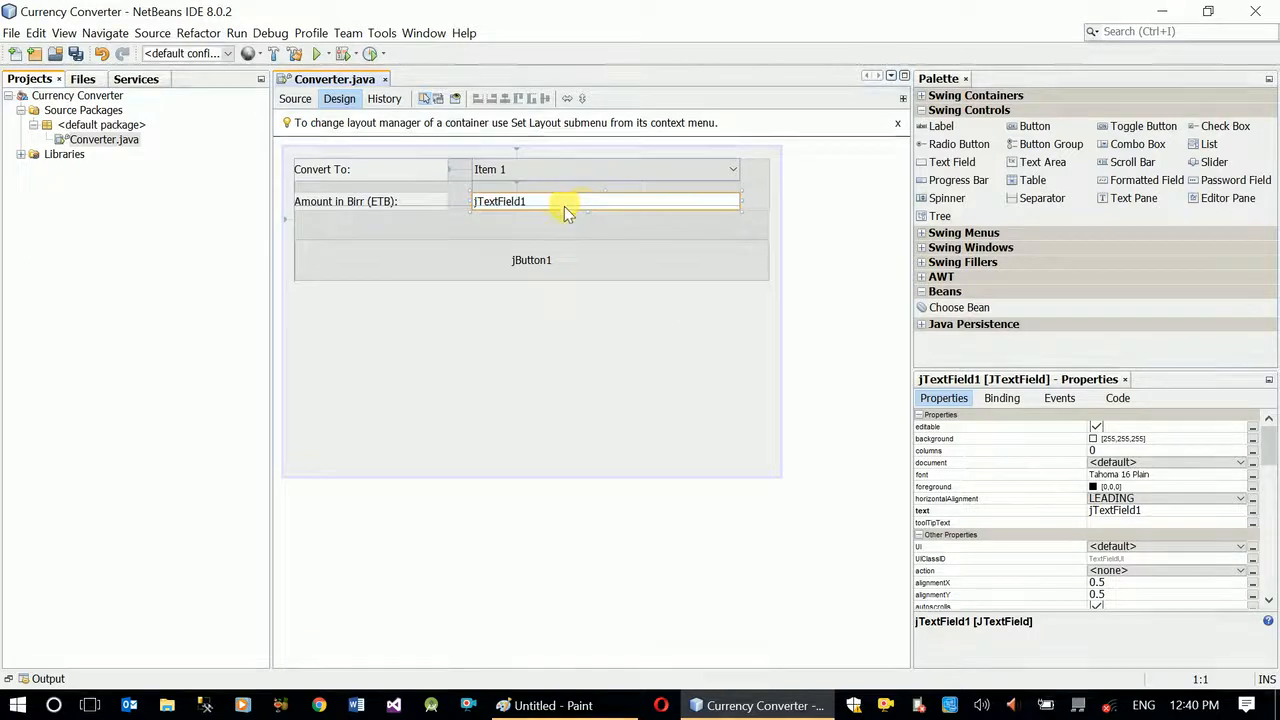
mouse_move(568, 188)
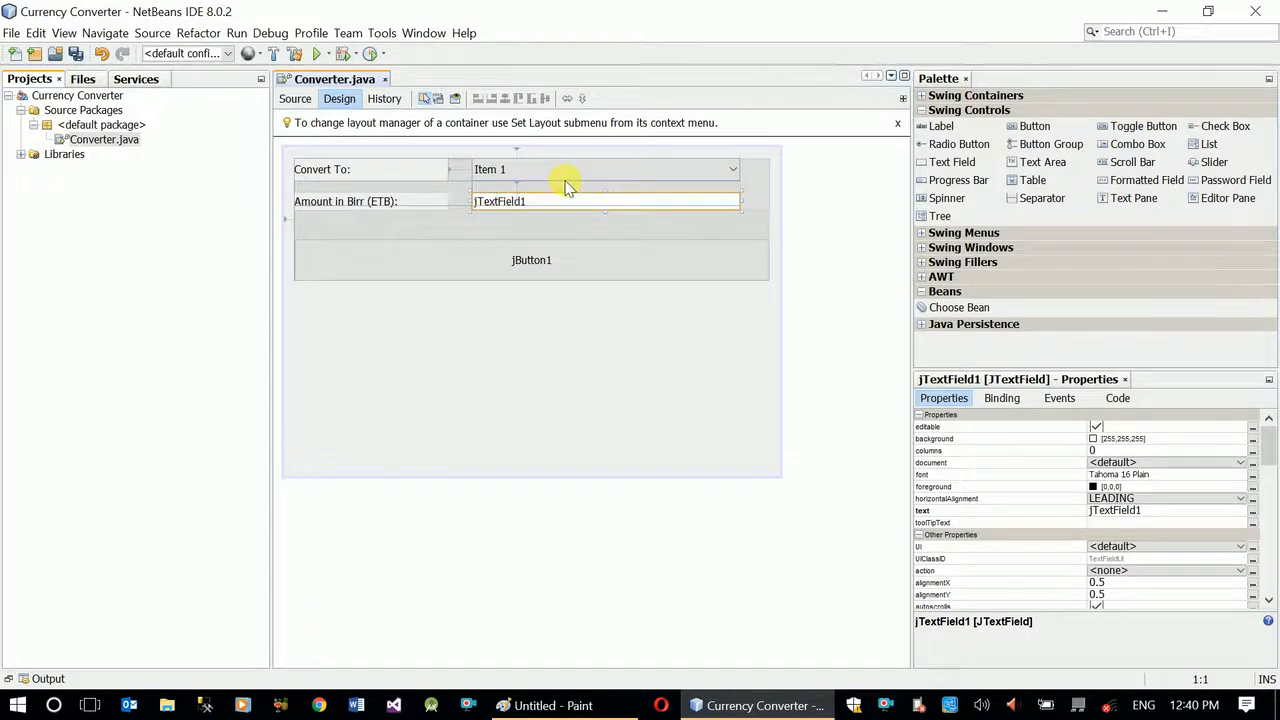
mouse_move(604, 210)
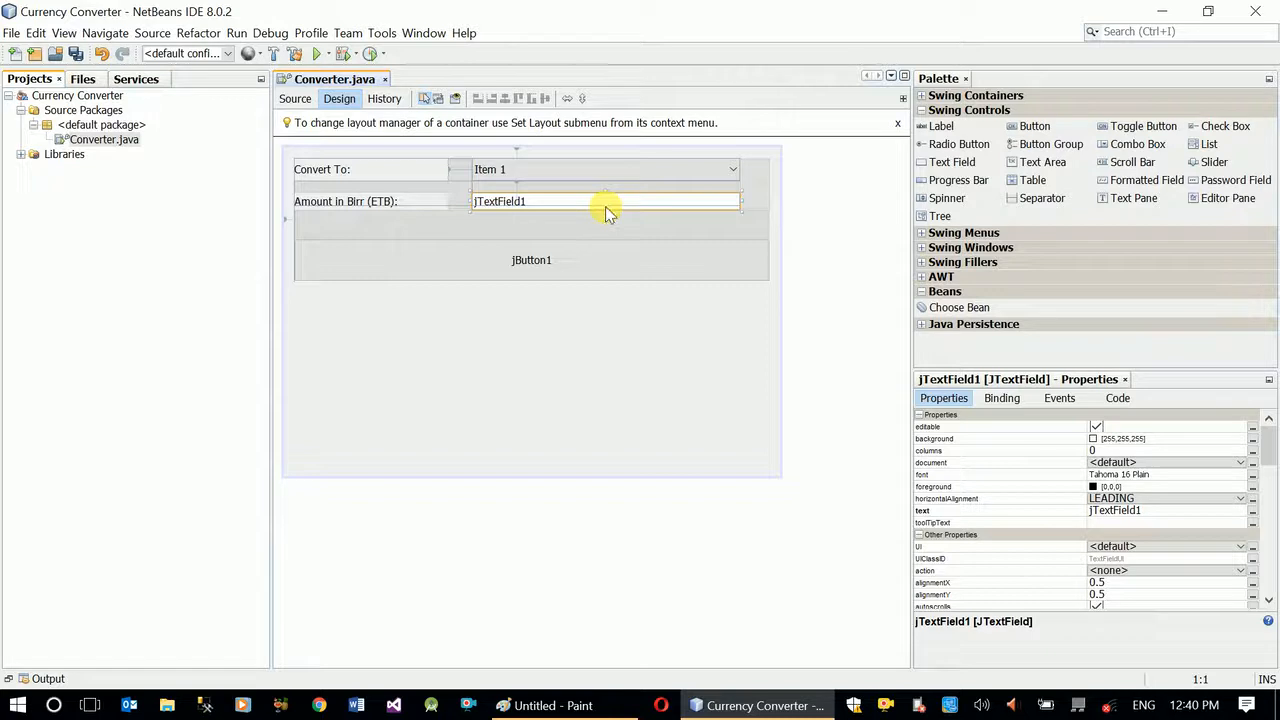
right_click(604, 200)
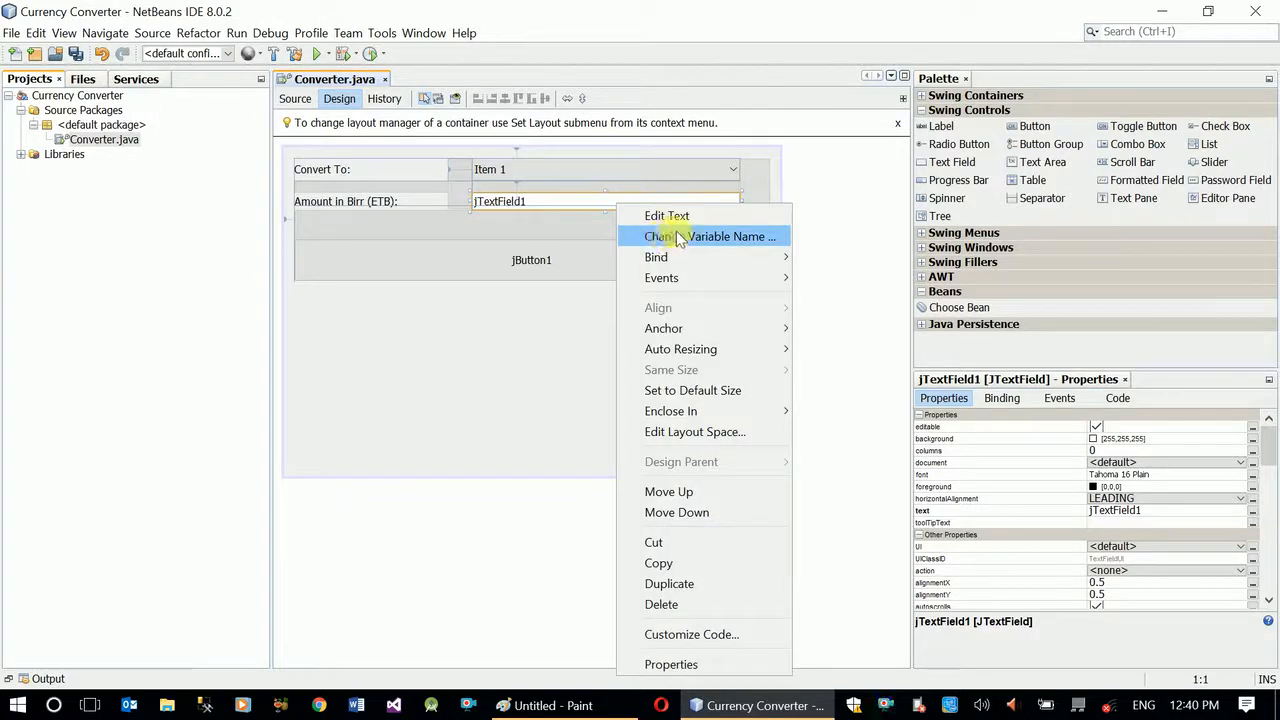
click(710, 236)
text(txtAmountIn)
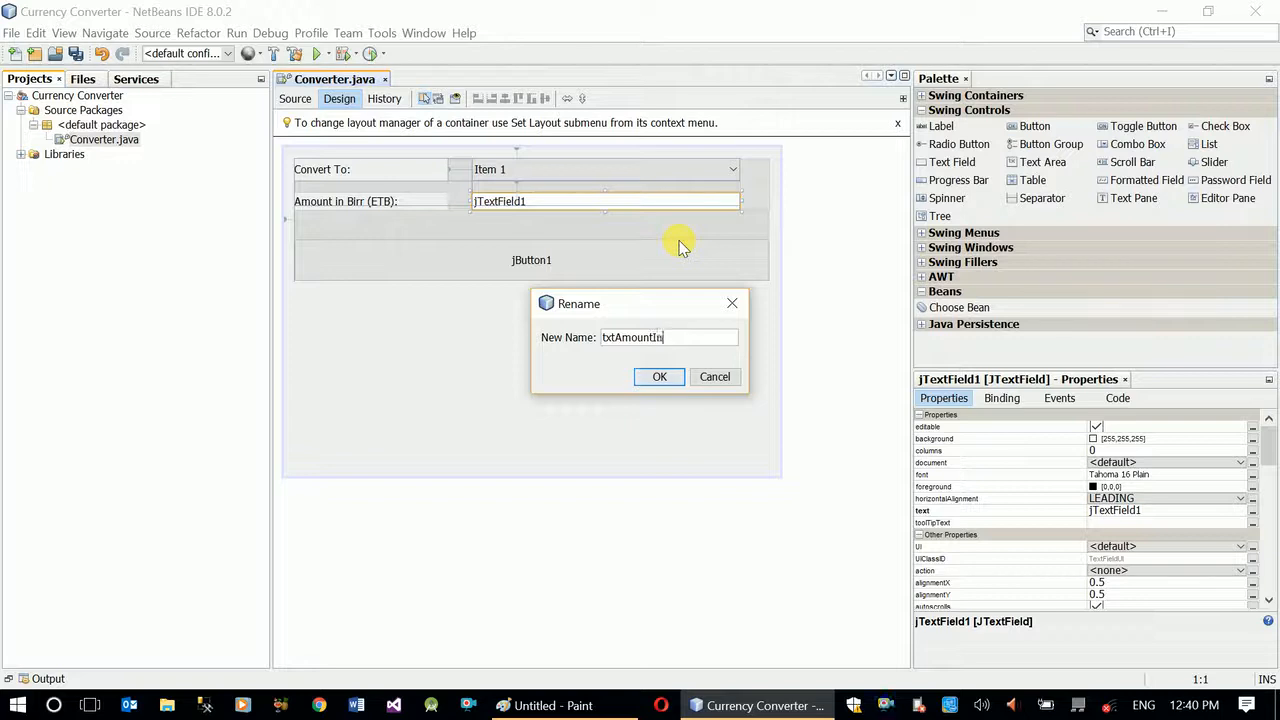
click(660, 376)
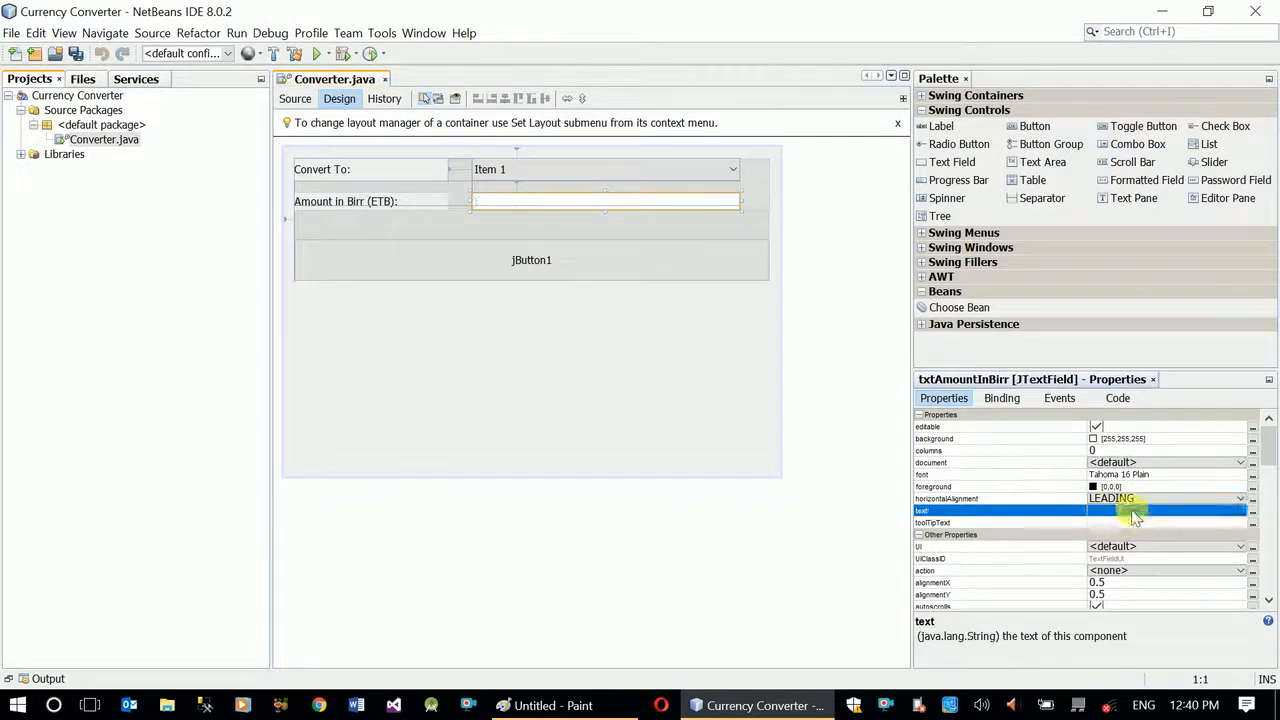
Rename the button variable, first to btnCalculate
right_click(532, 260)
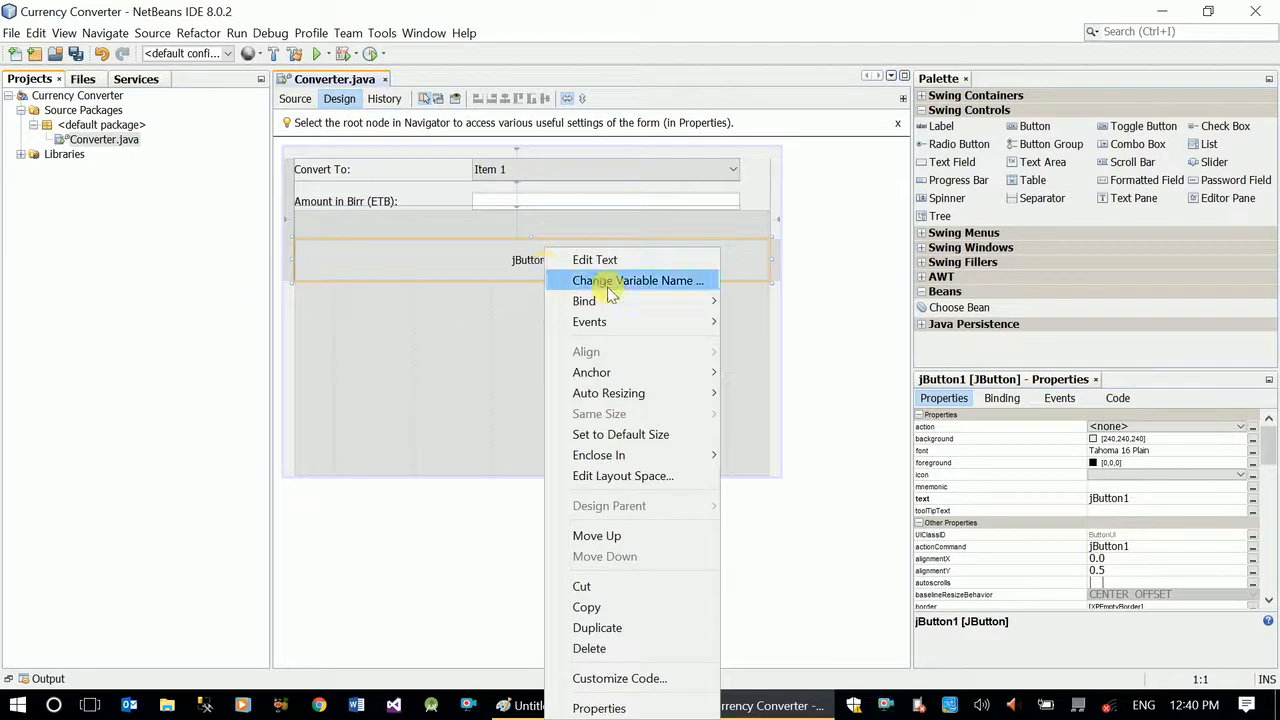
click(638, 280)
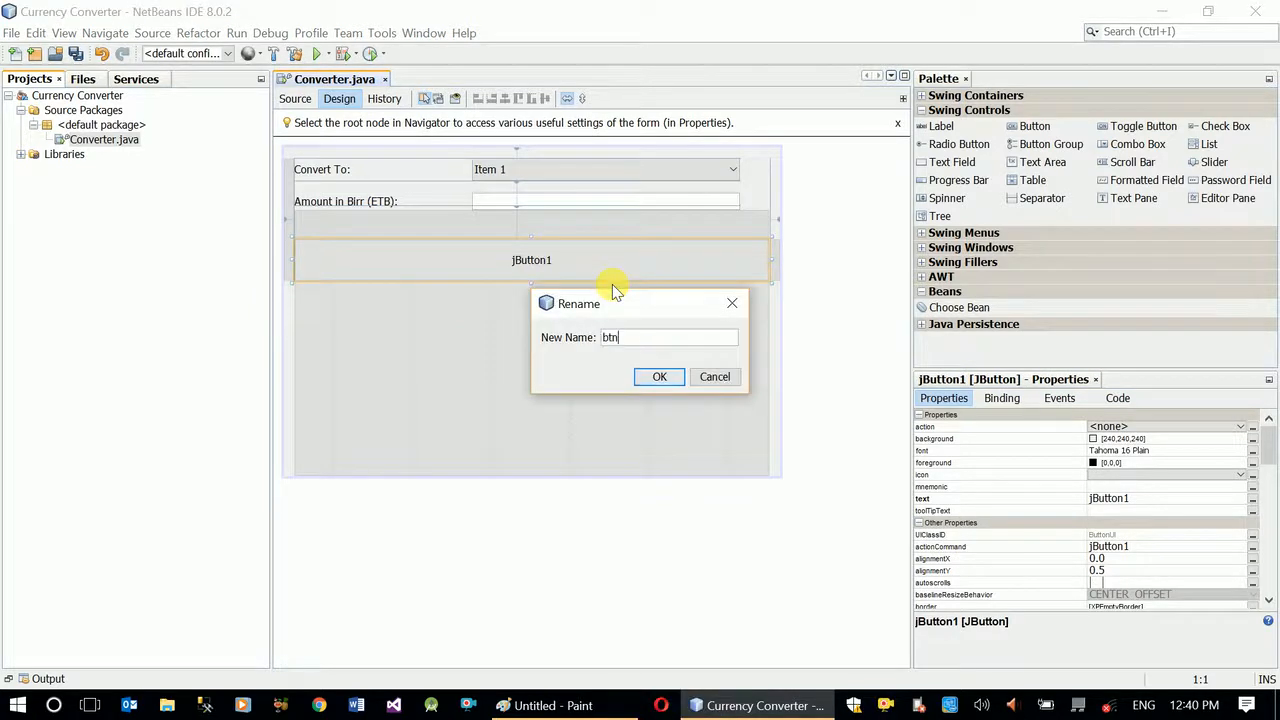
text(Calculate)
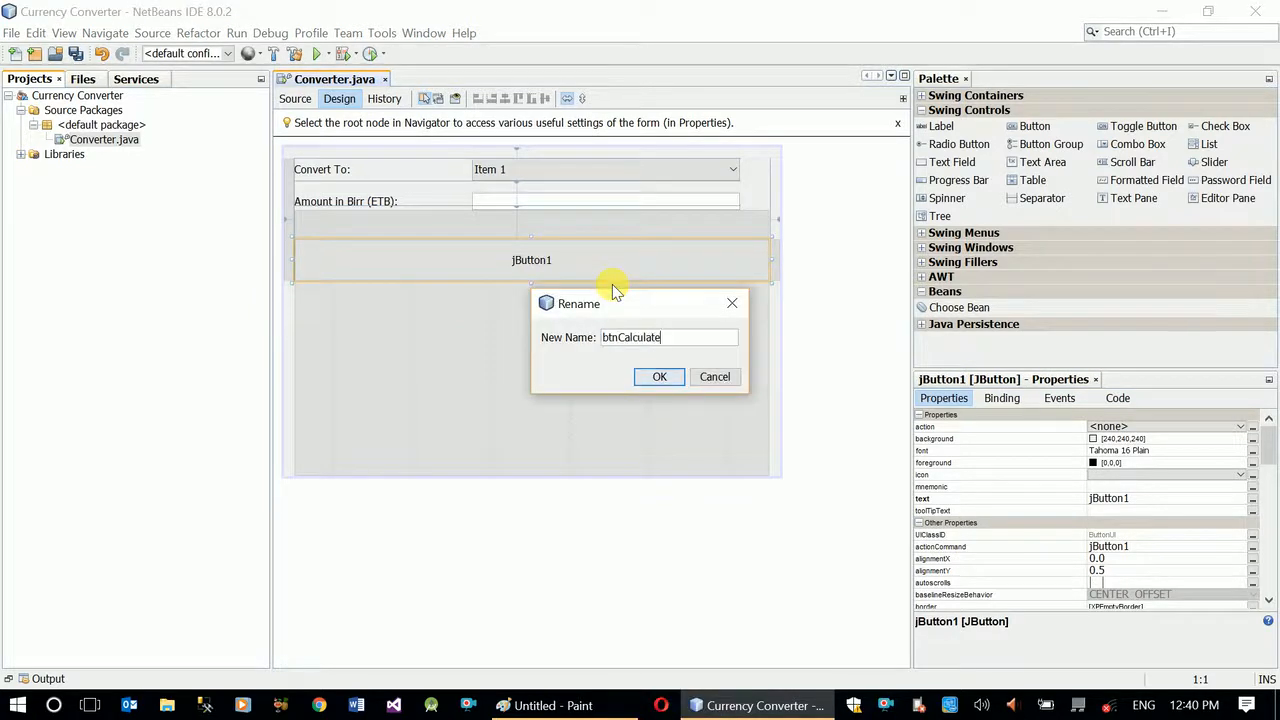
click(660, 376)
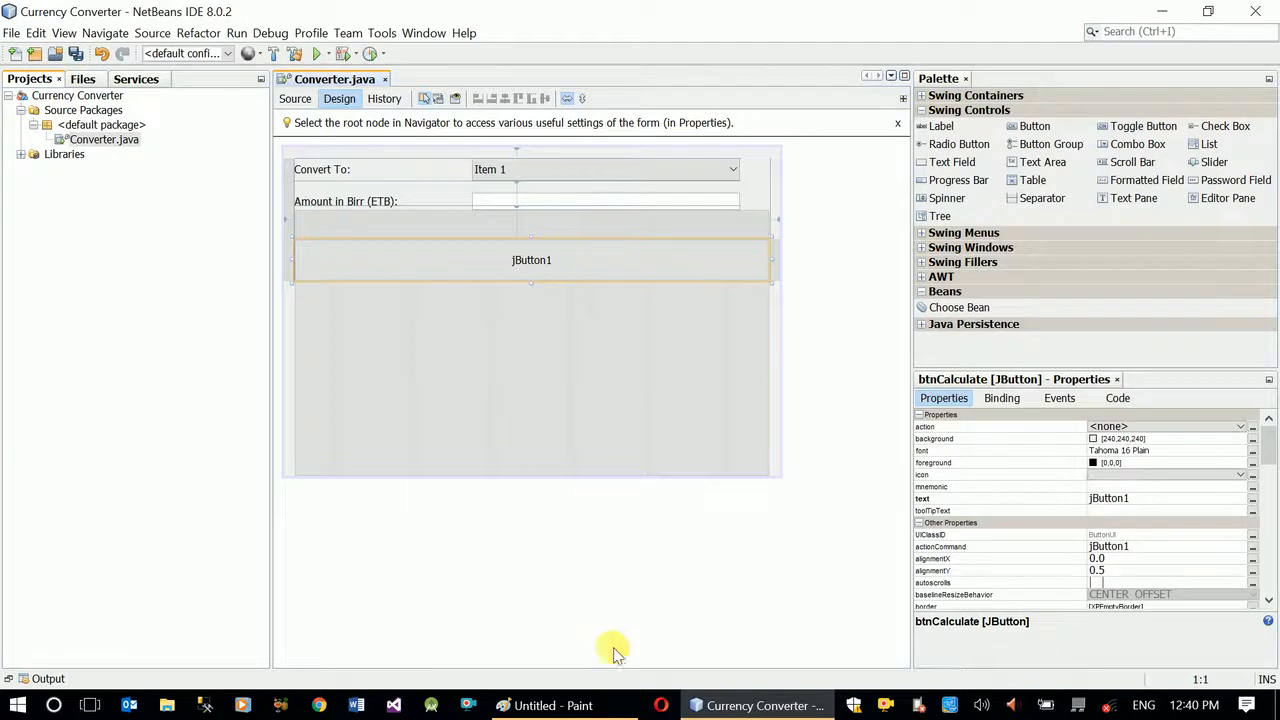
Correct the button variable name to btnConvert
click(1000, 510)
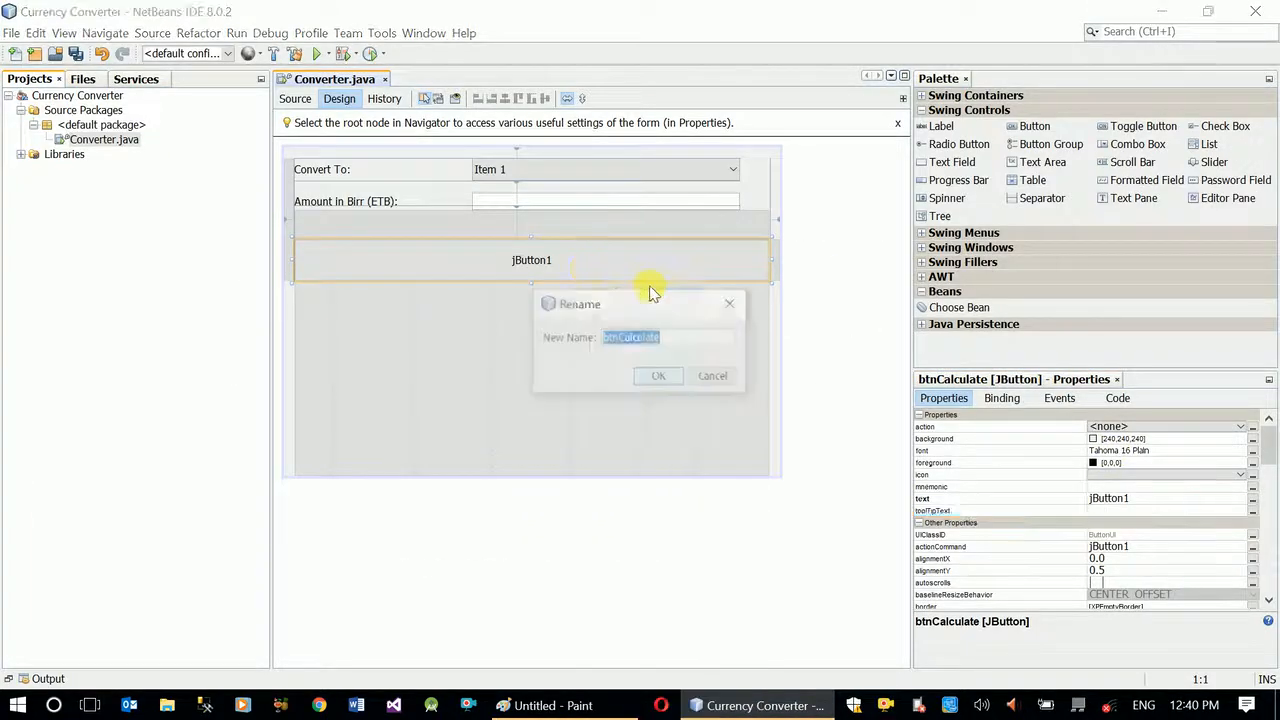
text(btnConve)
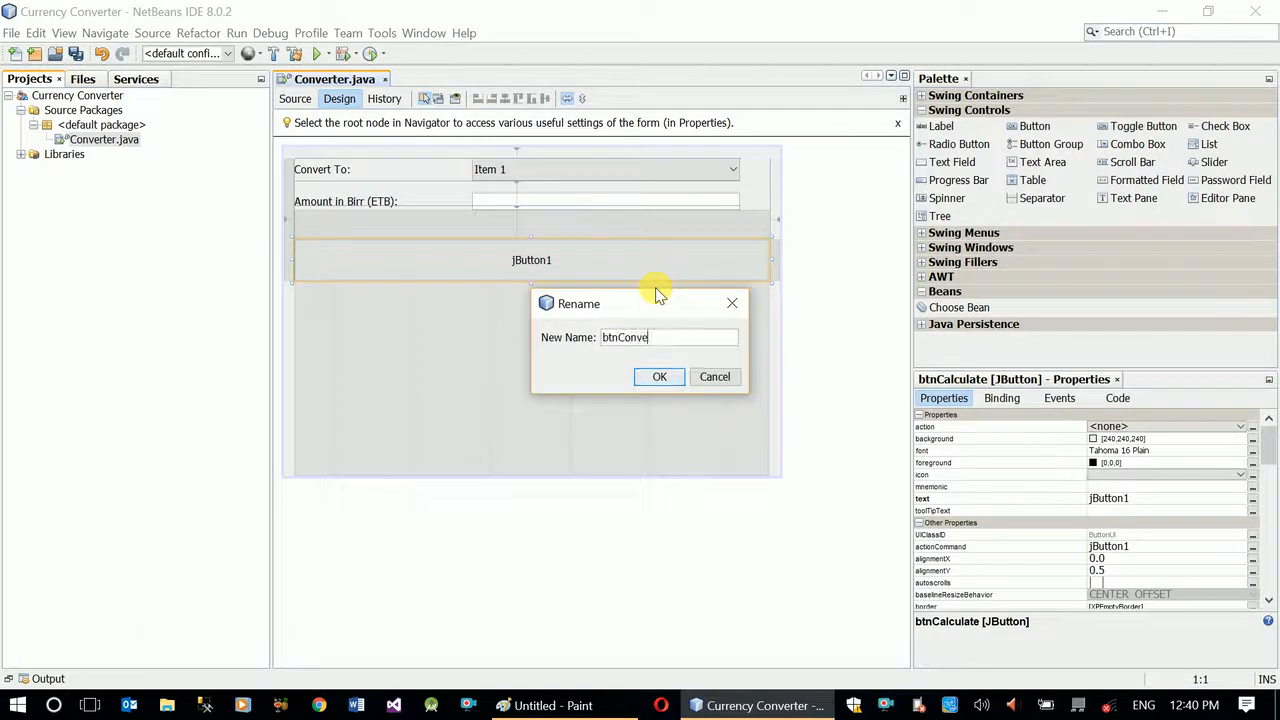
click(660, 376)
text(Convert)
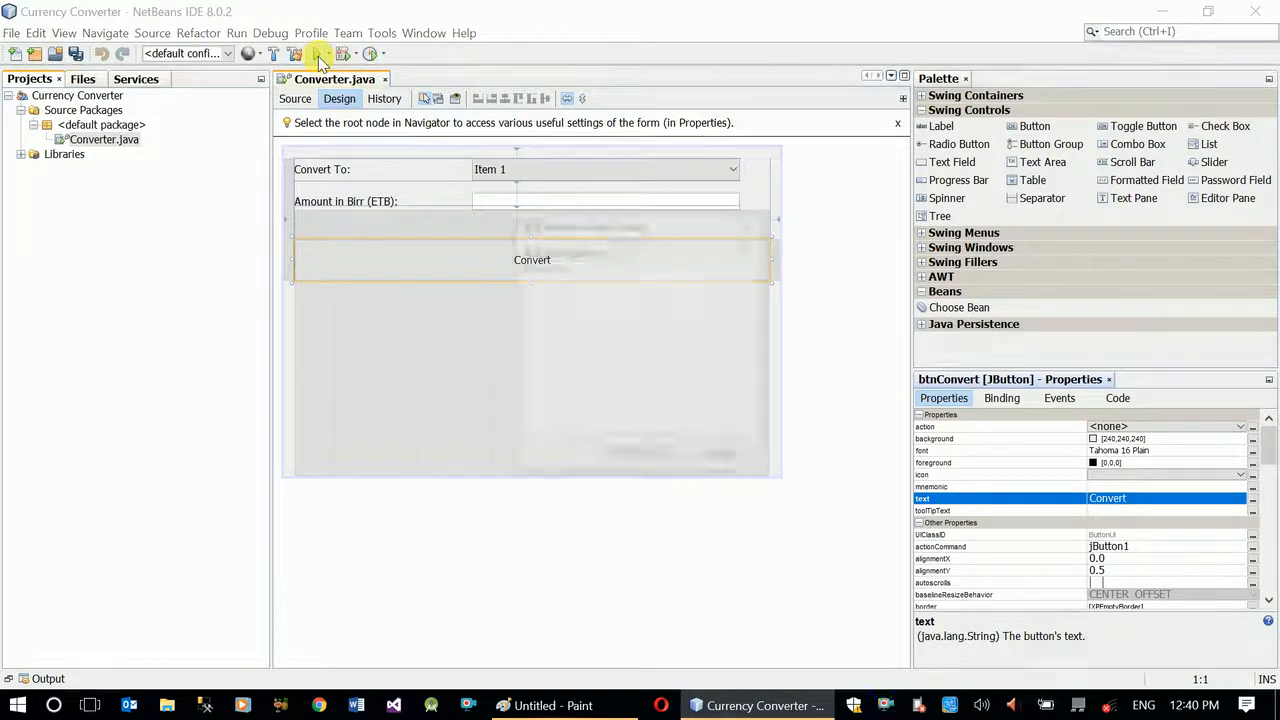
Run the project with Converter as main class and expand the Convert To list
click(318, 52)
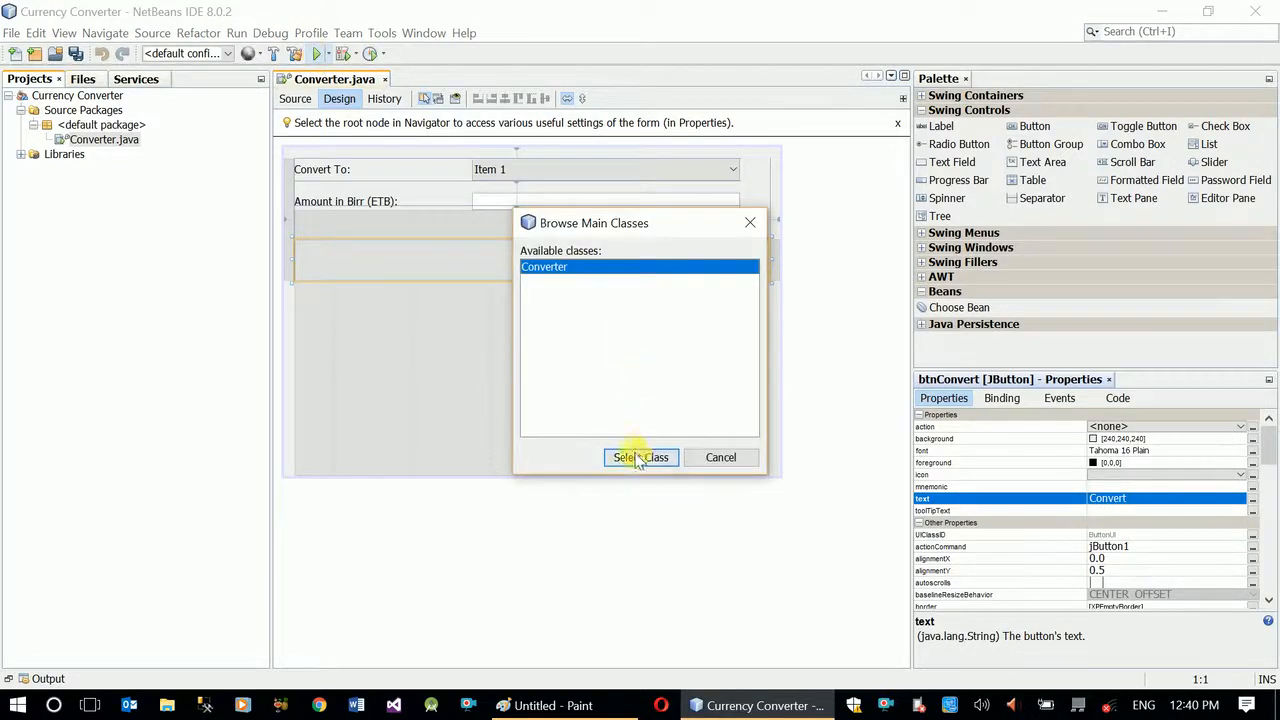
click(640, 456)
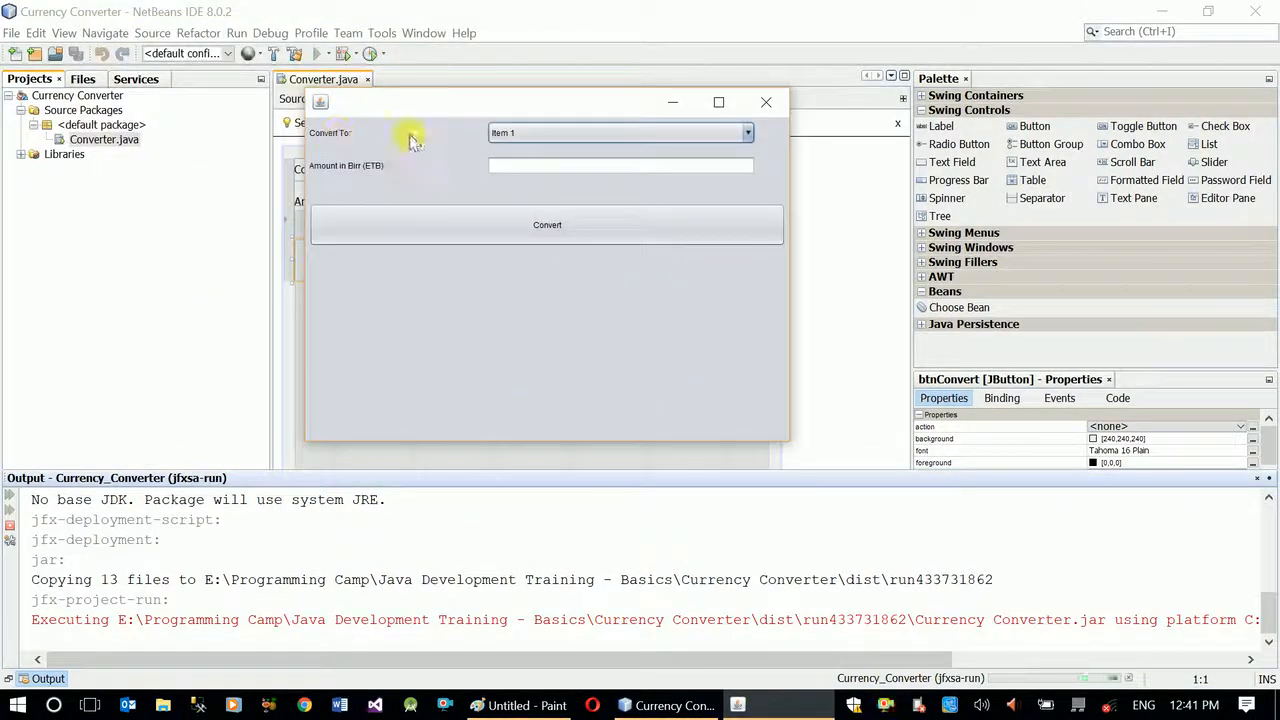
click(744, 132)
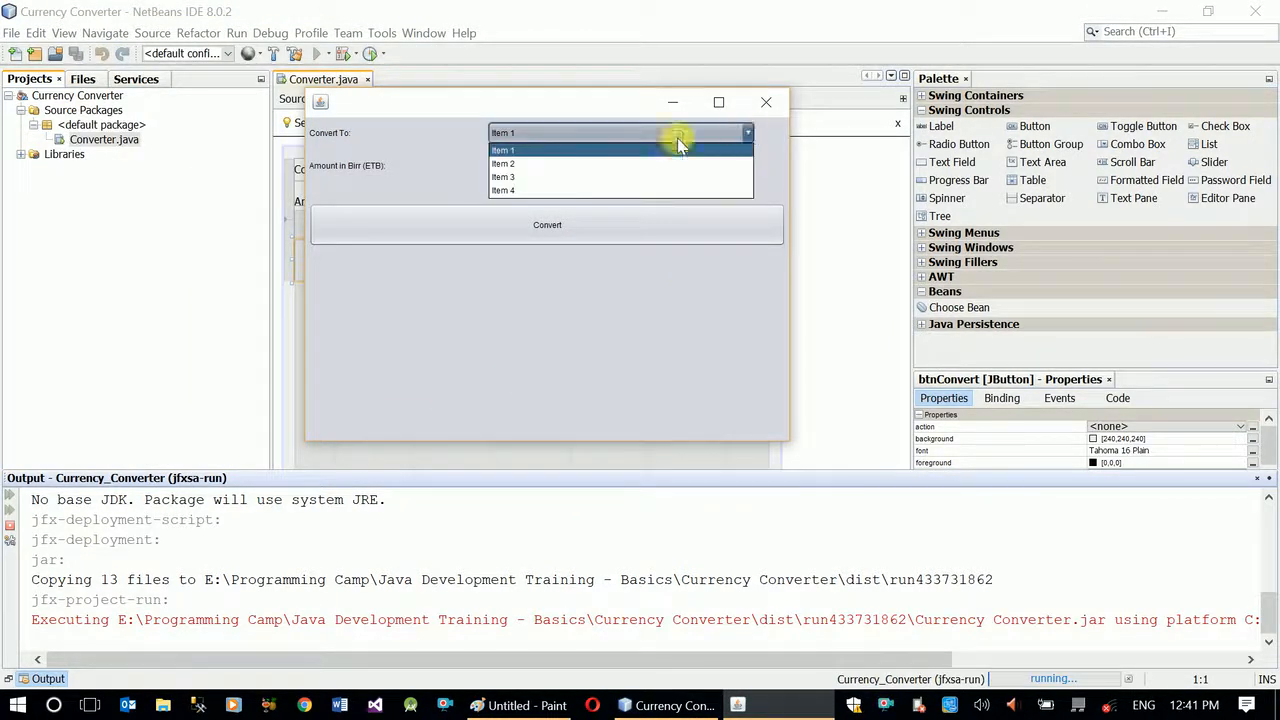
mouse_move(610, 150)
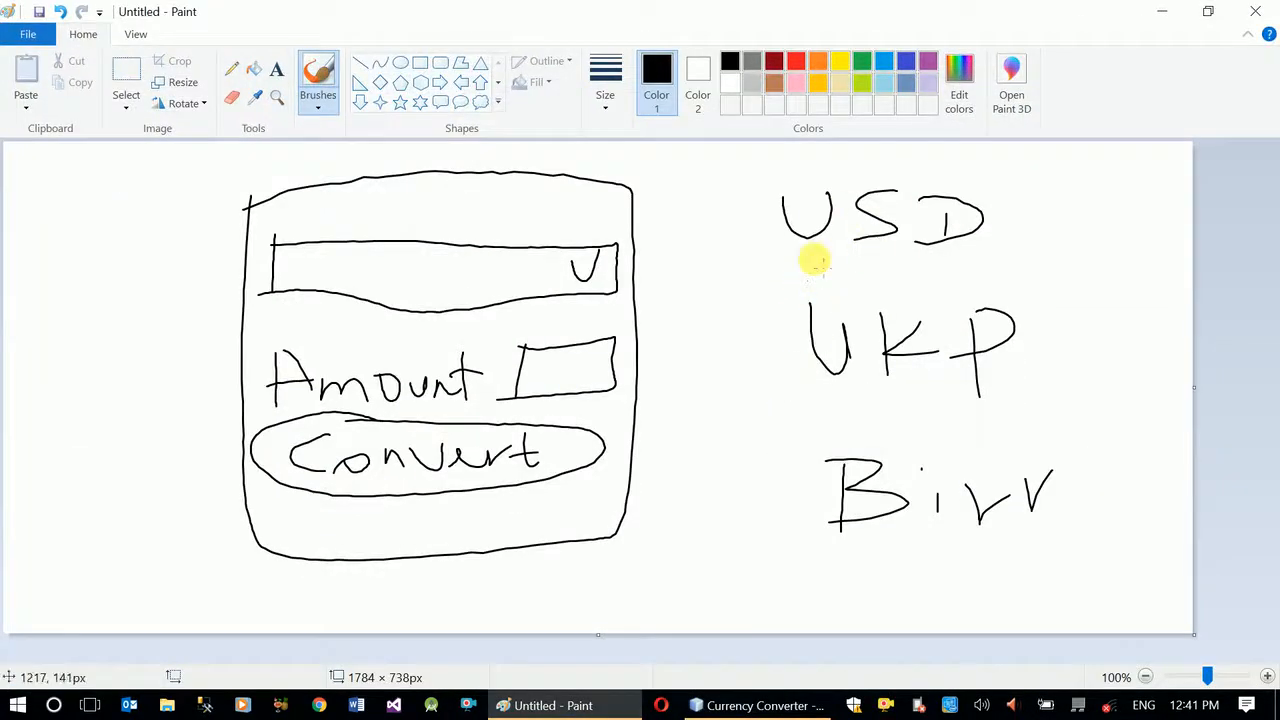
Return to the IDE after the test run and select the cboConvertTo combo box on the form
click(756, 704)
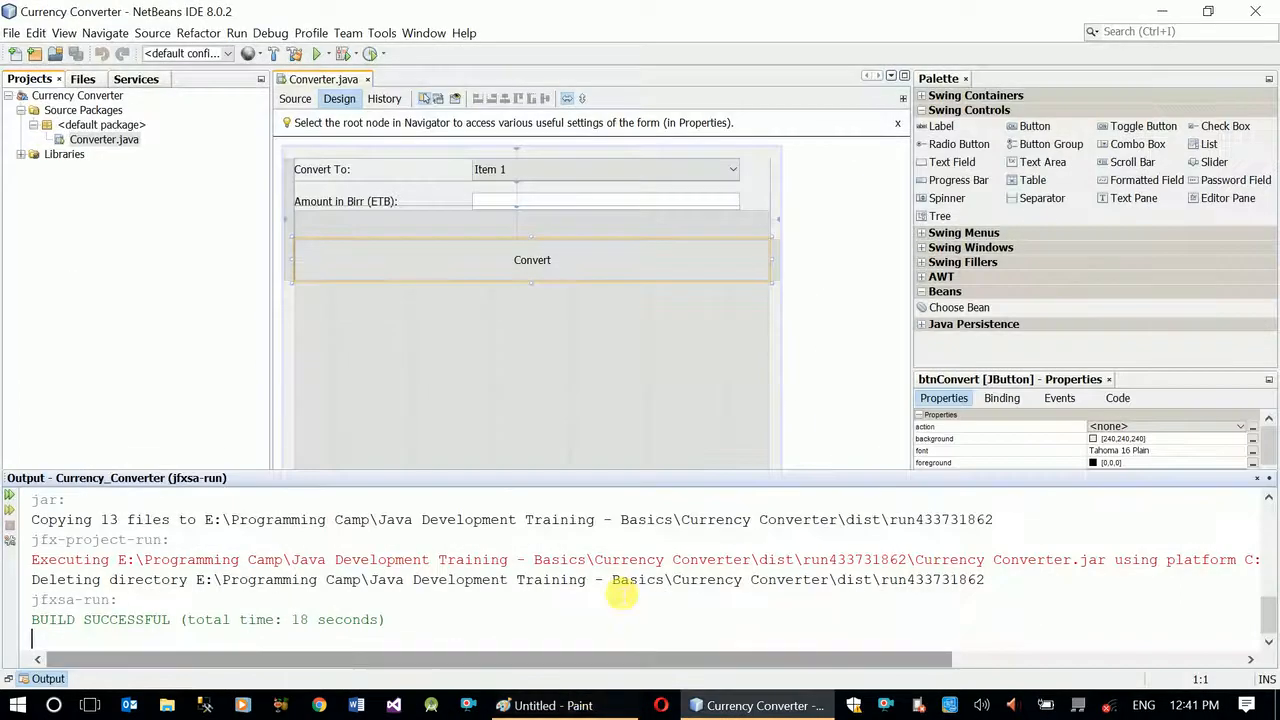
click(600, 168)
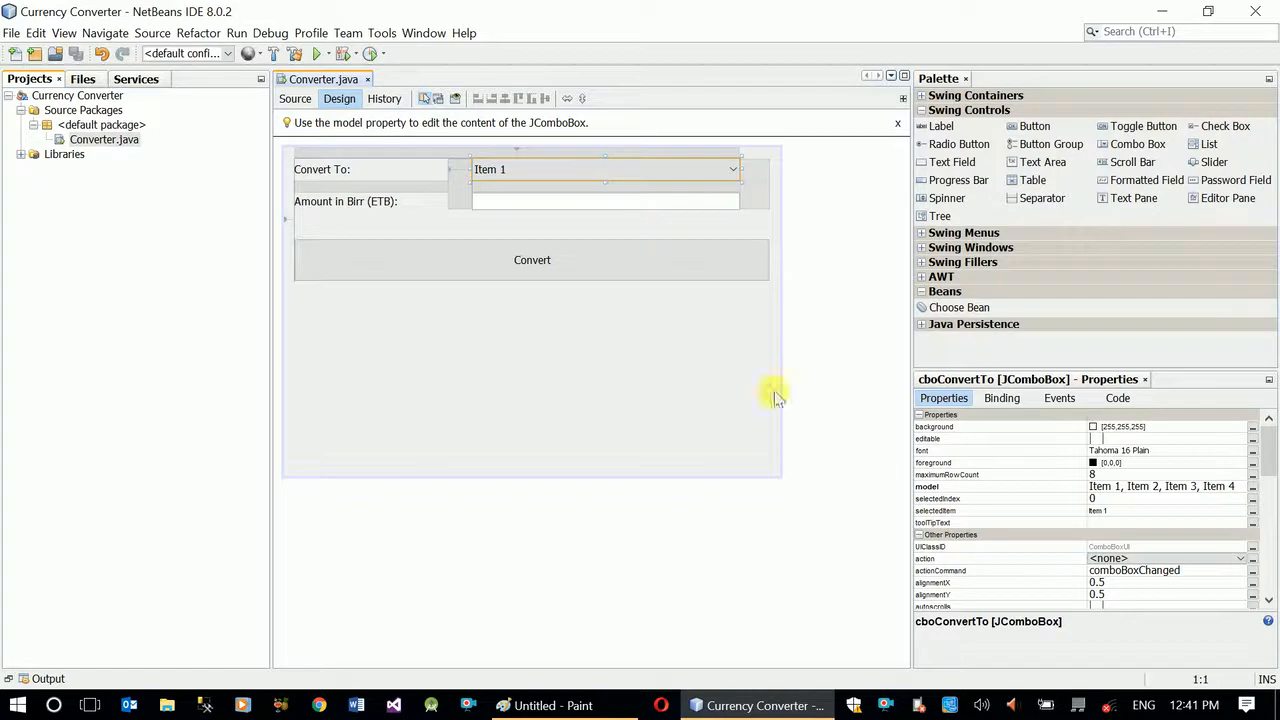
mouse_move(1124, 490)
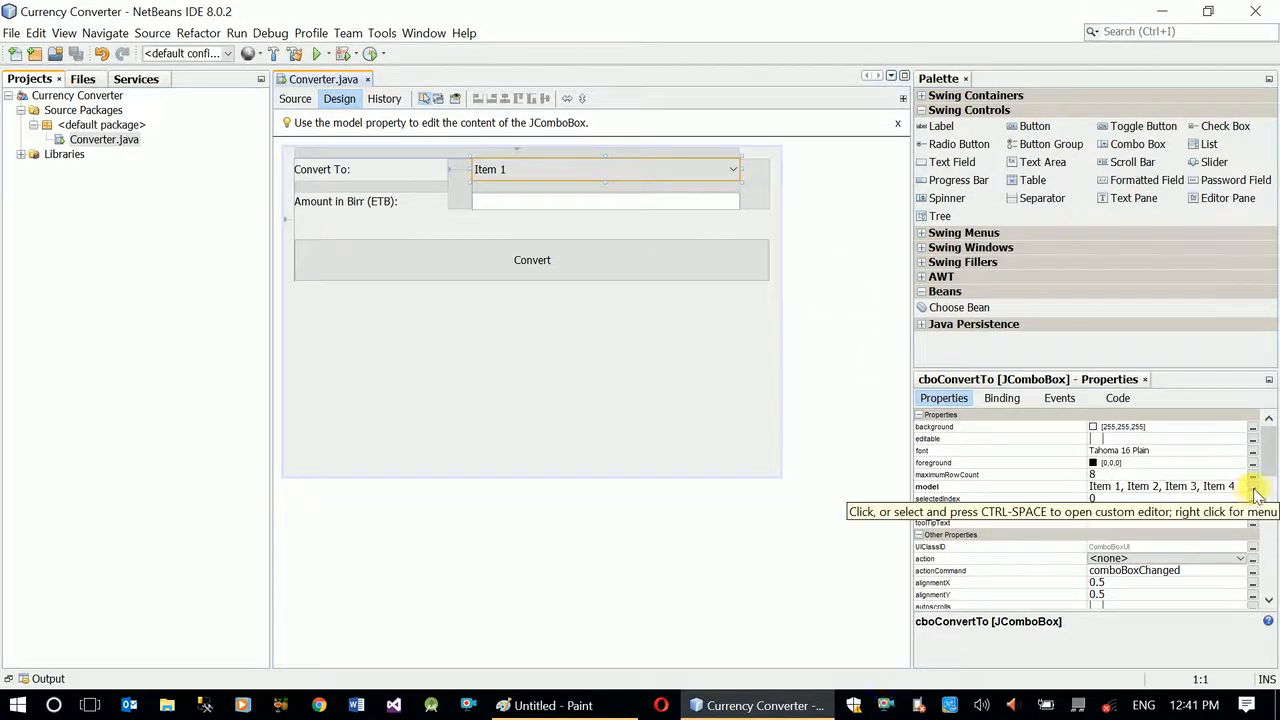
Enter USD and UKP as the Convert To combo box's model items
click(1252, 488)
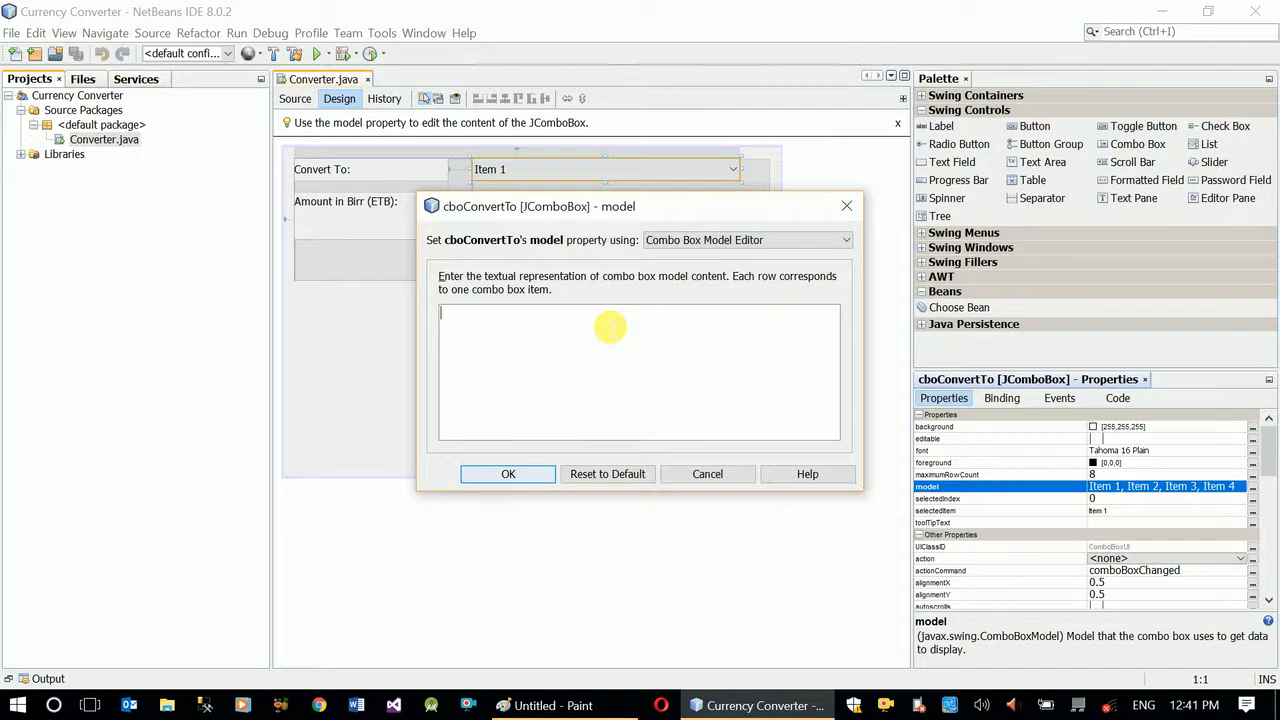
text(USD)
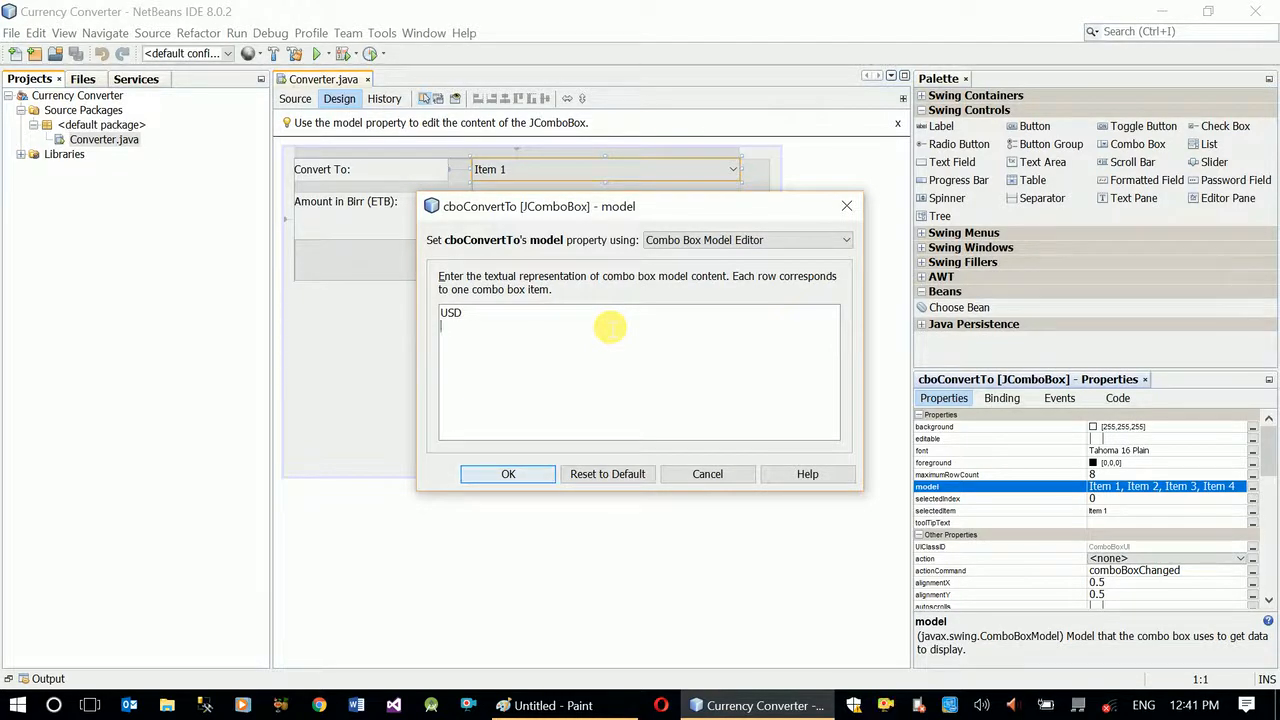
text(UKP)
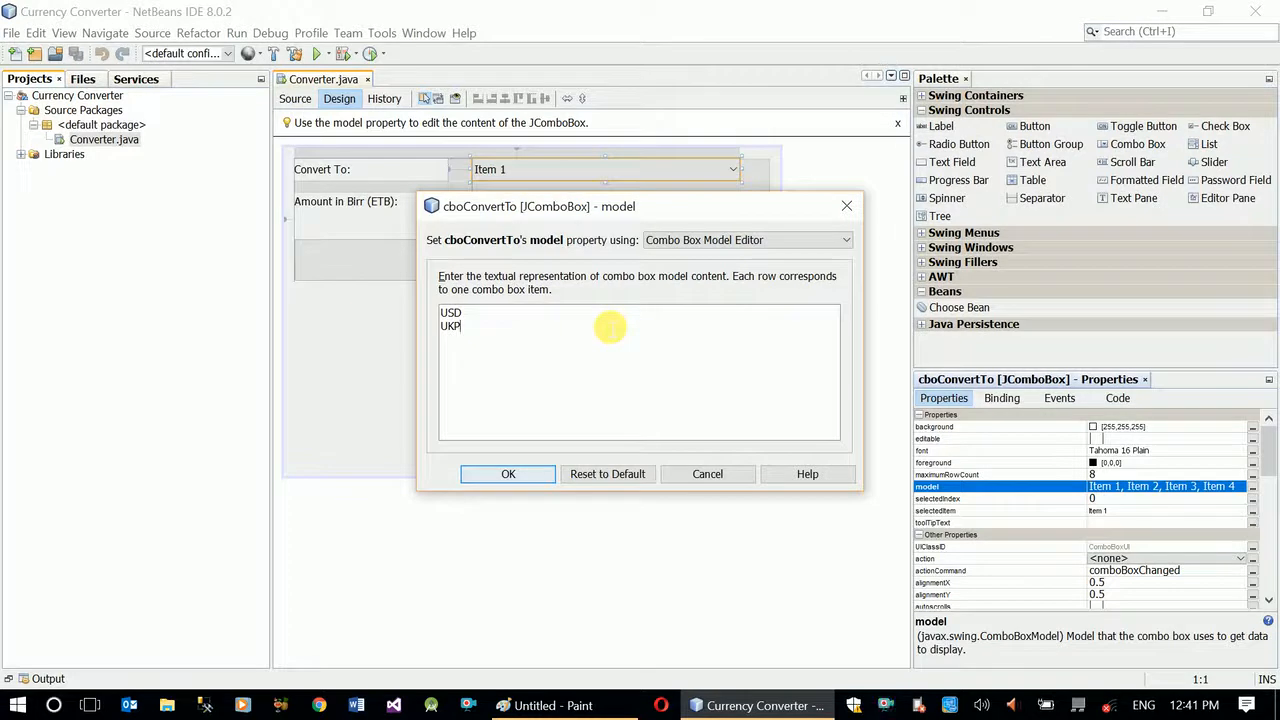
mouse_move(624, 448)
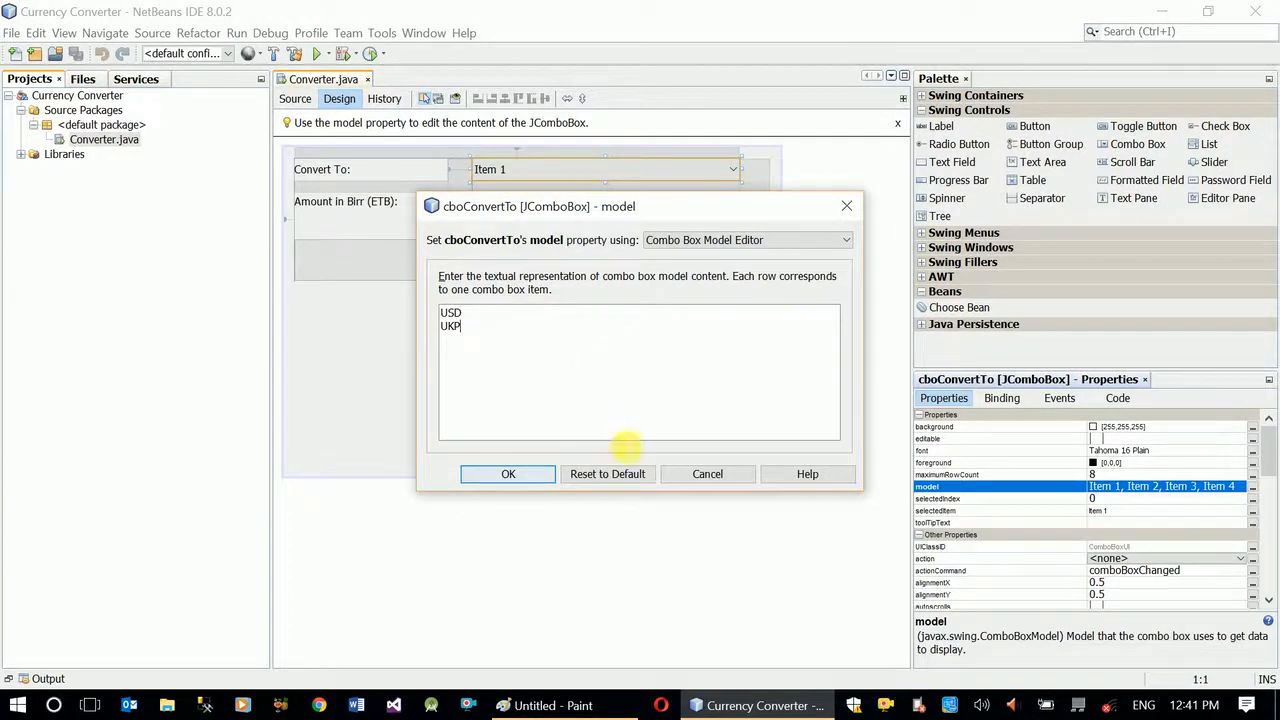
Confirm USD and UKP as the list items and re-run the project to test the converter window
click(508, 472)
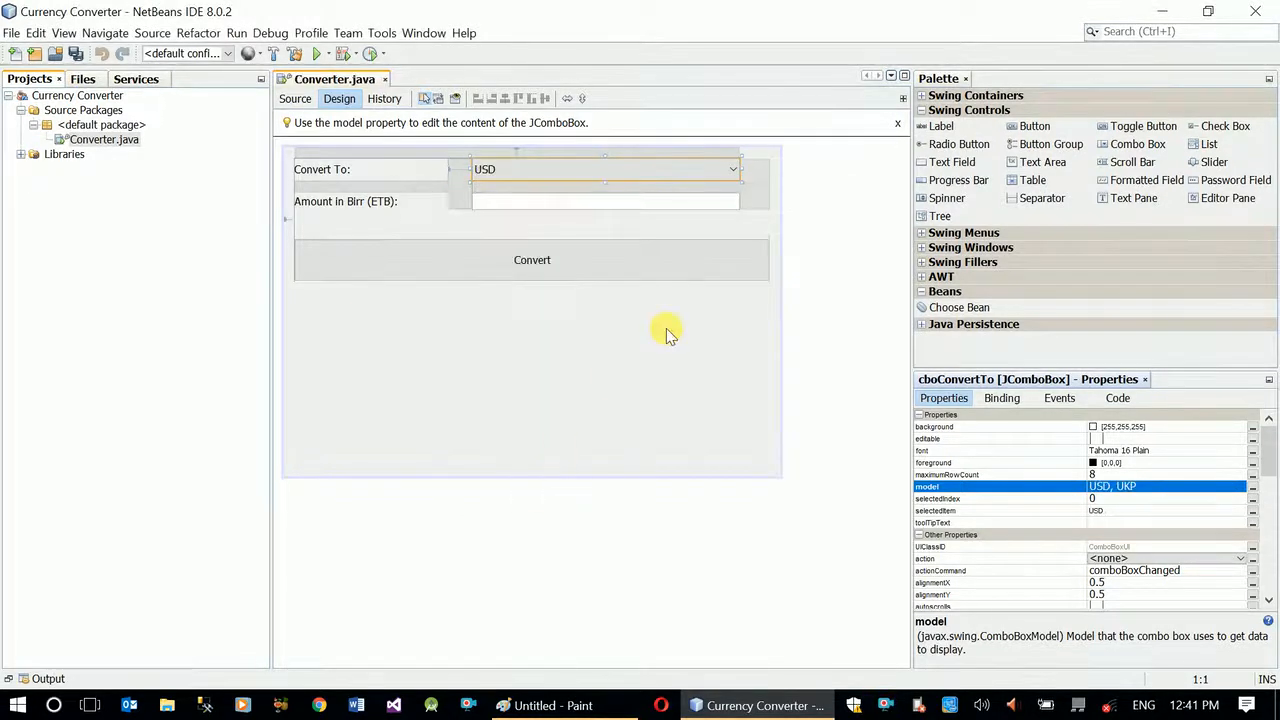
click(314, 52)
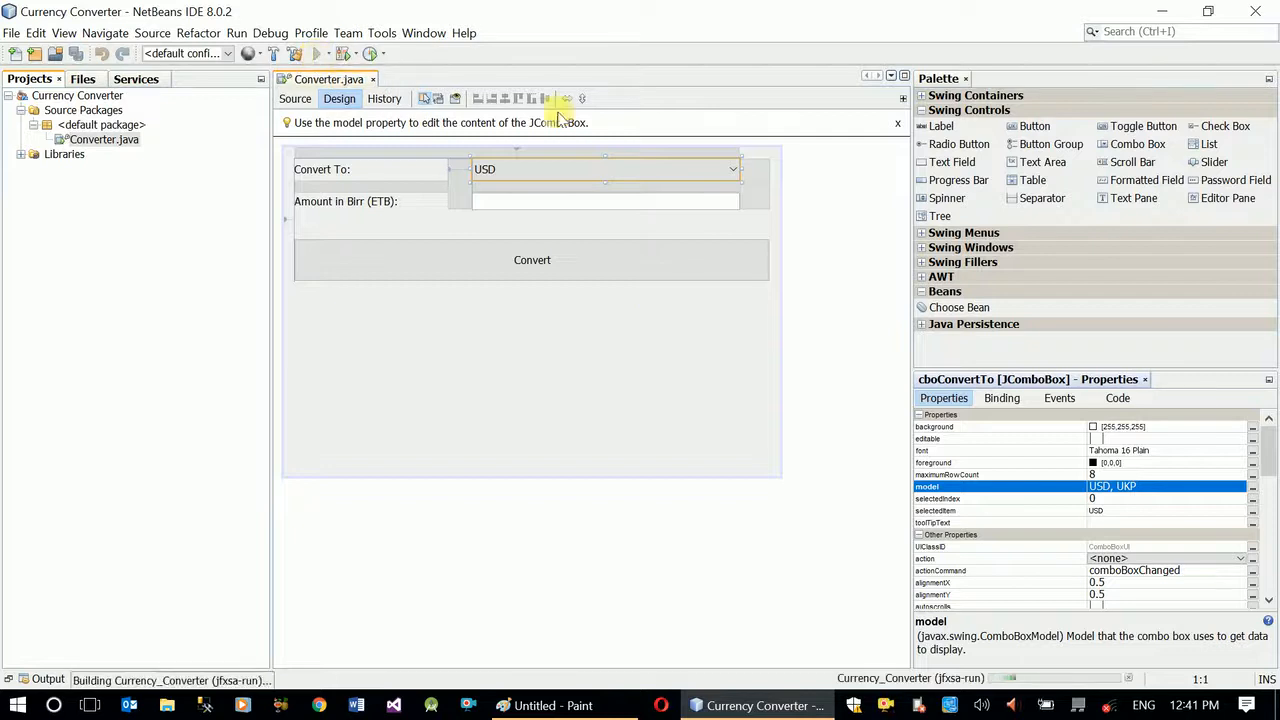
mouse_move(610, 110)
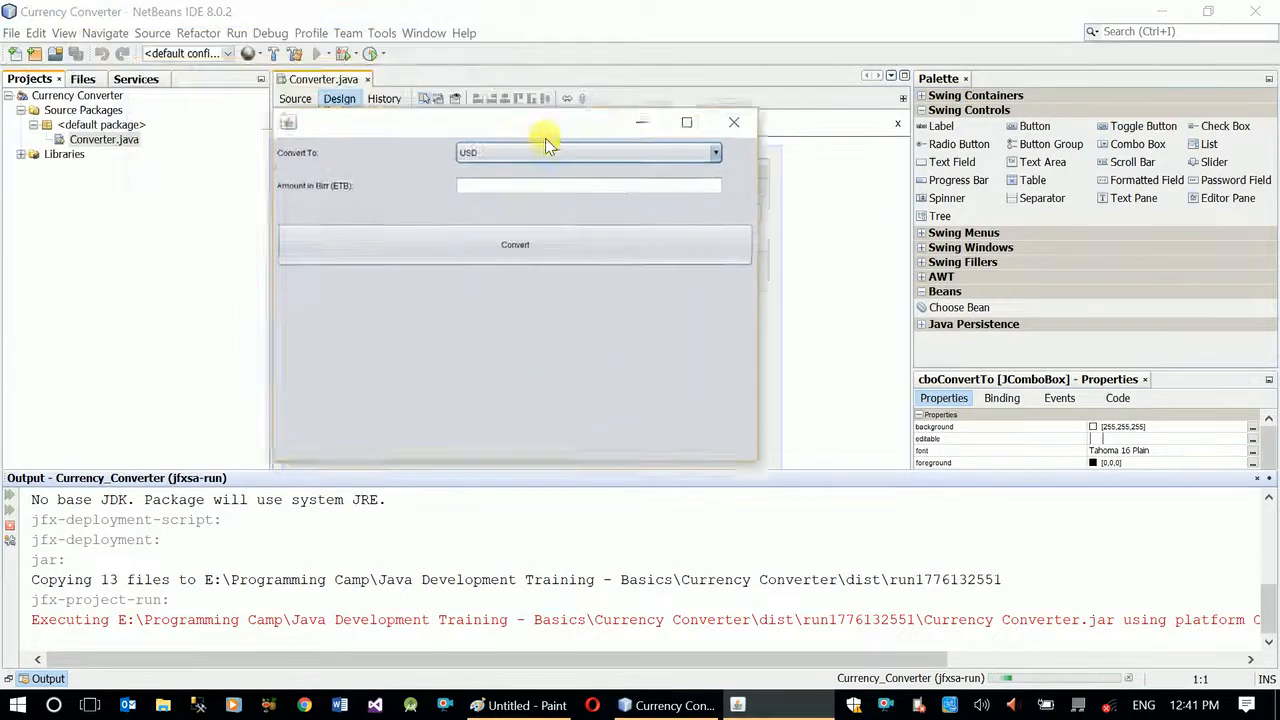
click(716, 152)
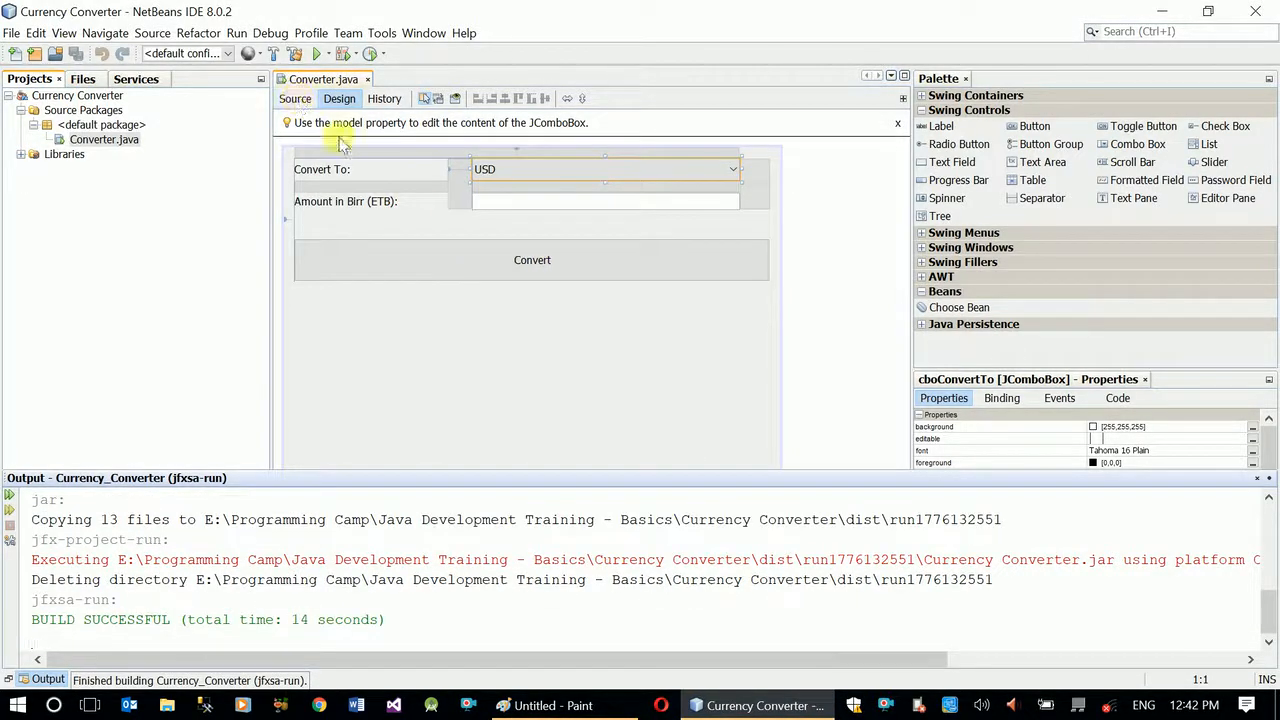
Create a mouseClicked handler, btnConvertMouseClicked, for the Convert button
right_click(532, 260)
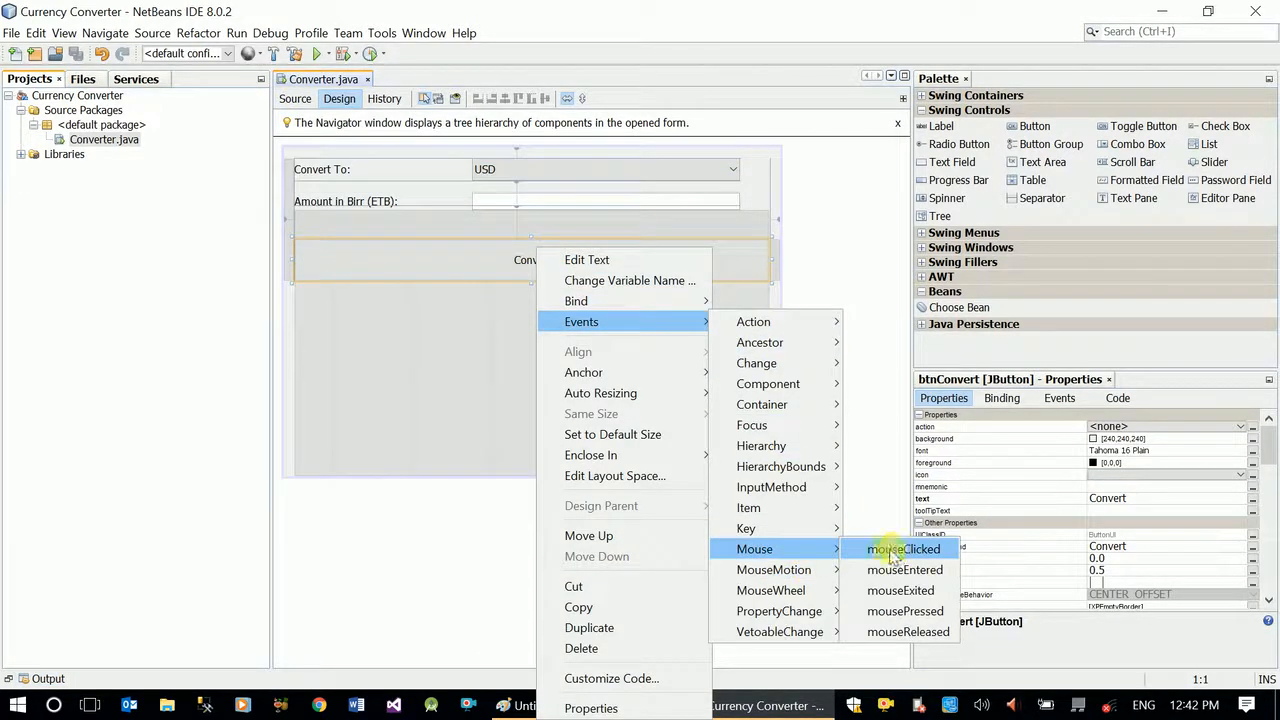
click(902, 548)
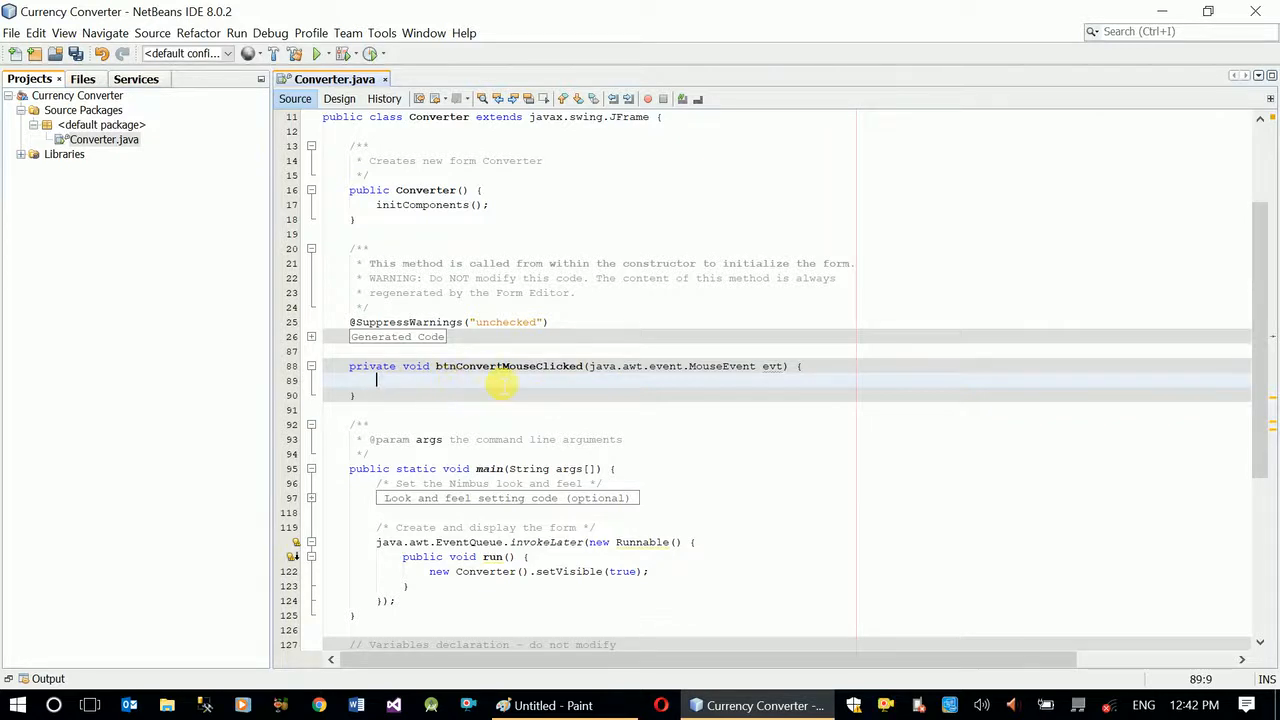
mouse_move(548, 390)
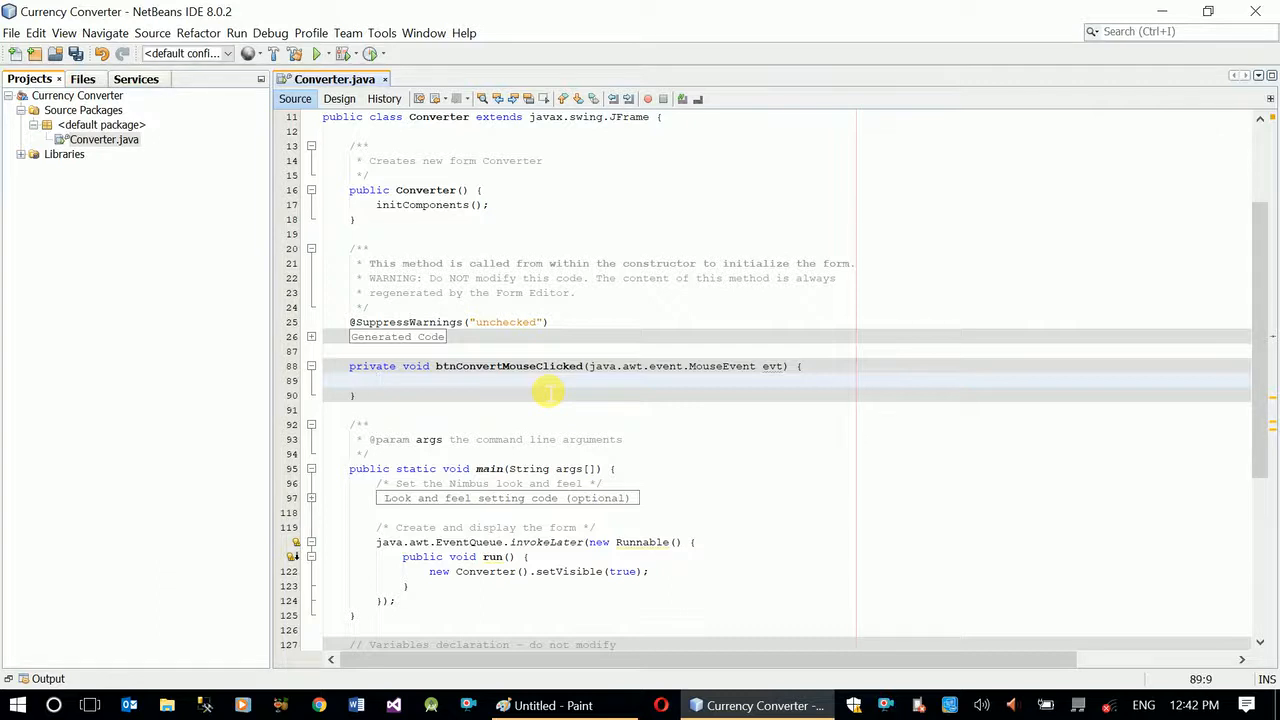
Write int amountInBirr = Integer.valueOf(txtAmountInBirr.getText()); as the handler's first statement
text(int)
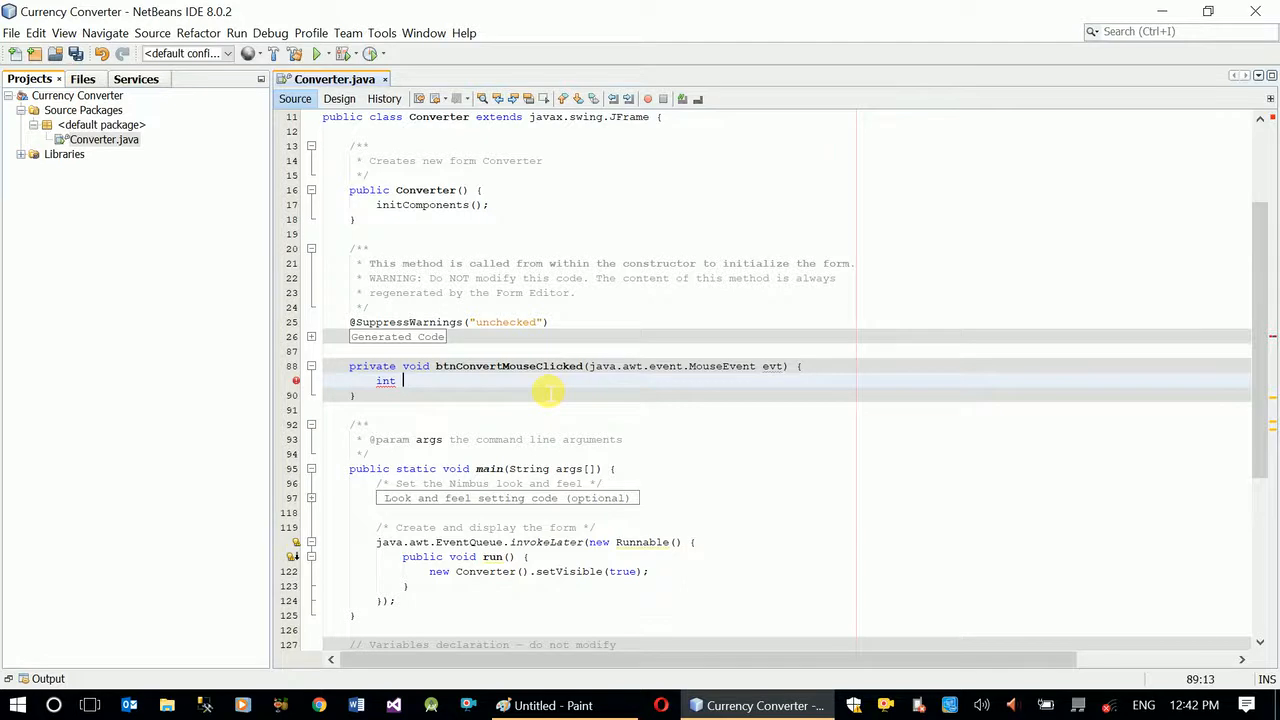
text(amountInBirr = In)
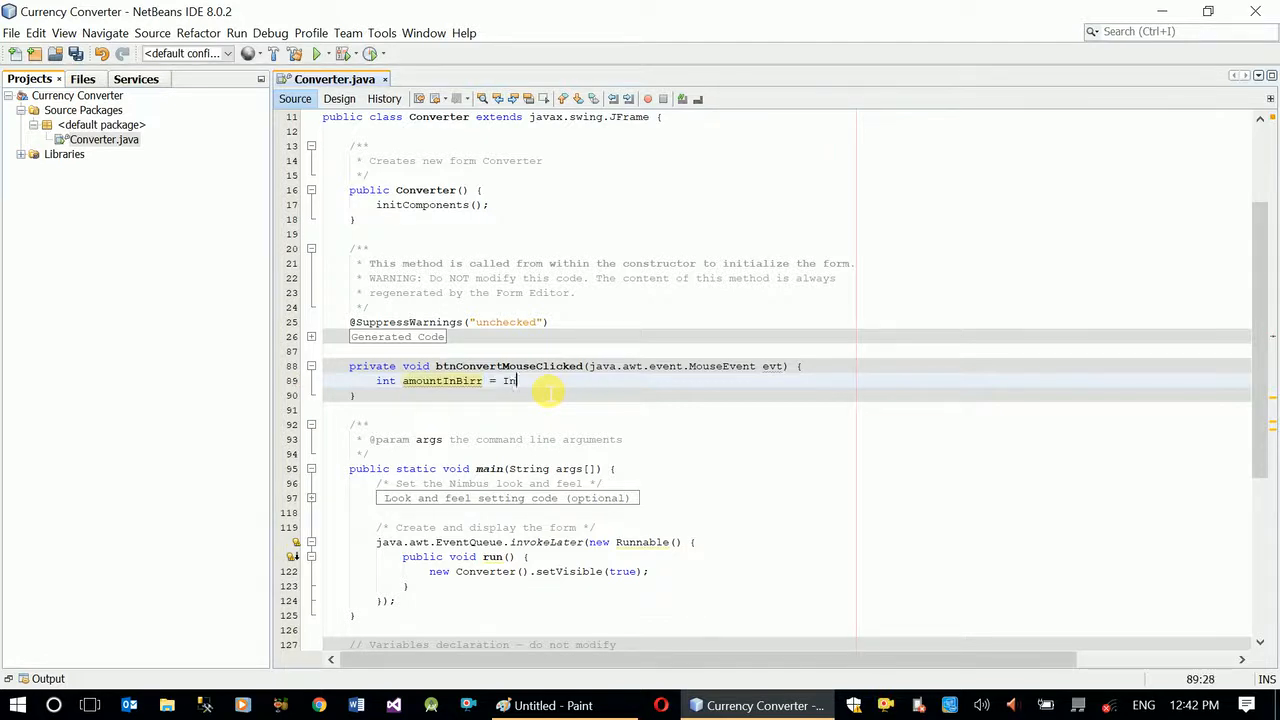
text(teger)
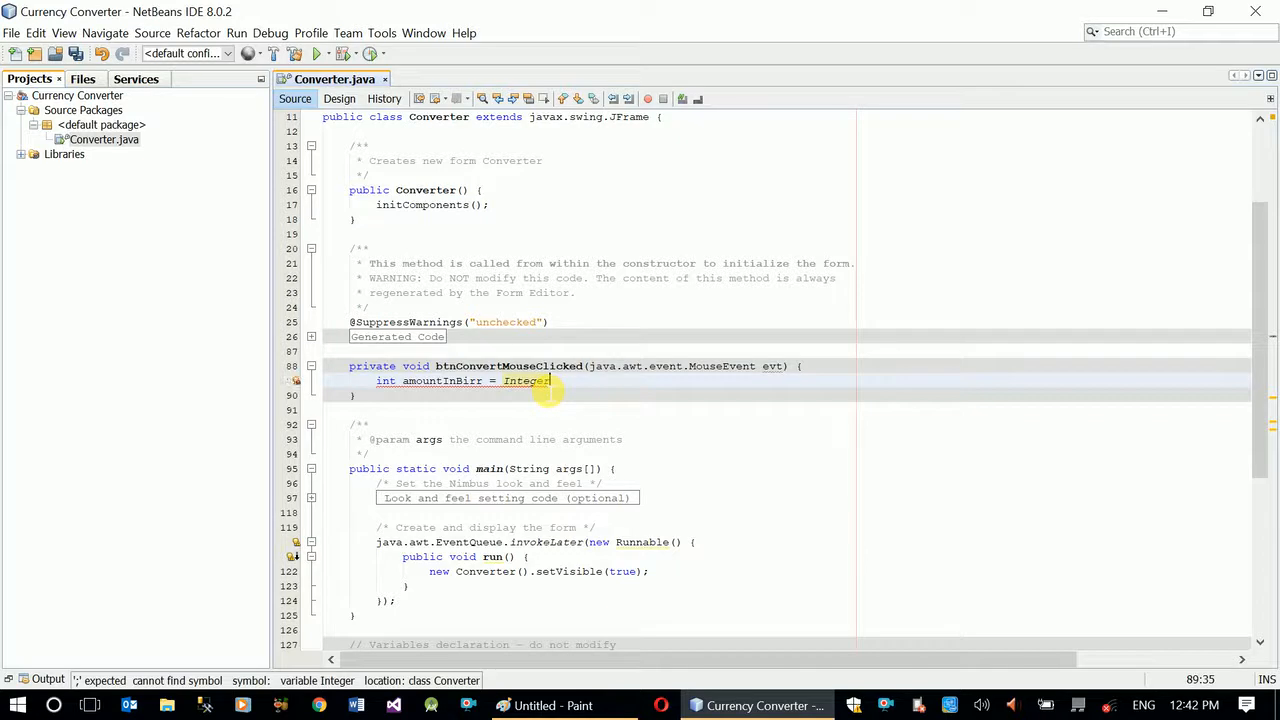
text(.valueOf(null))
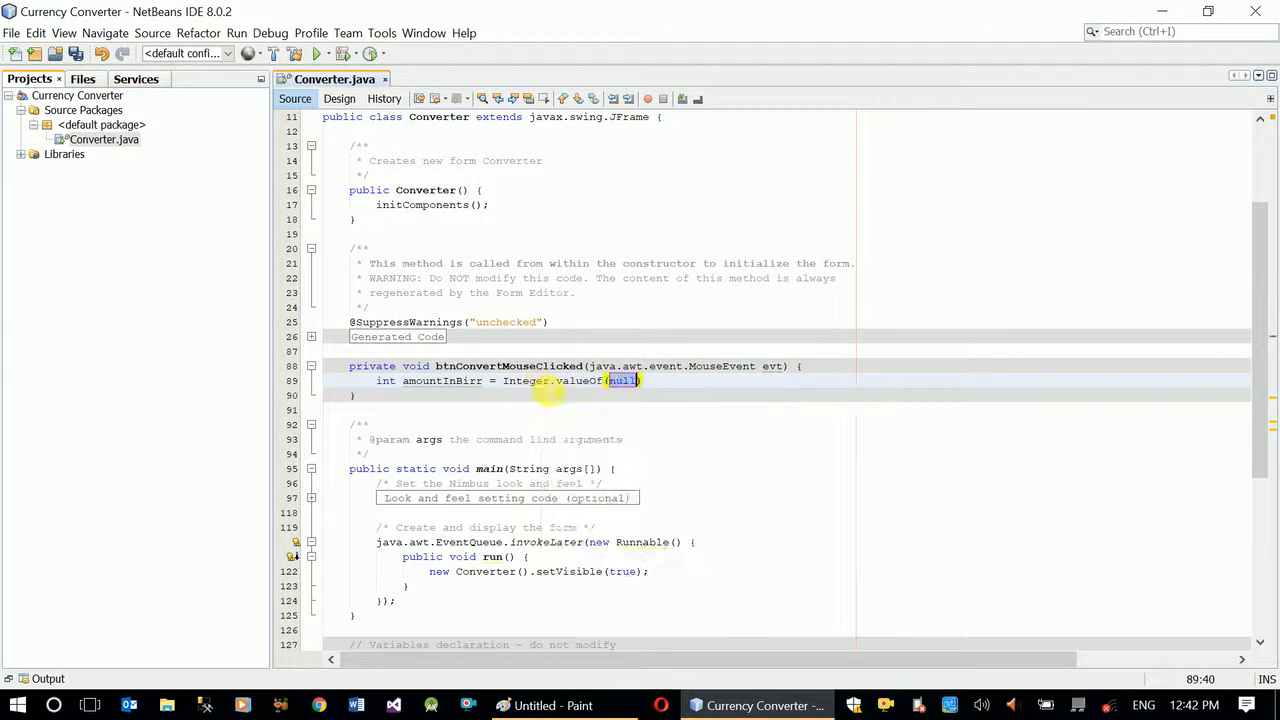
text(txtamountInBirr)
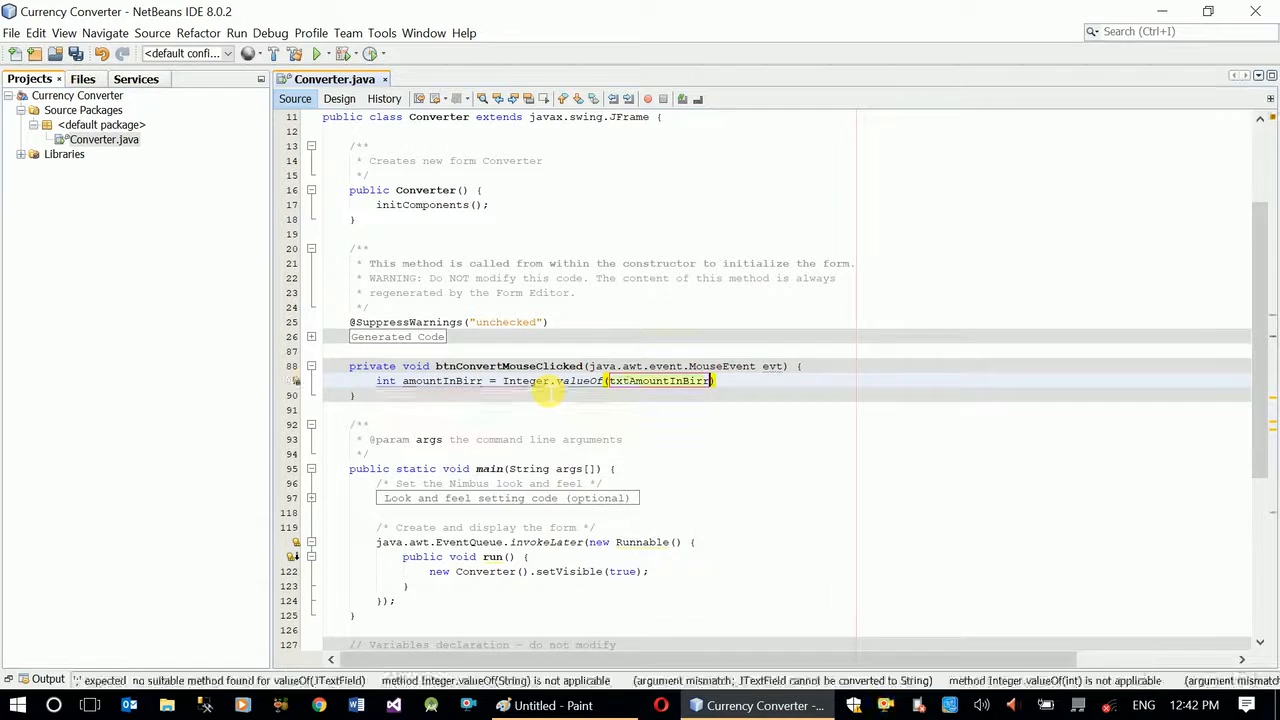
text(.gett)
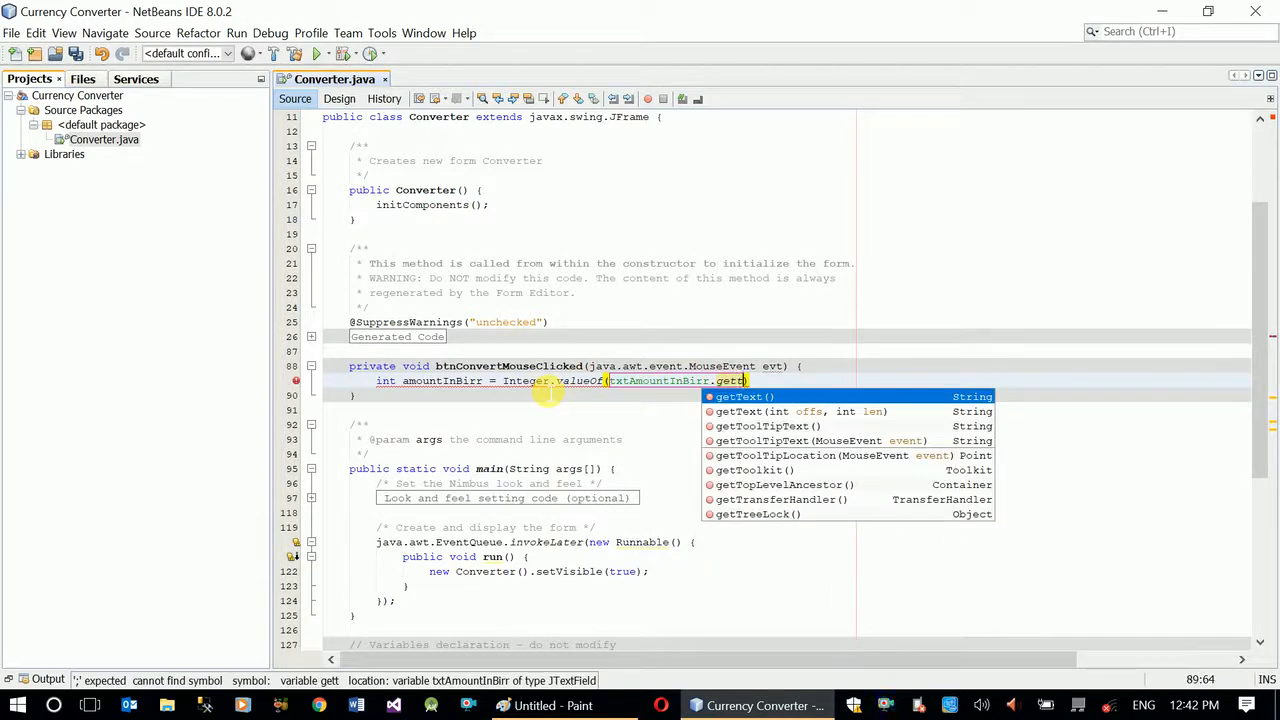
click(744, 396)
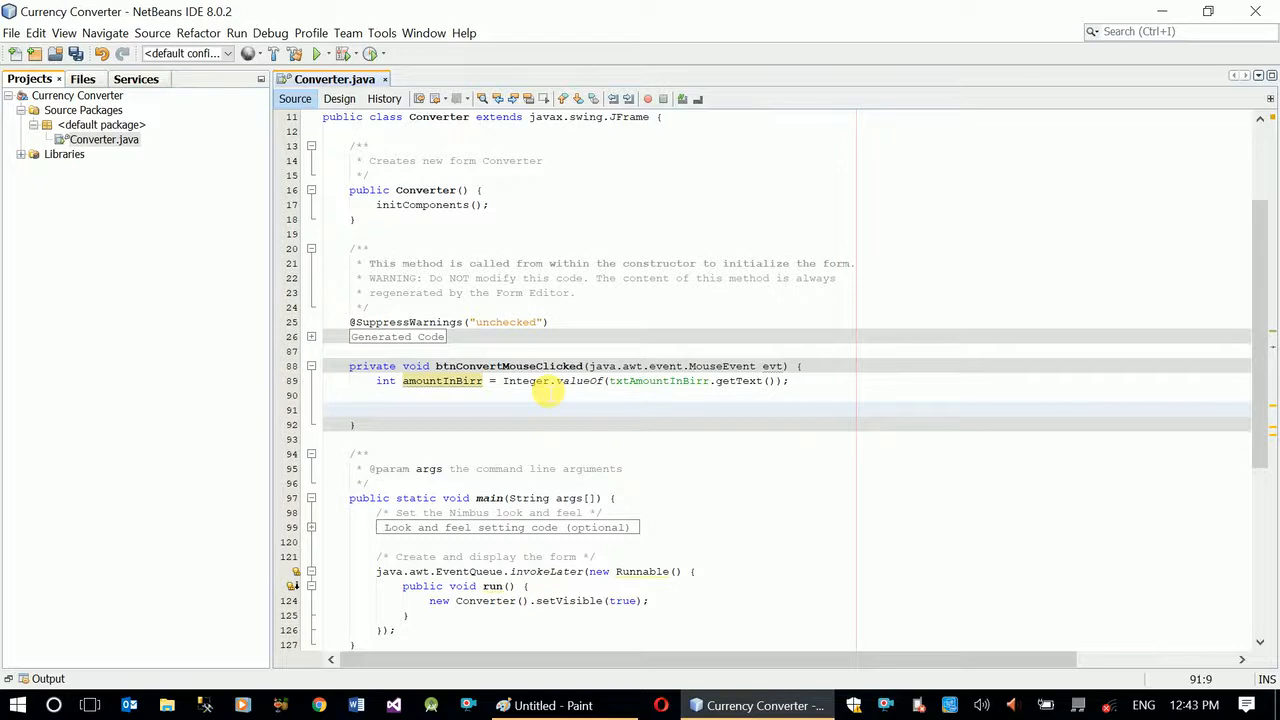
click(376, 408)
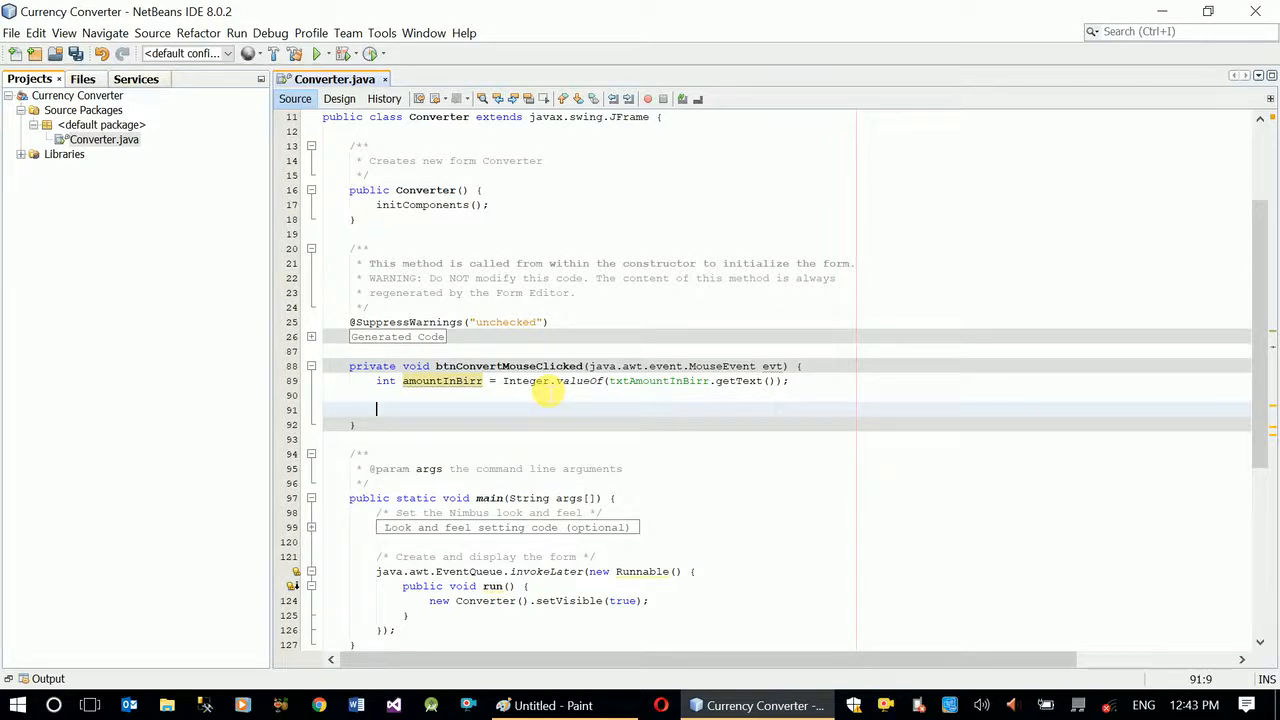
Add int selectedIndex = cboConvertTo.getSelectedIndex(); as the second statement
text(int)
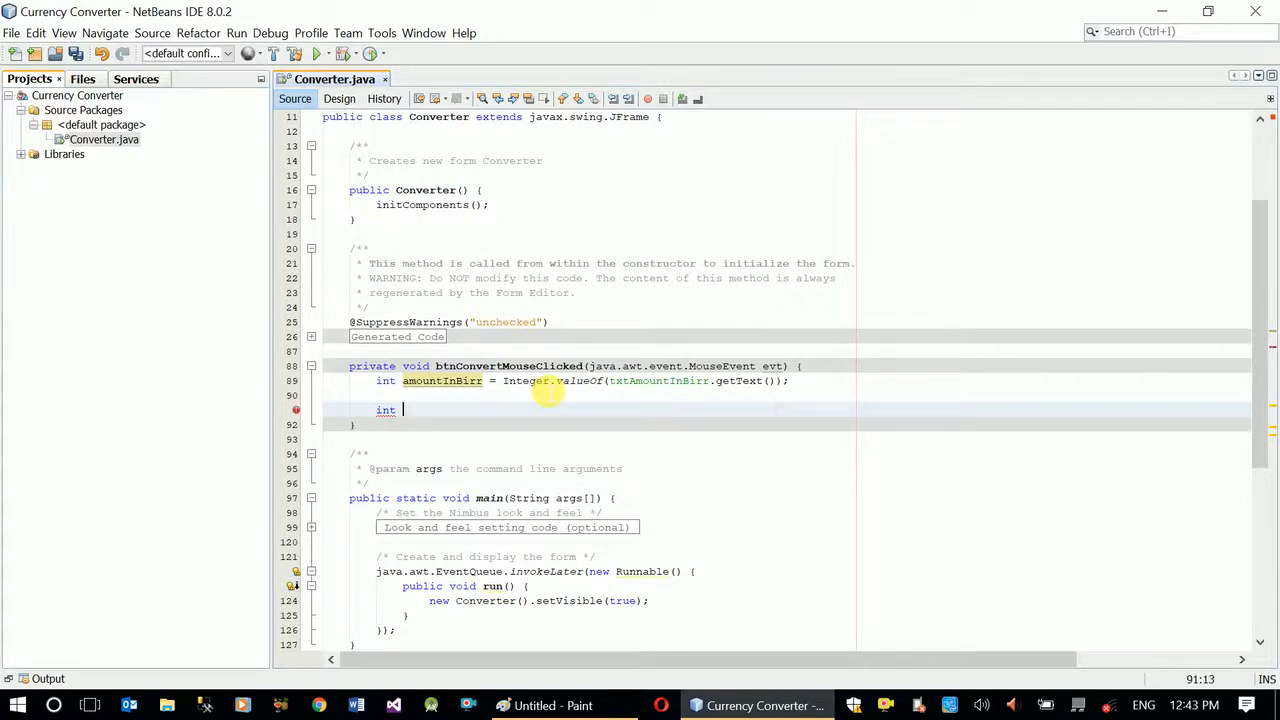
text(selectedInd)
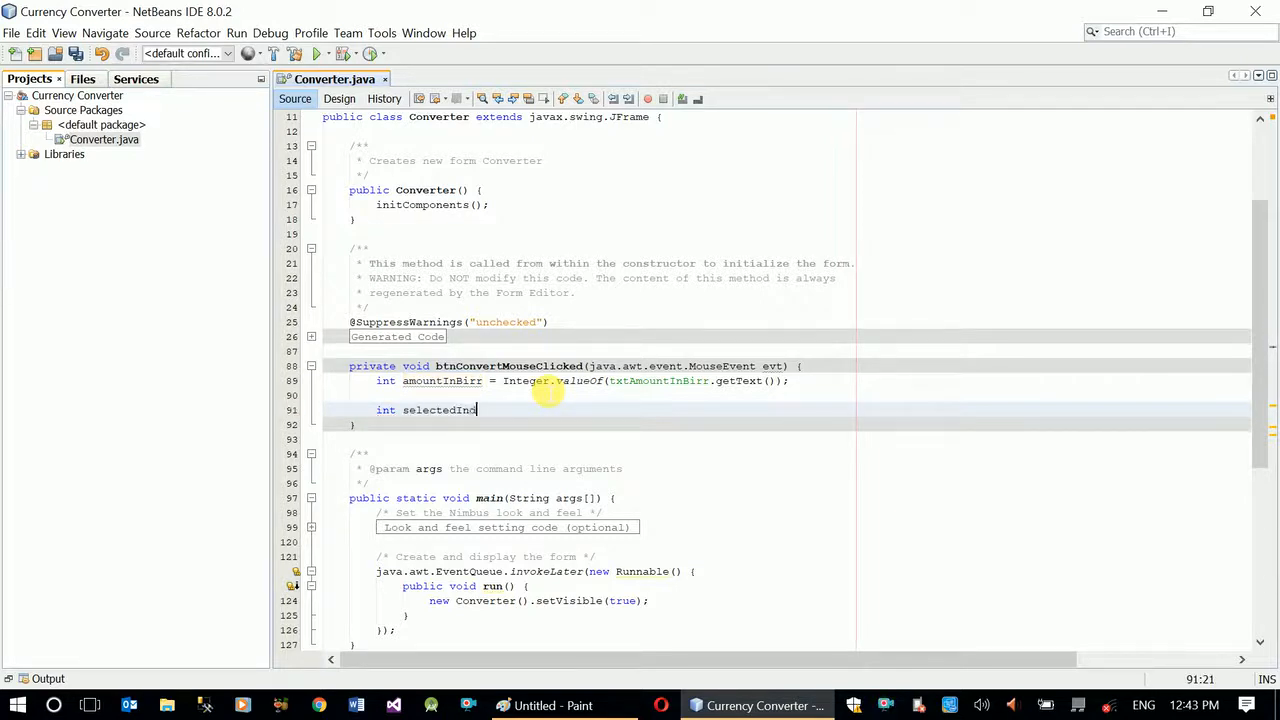
text(ex =)
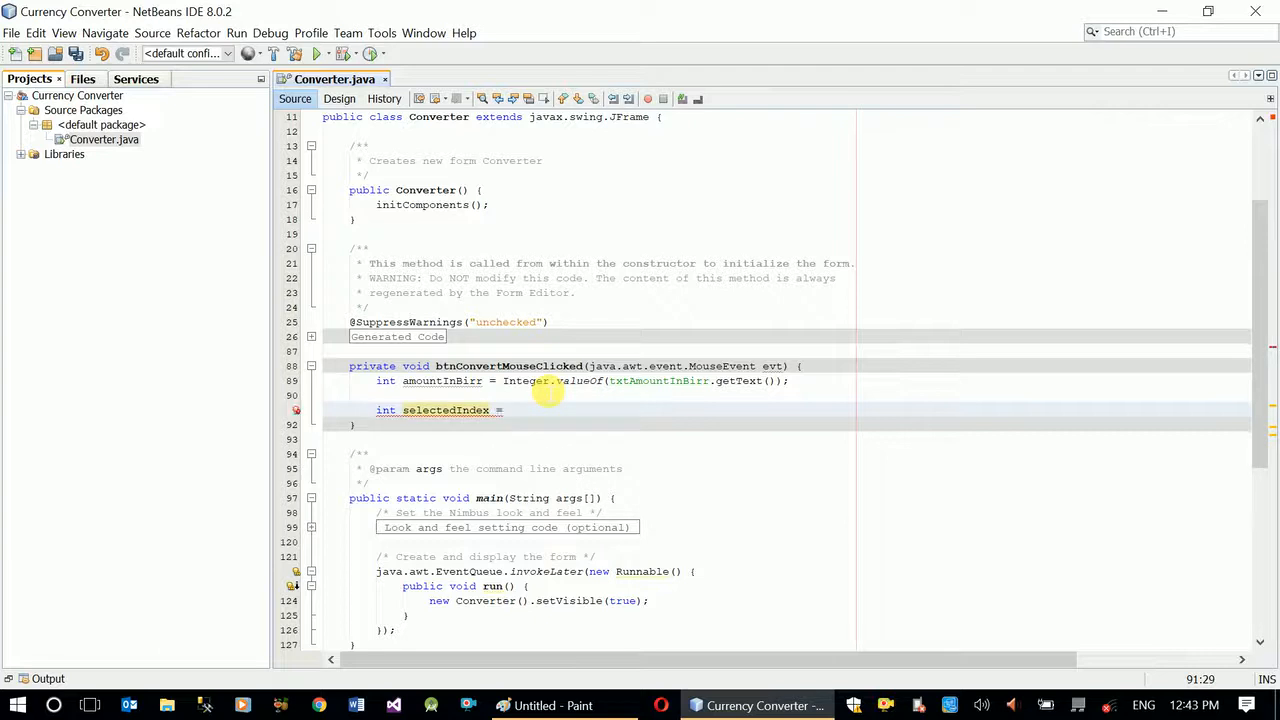
text(cboConvertTo)
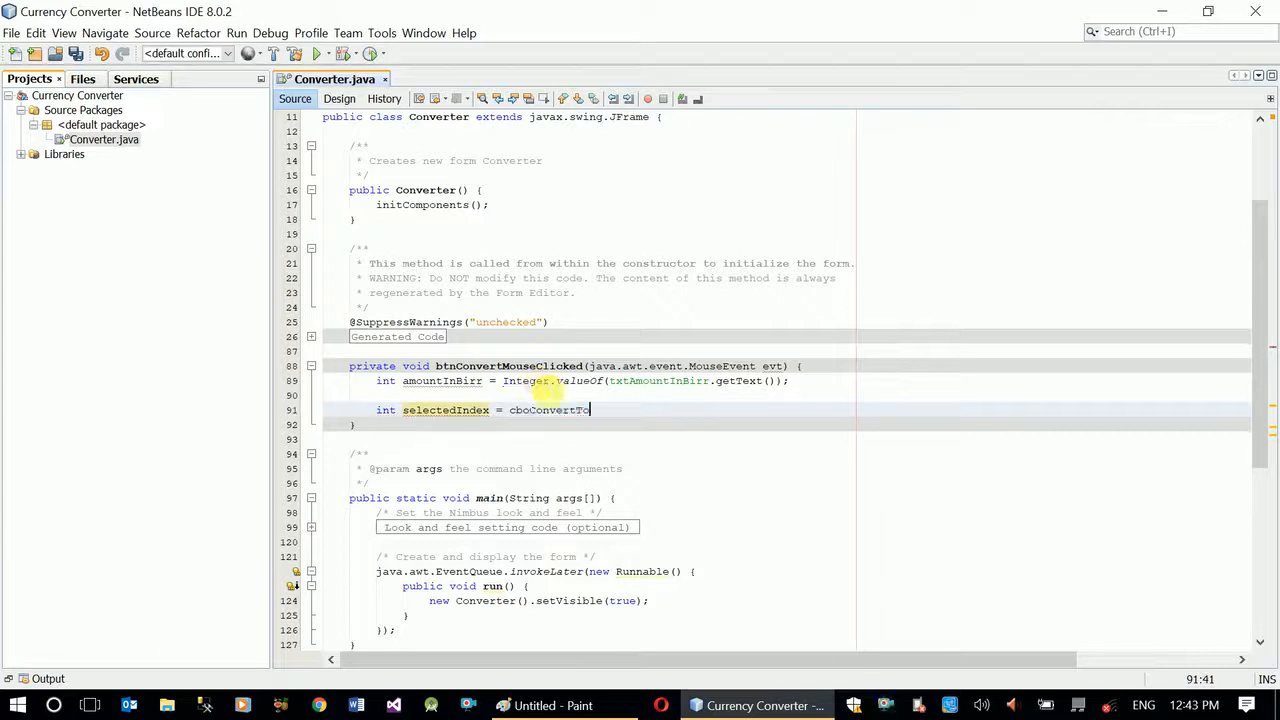
text(.getSelectedIndex();)
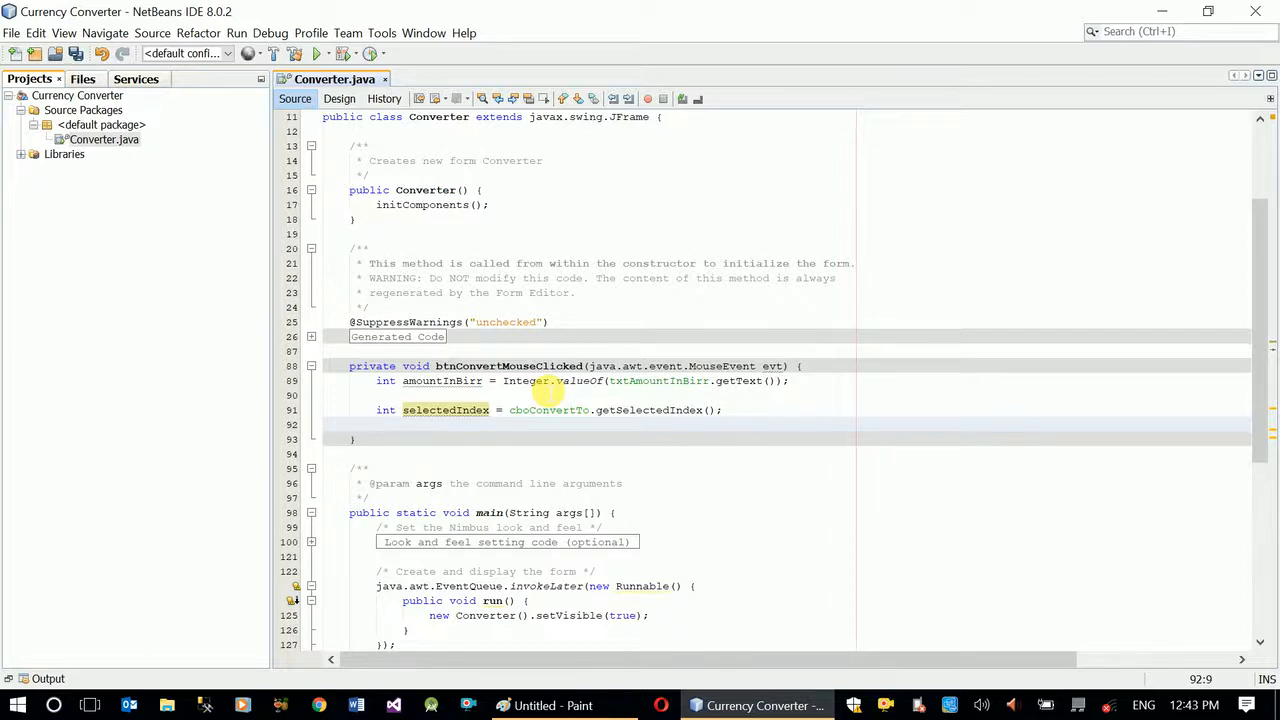
key(enter)
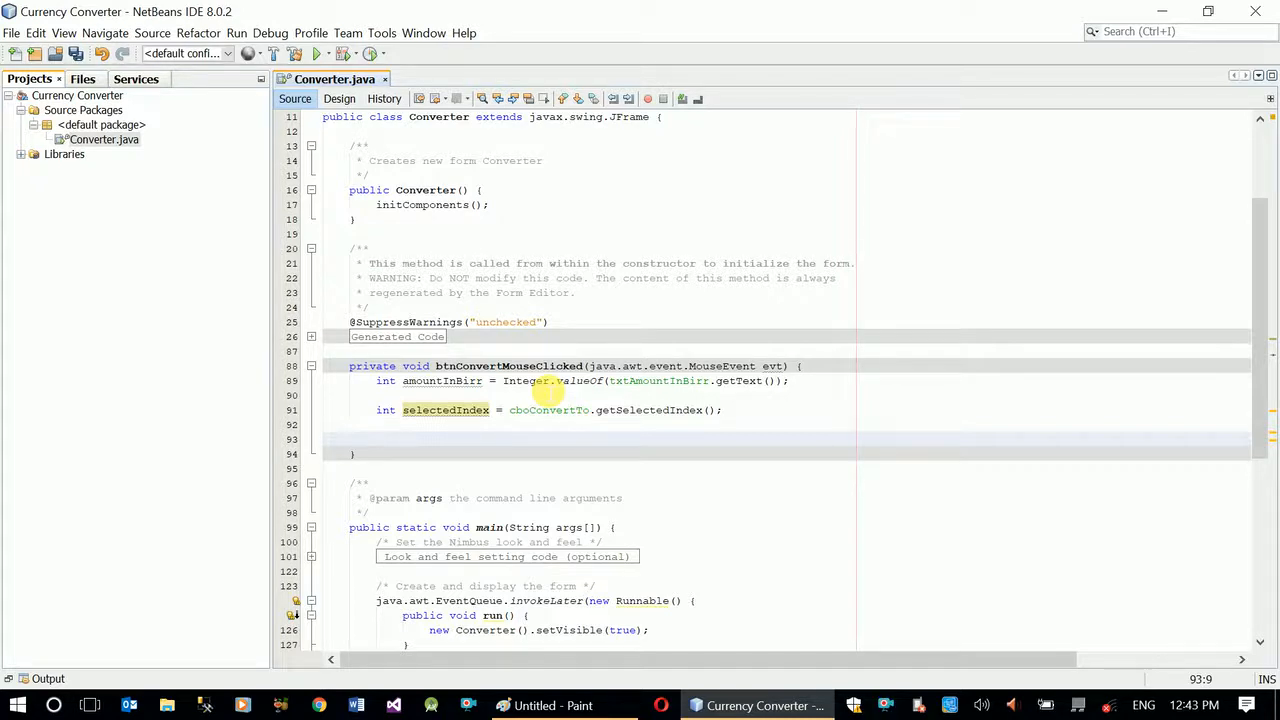
Start a switch(selectedIndex) block and position the insertion point inside its empty body
click(376, 438)
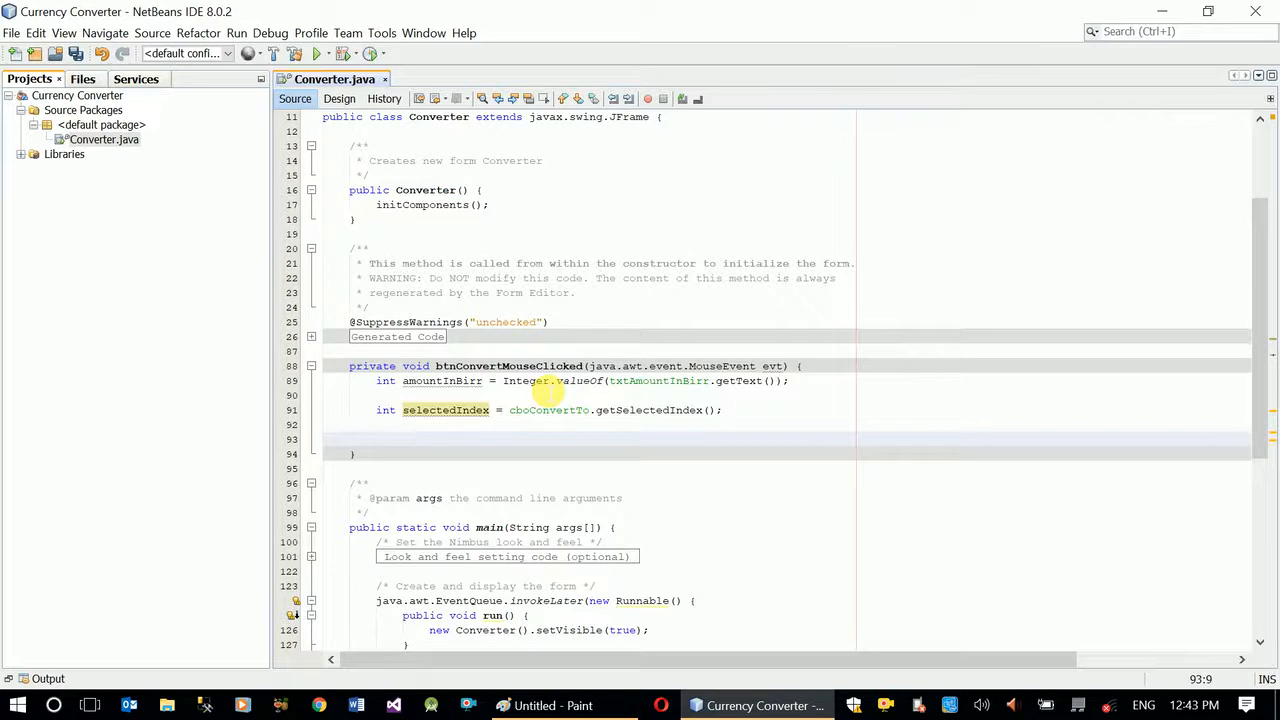
click(376, 438)
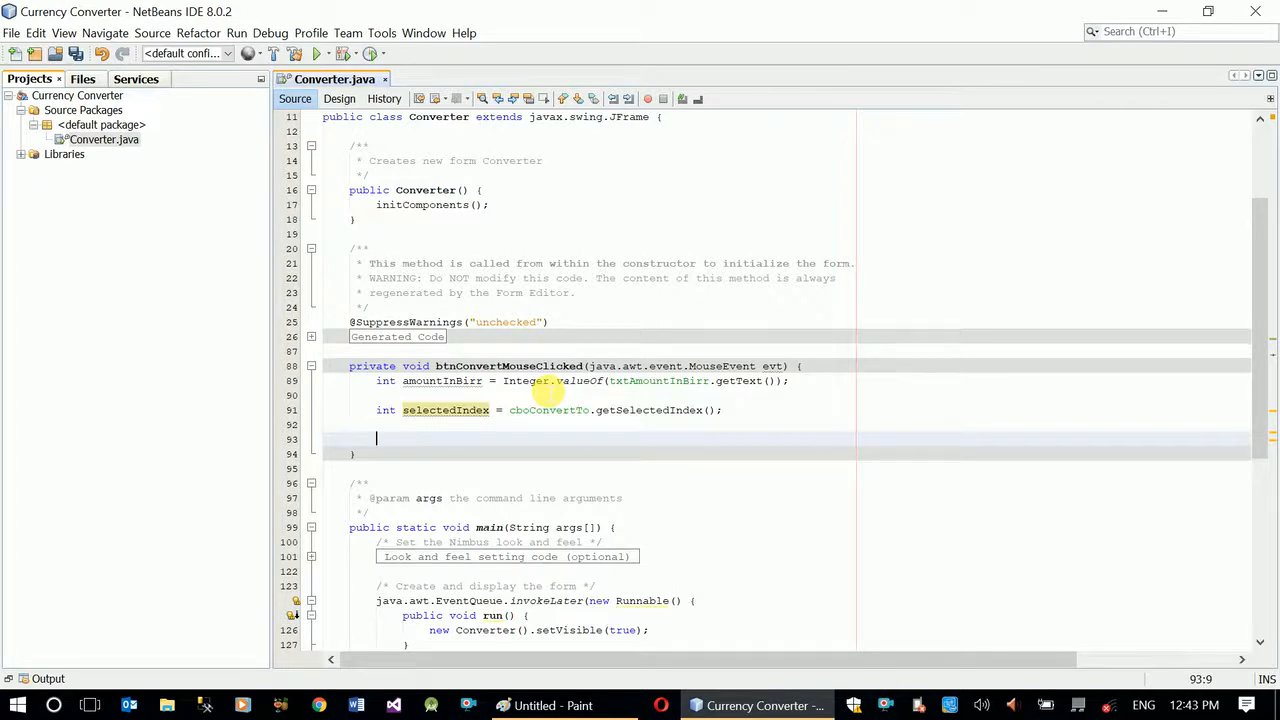
text(switch)
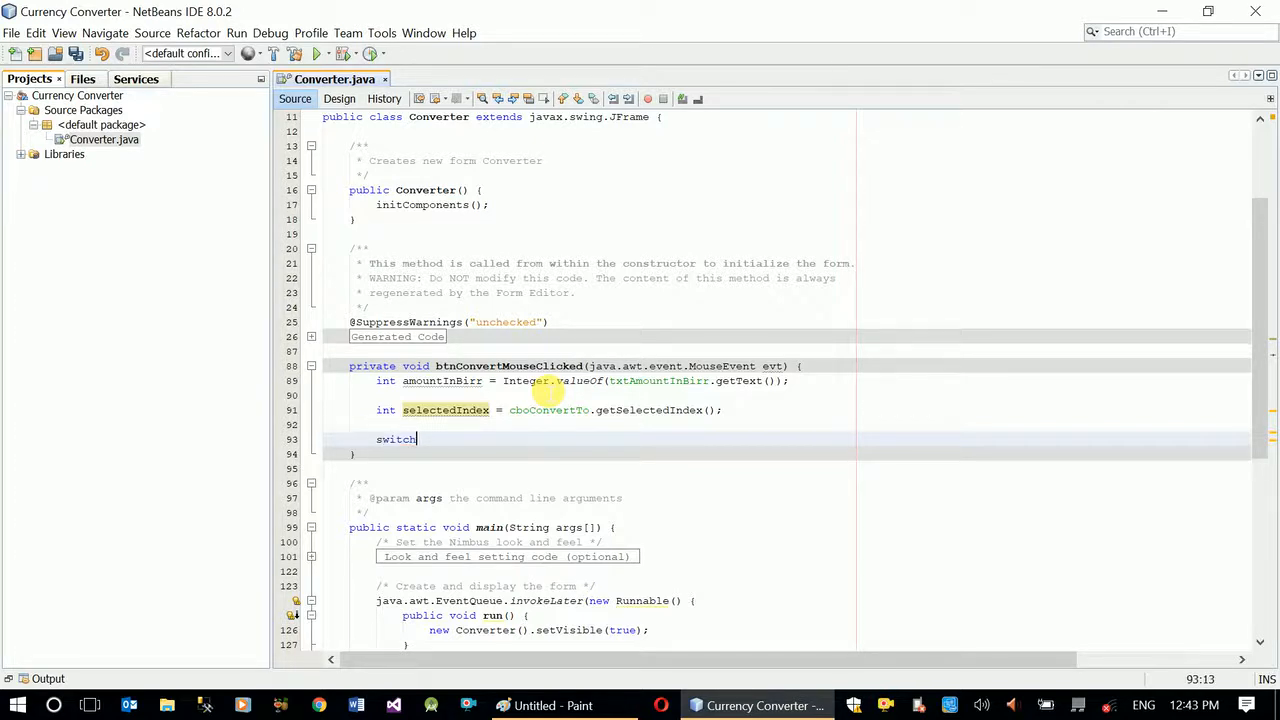
text((sele)
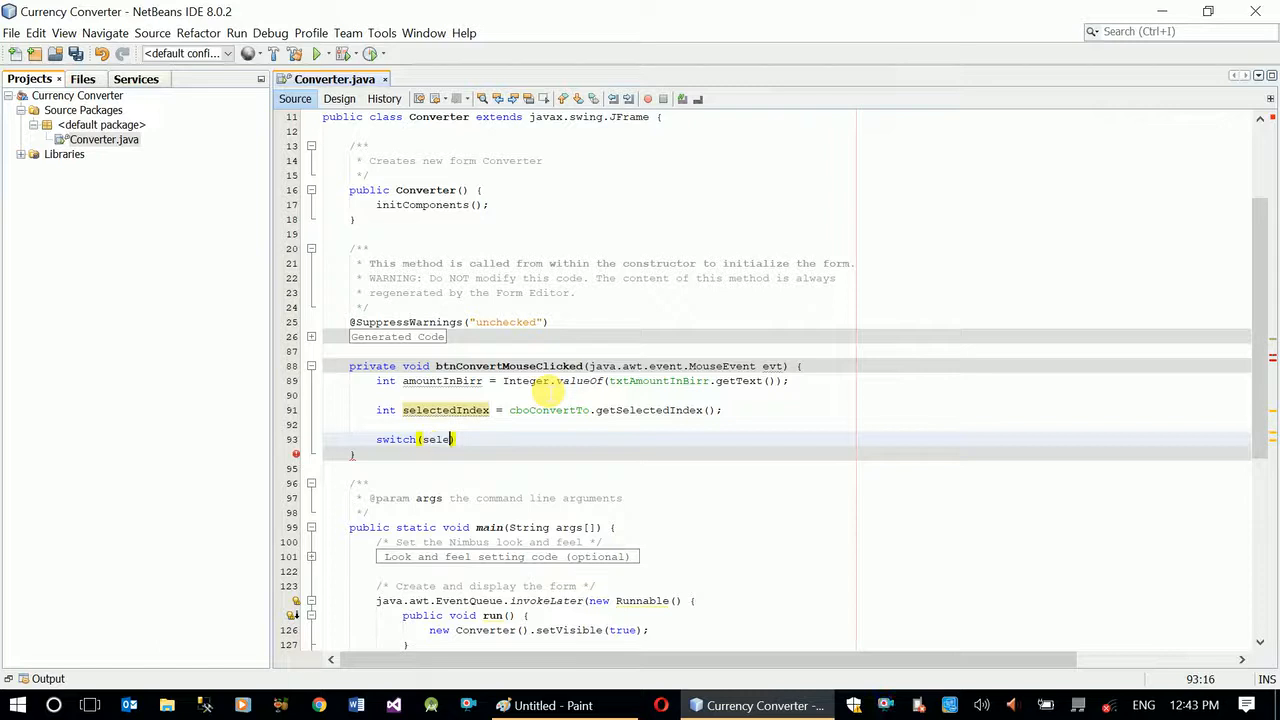
text(ctedIndex)
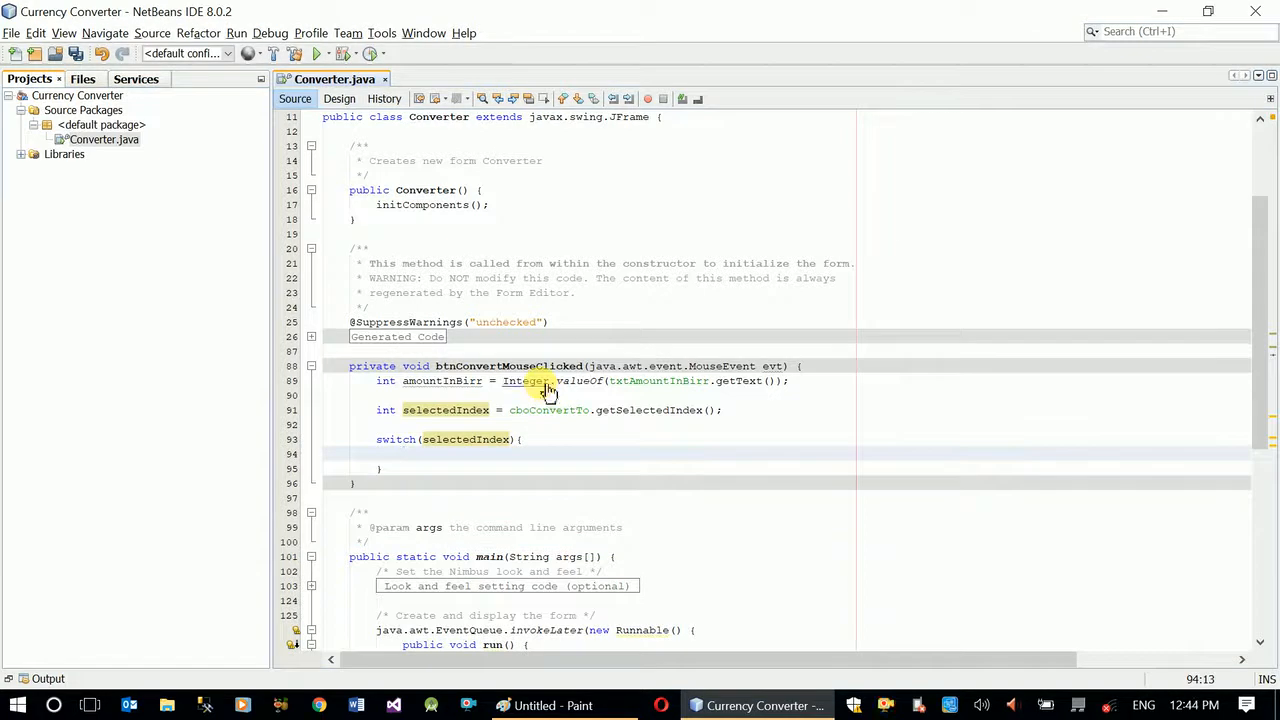
mouse_move(480, 462)
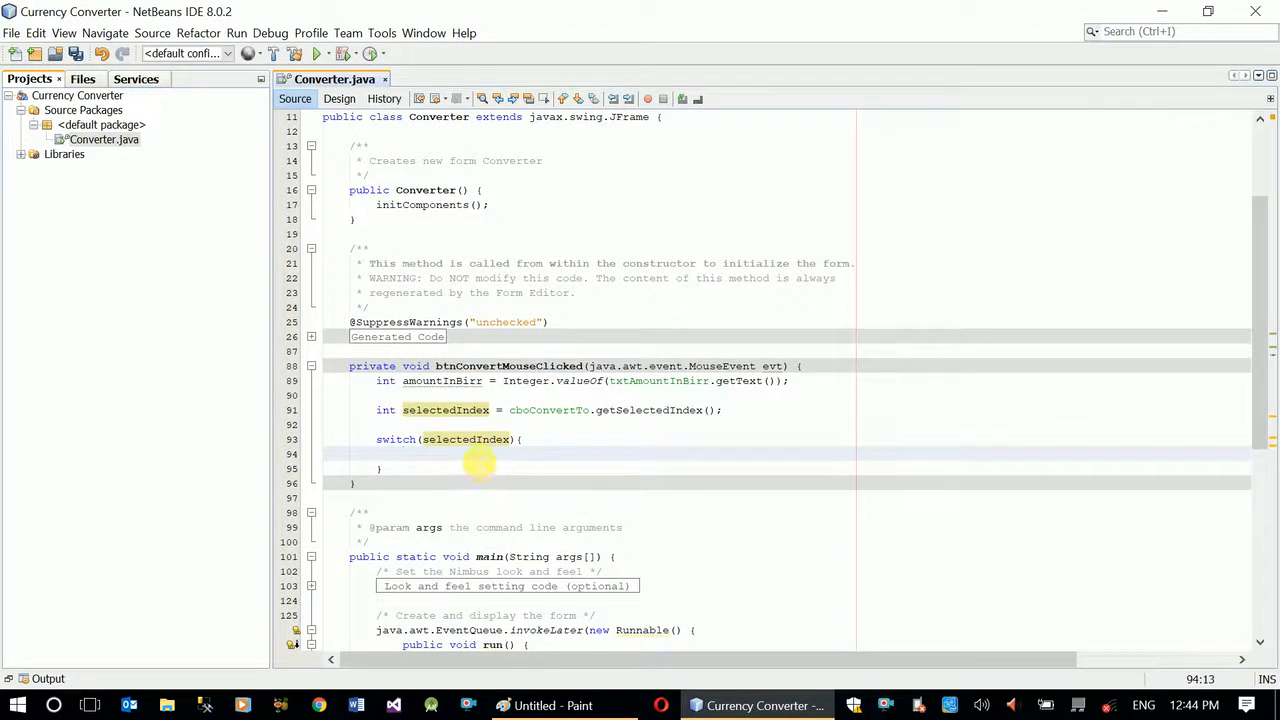
click(402, 454)
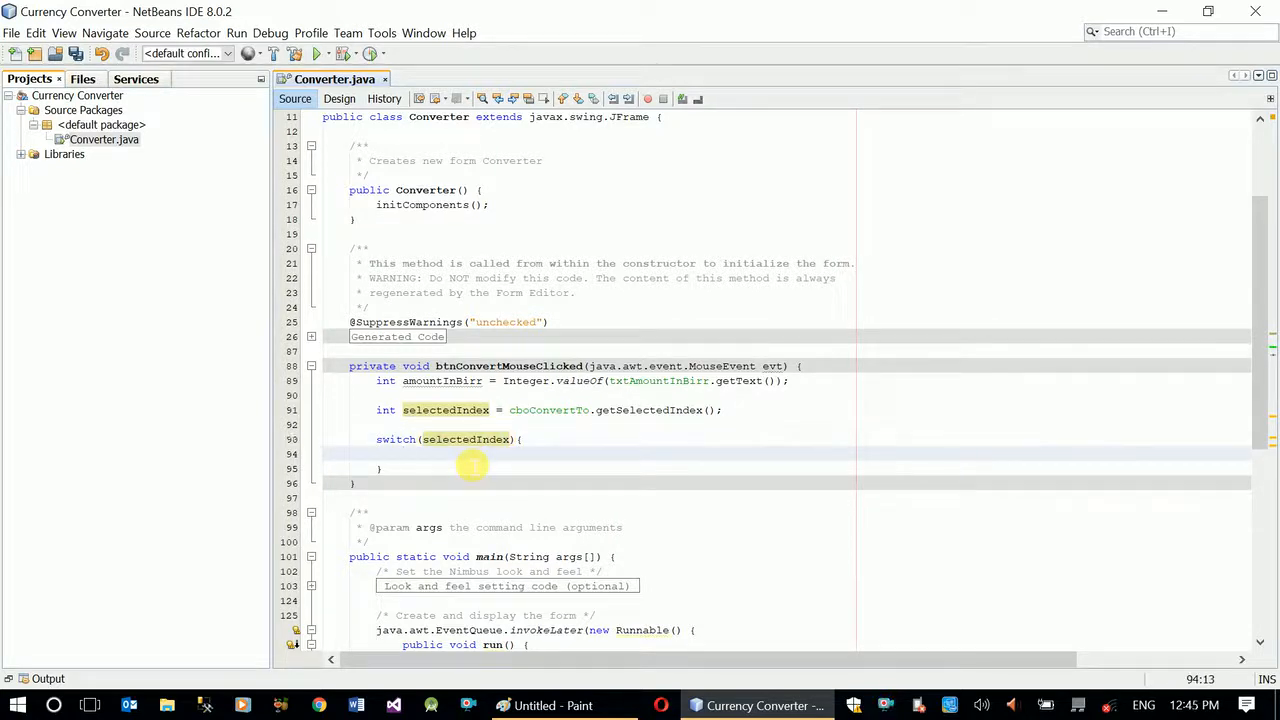
click(404, 452)
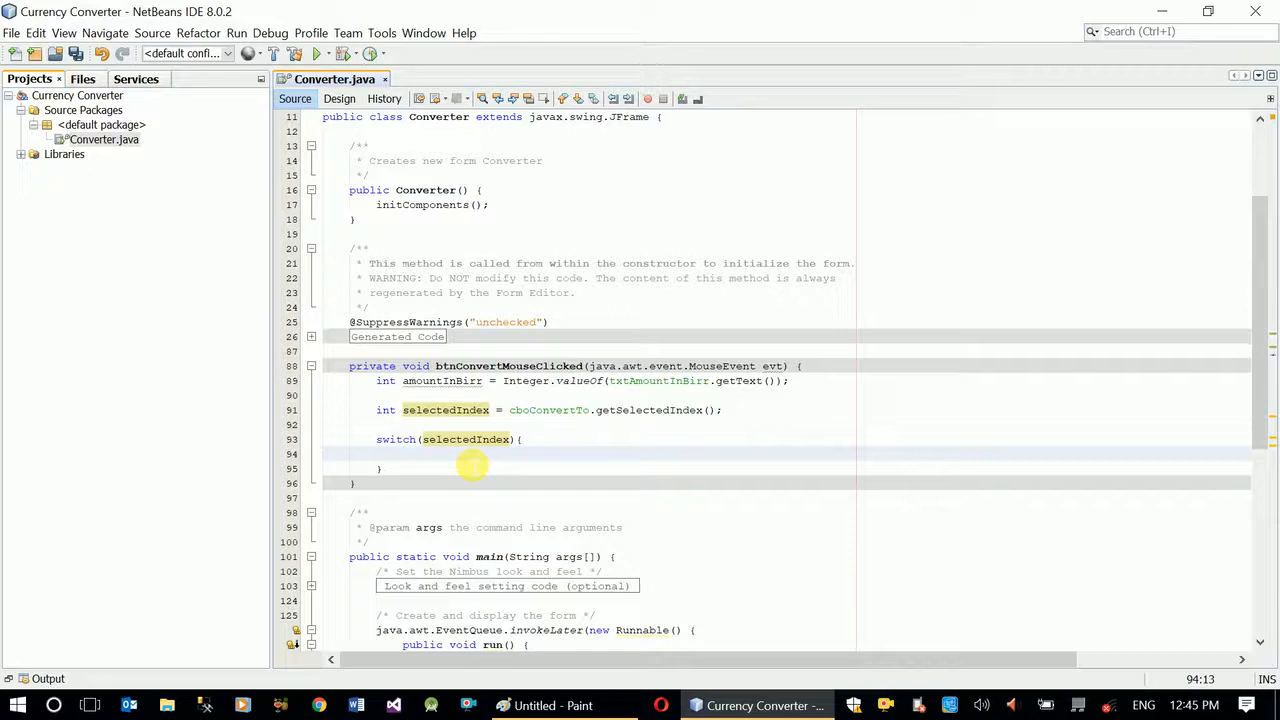
click(402, 452)
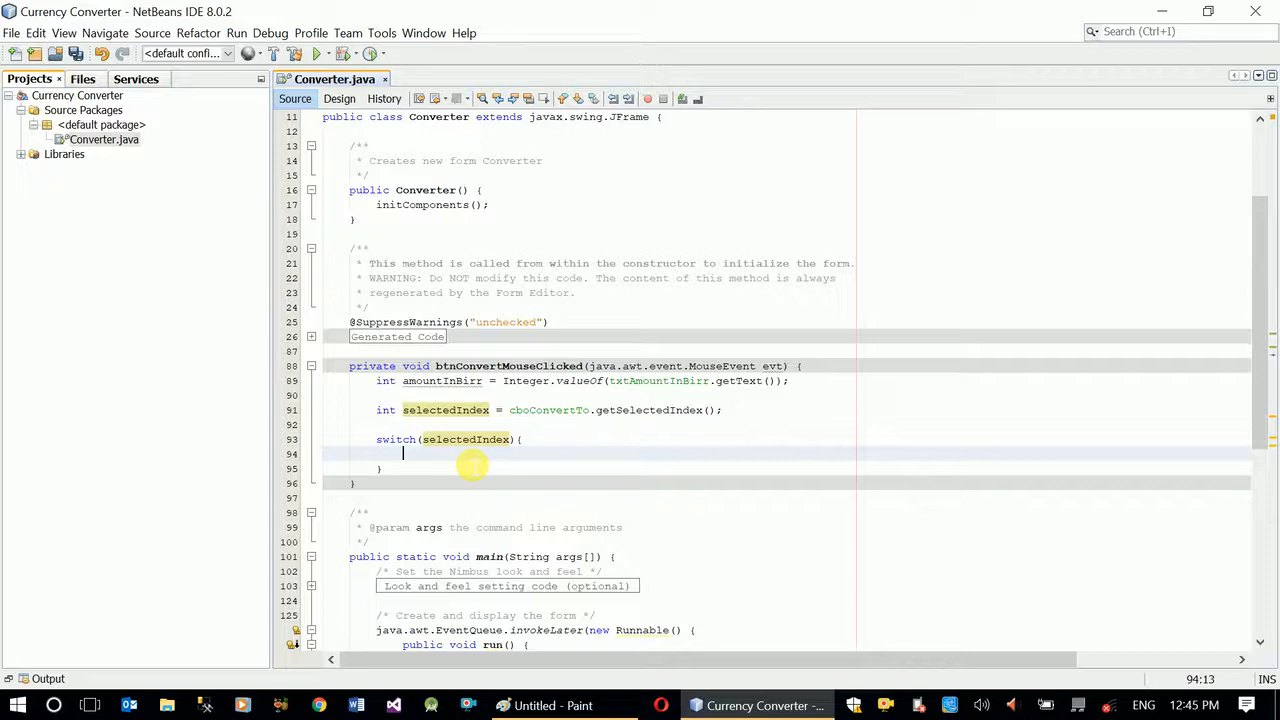
Add the case 0: label inside the switch
text(case)
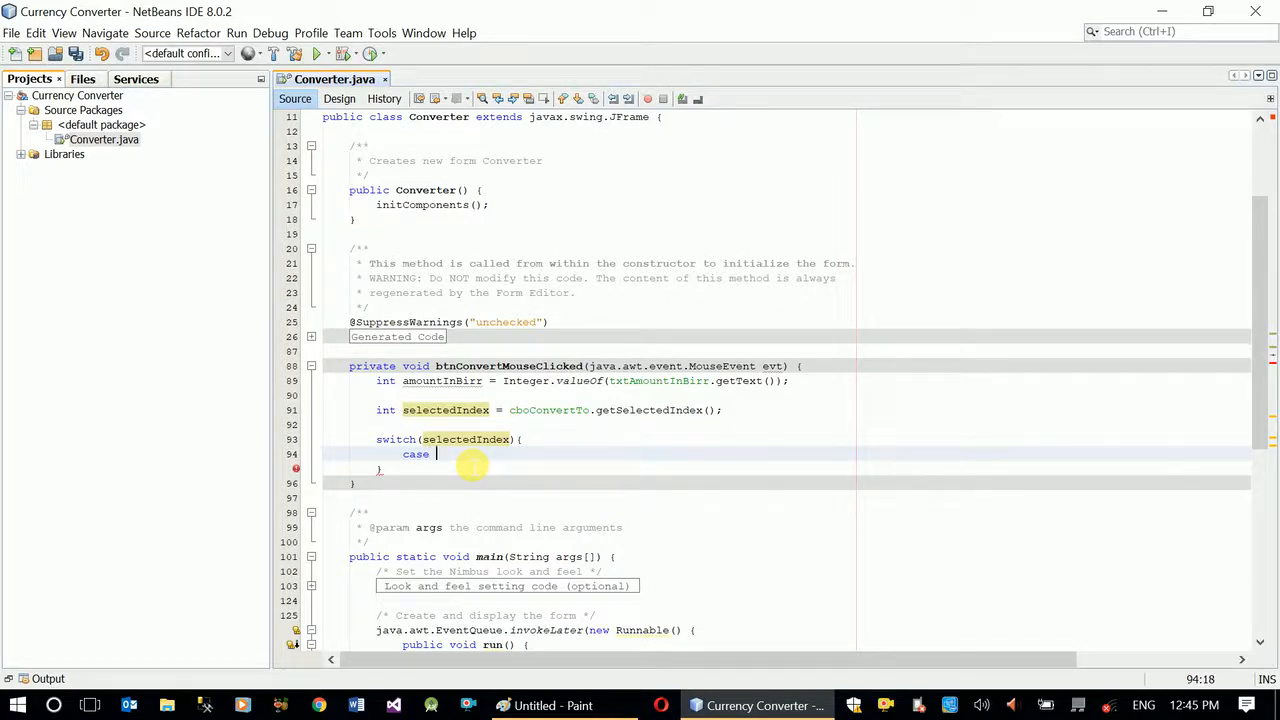
text(0)
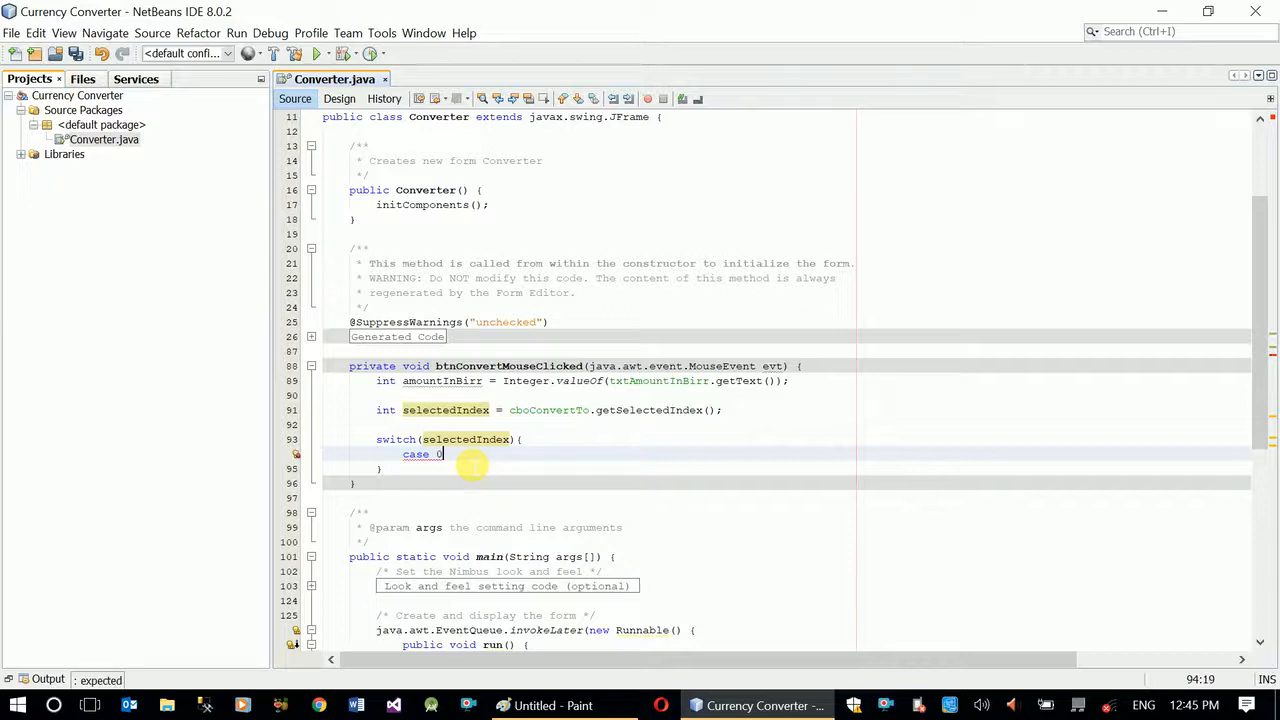
text(:)
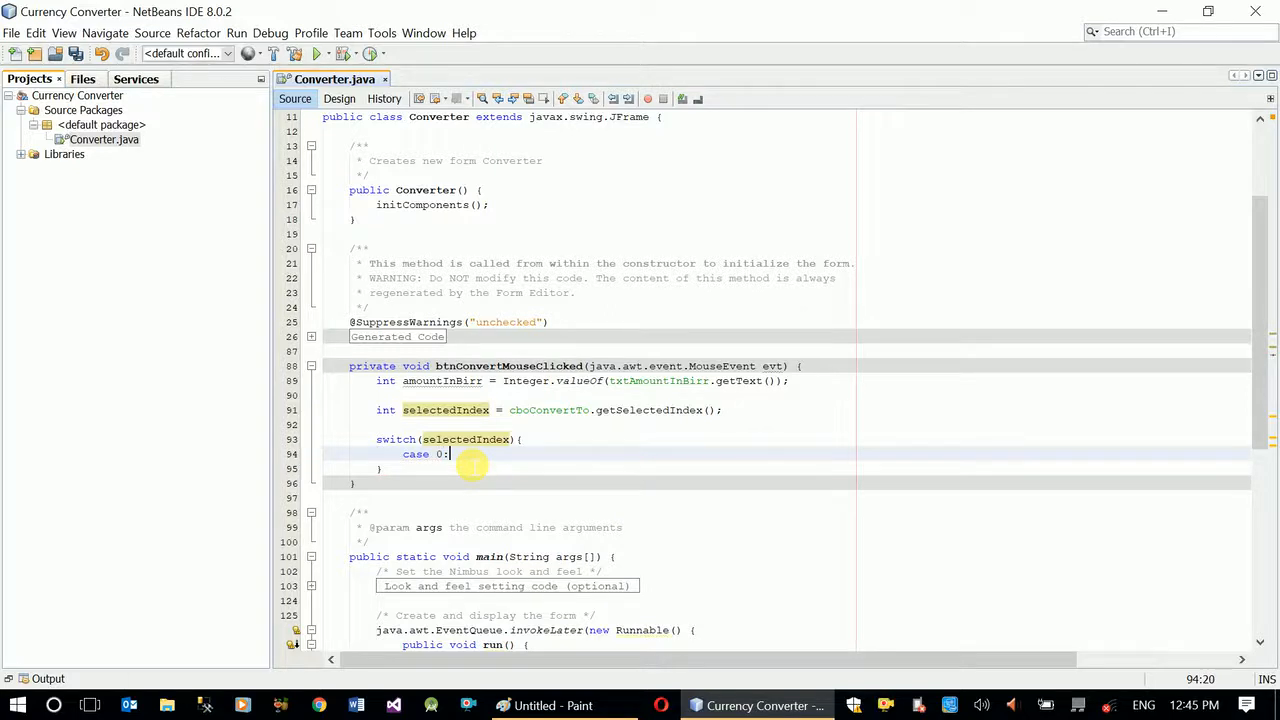
key(enter)
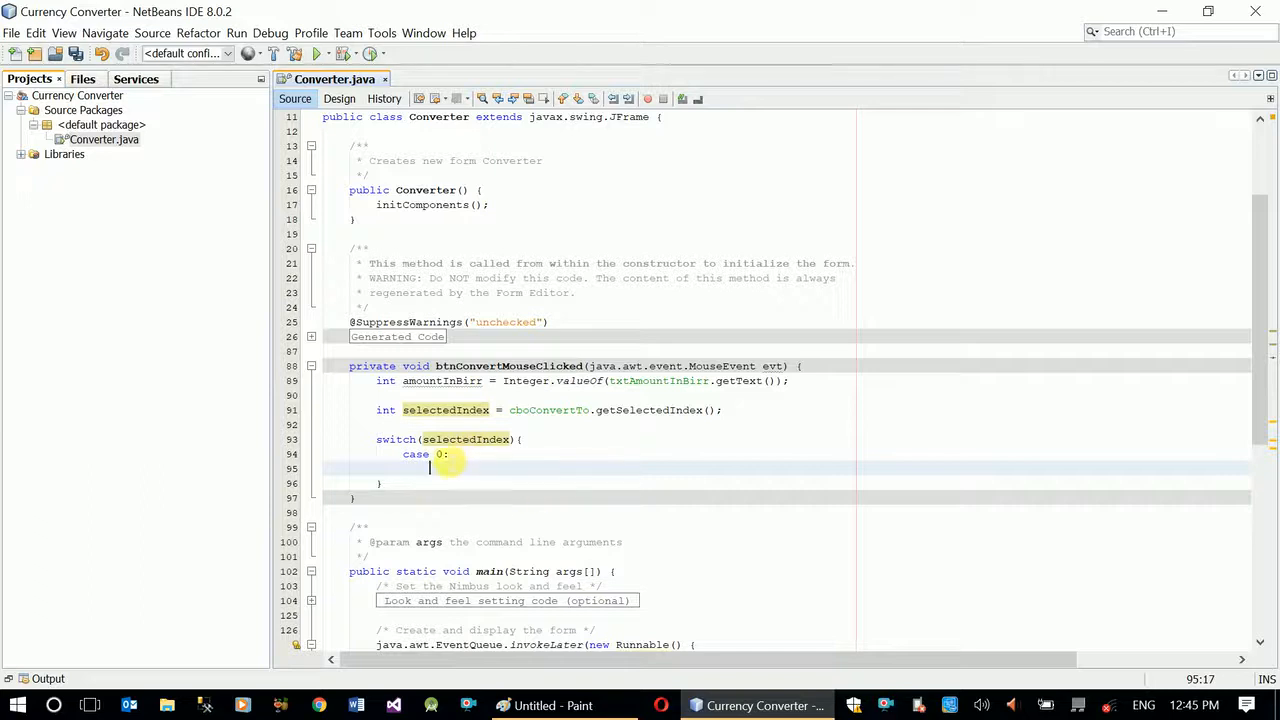
mouse_move(476, 472)
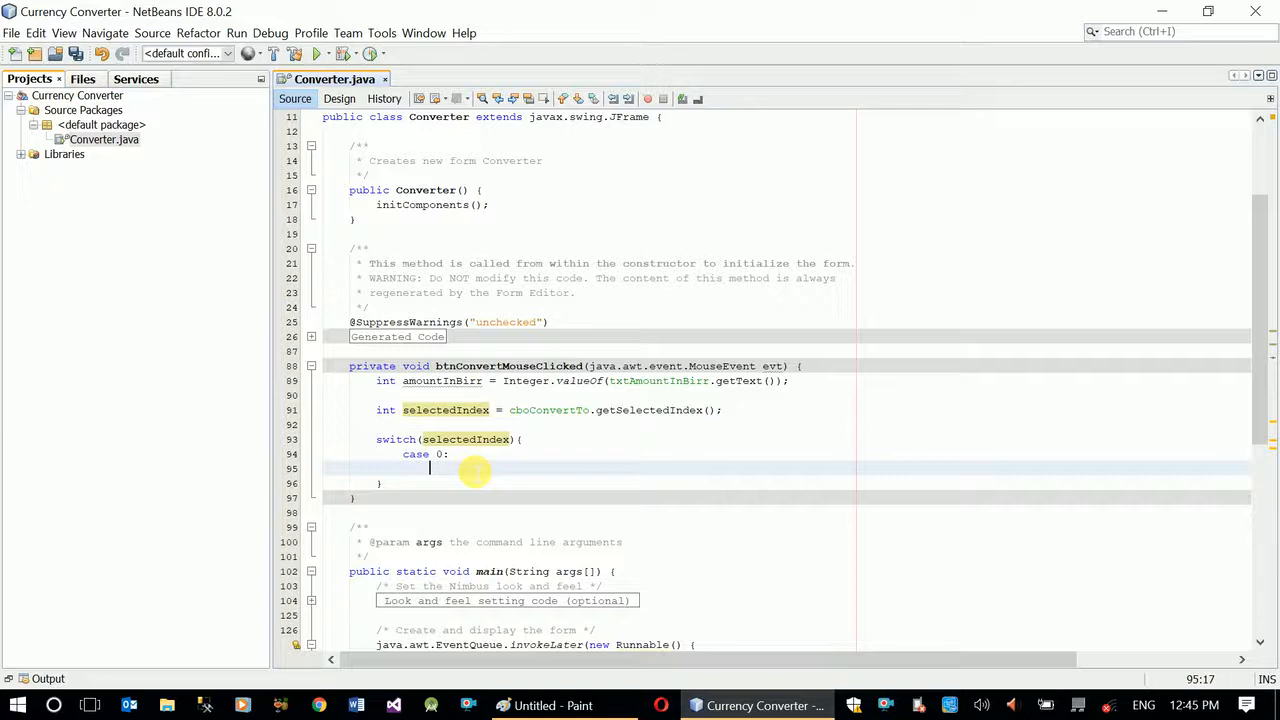
Under case 0, compute int result = (amountInBirr / 28);
text(int)
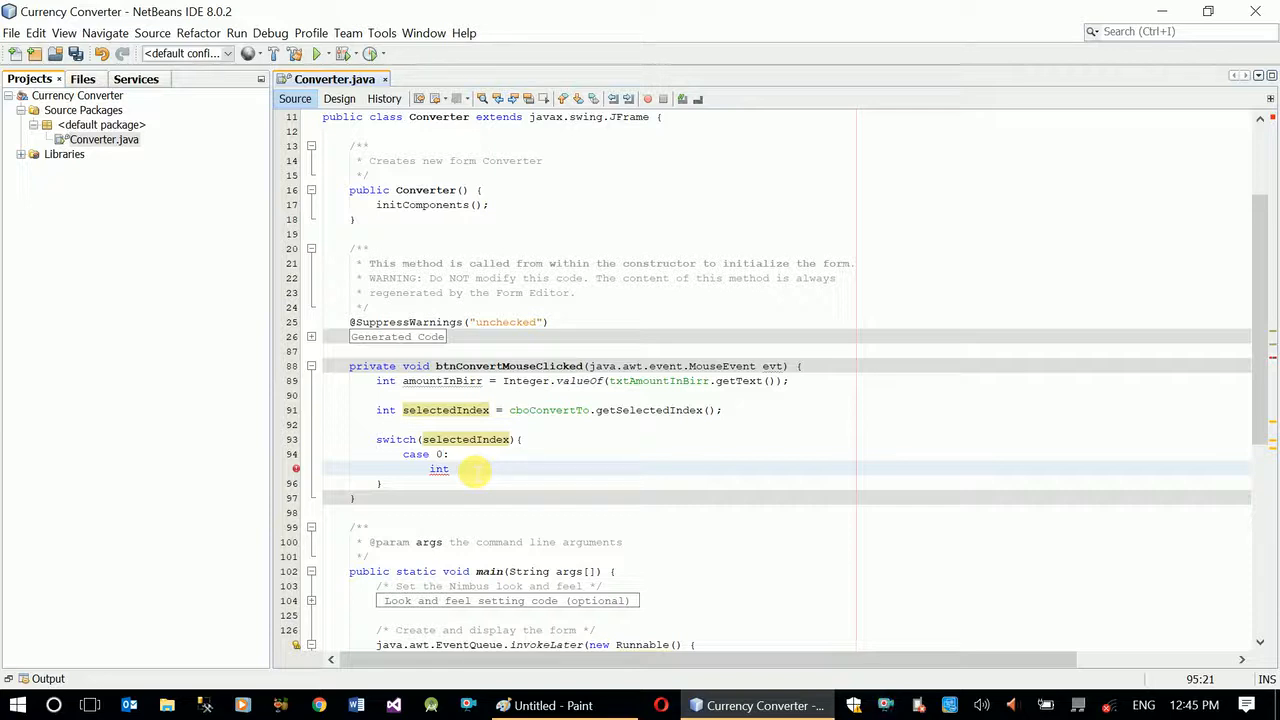
text(x)
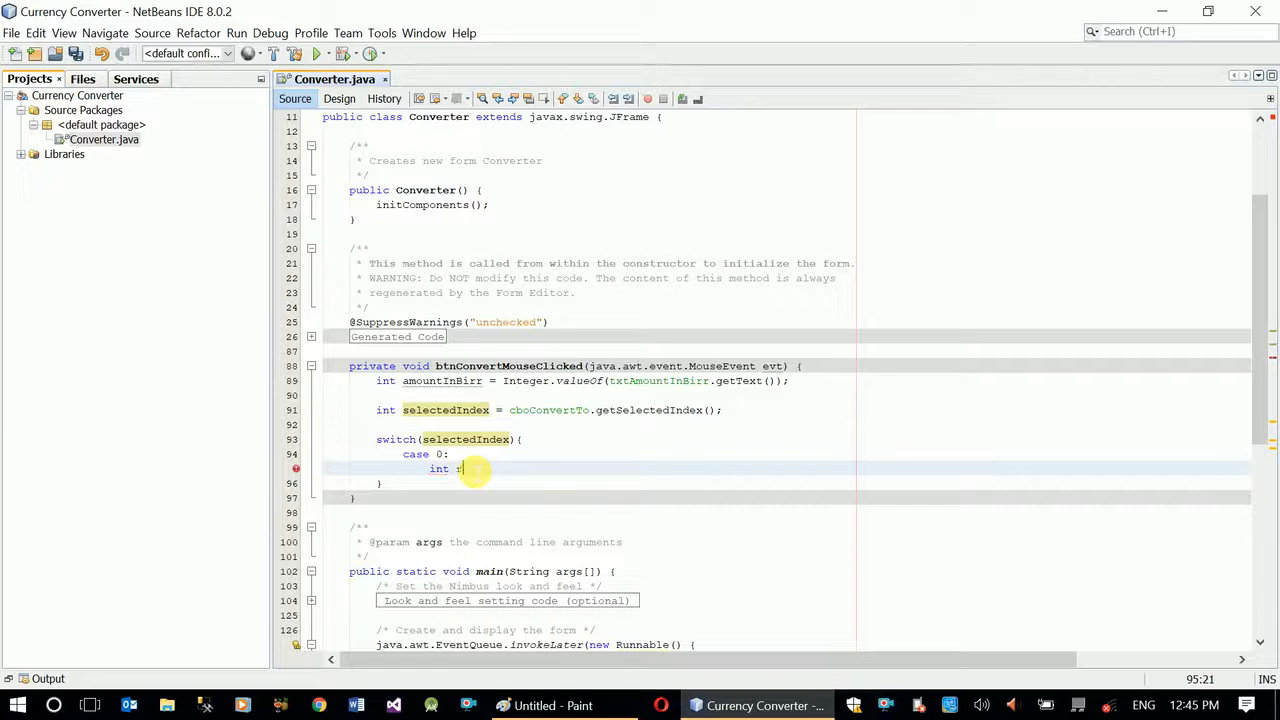
text(result =)
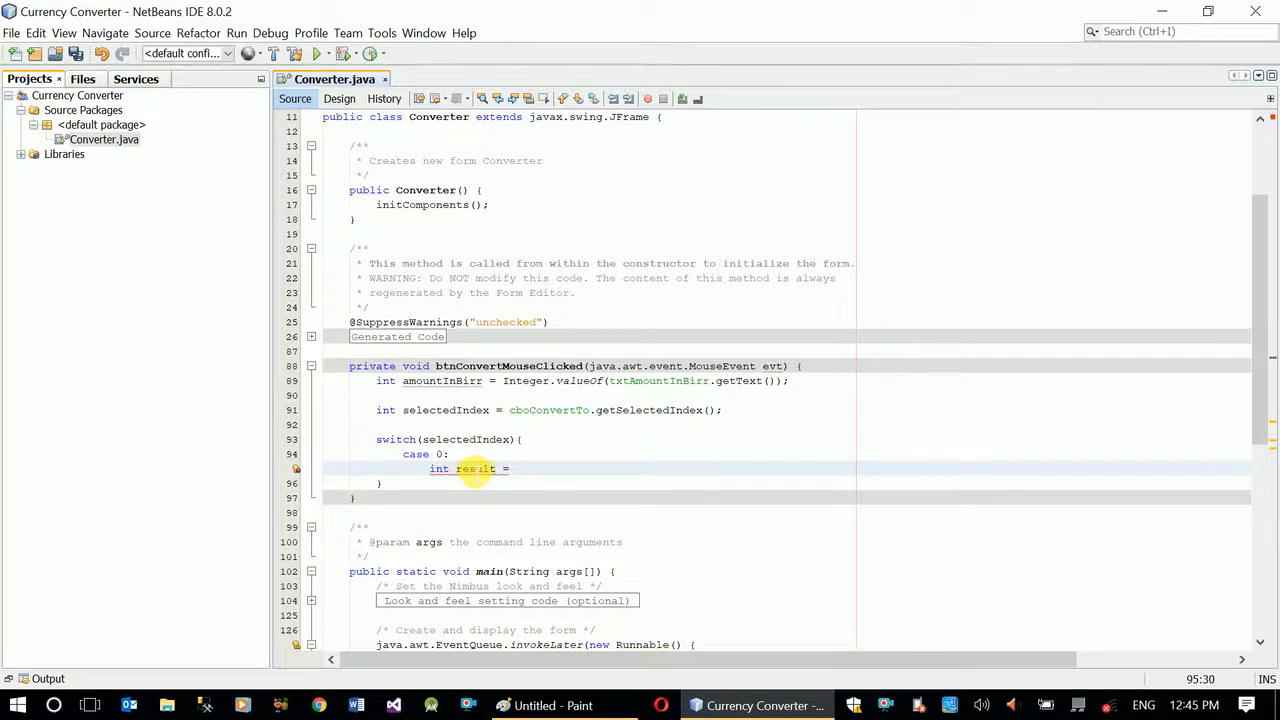
text(amountInBirr)
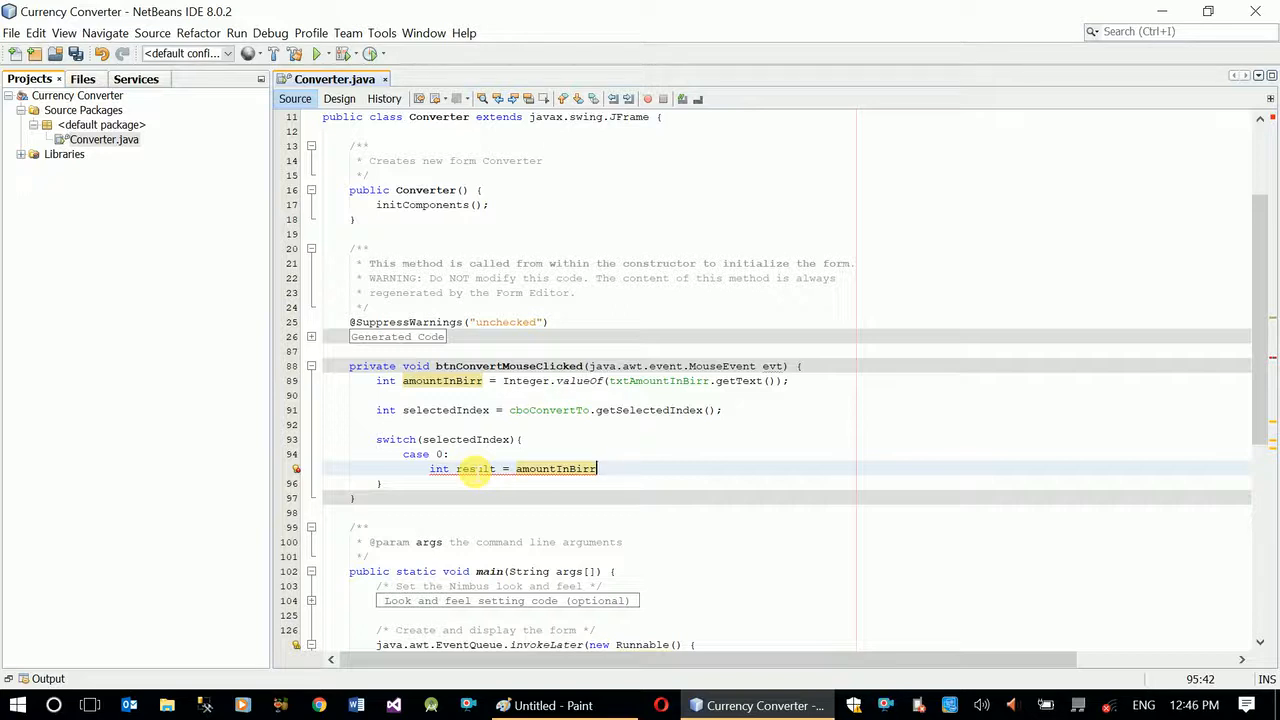
text(/)
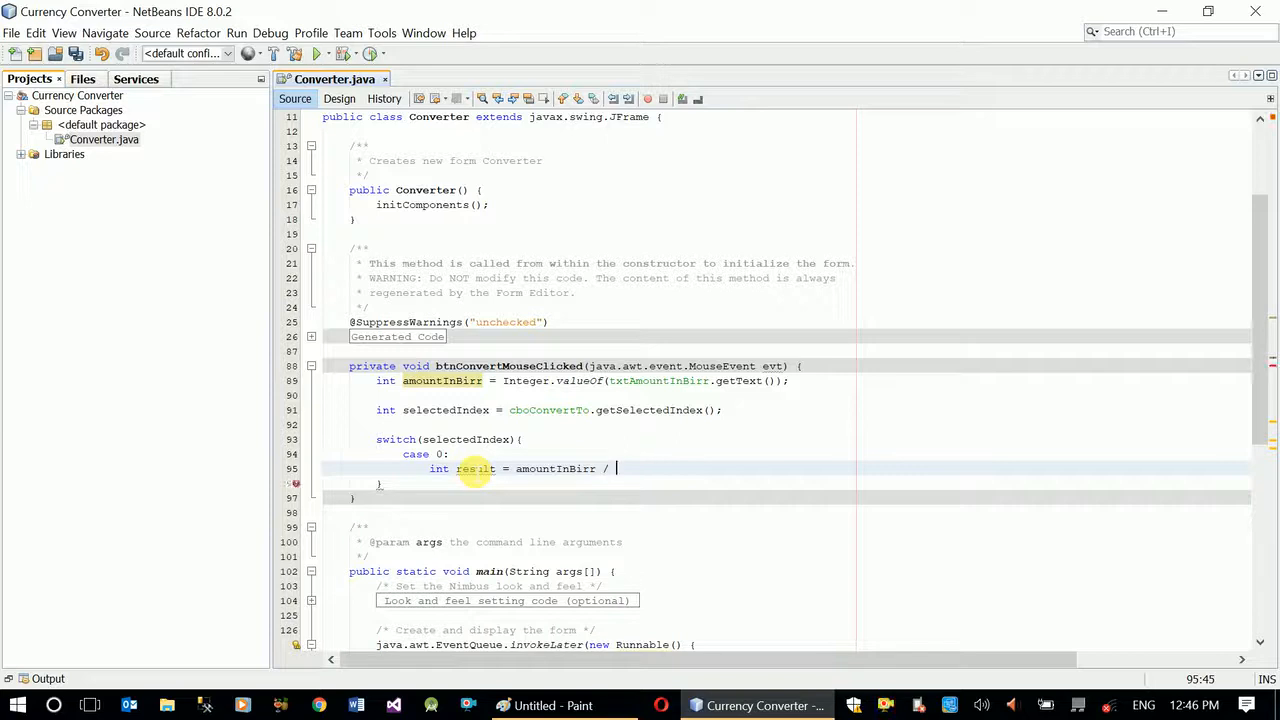
text(28))
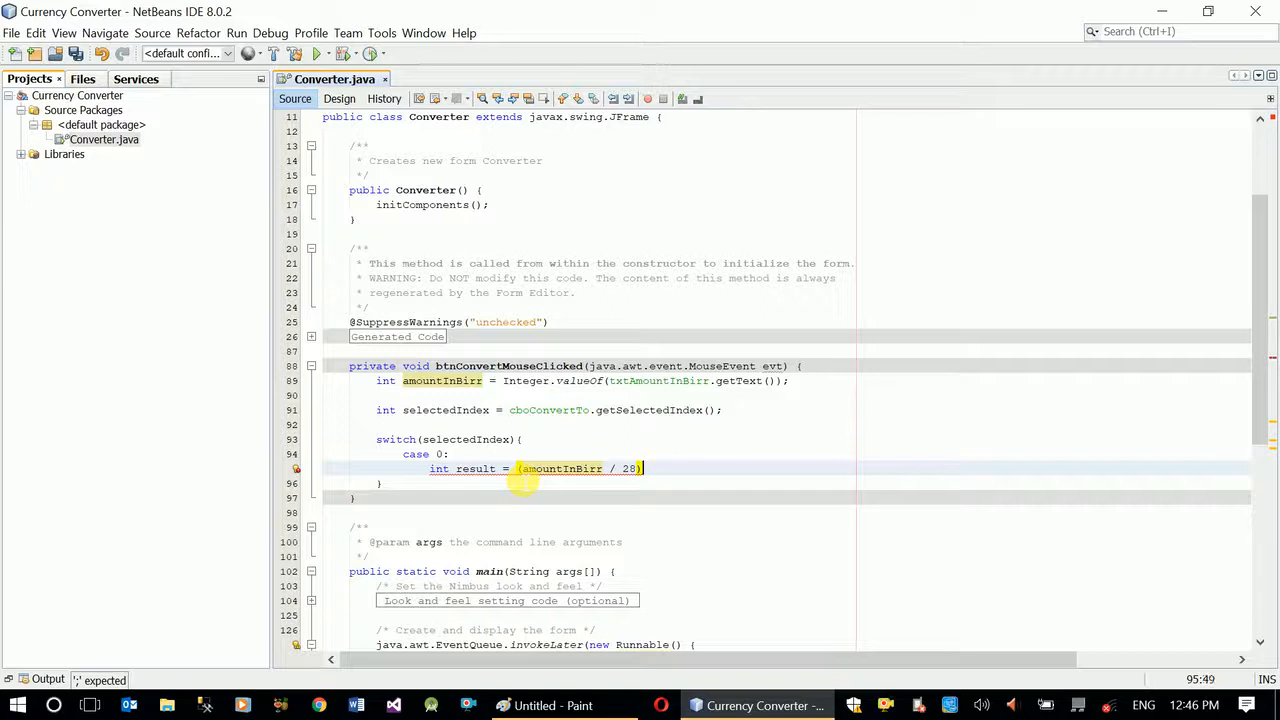
text(;)
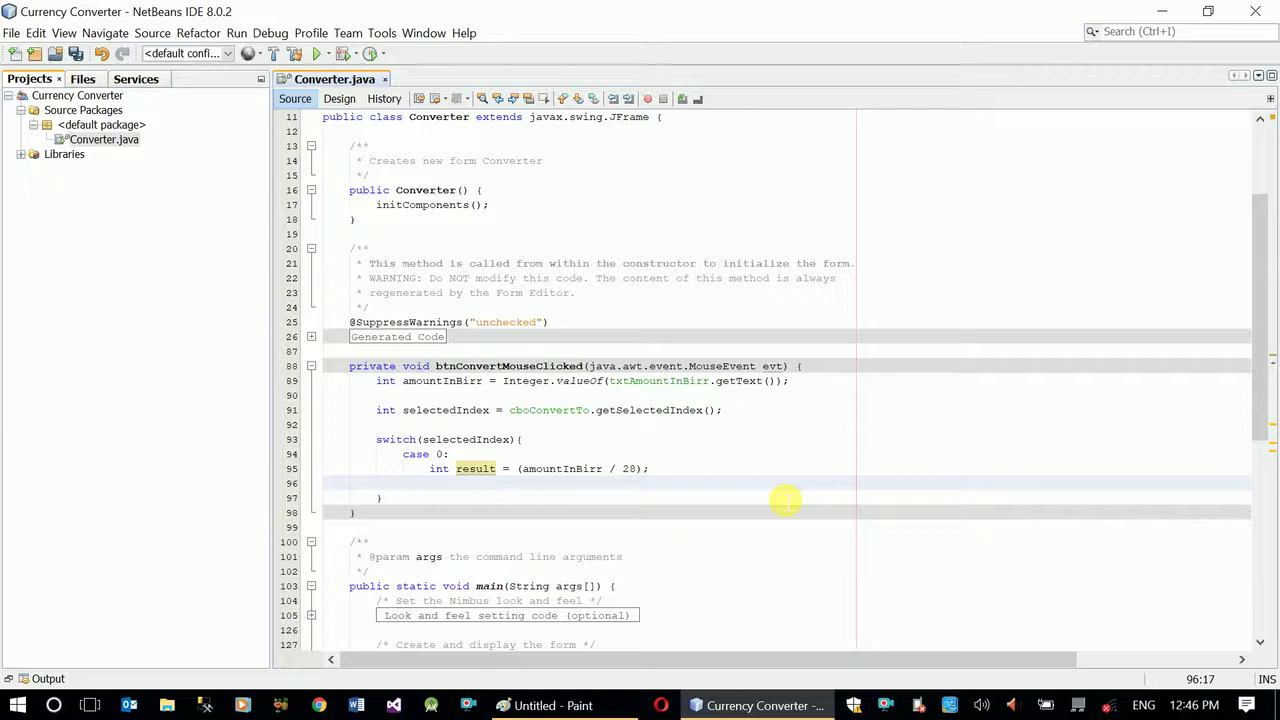
Finish case 0 with a JOptionPane message "Converted amount is: " + result and a break;
text(JOp)
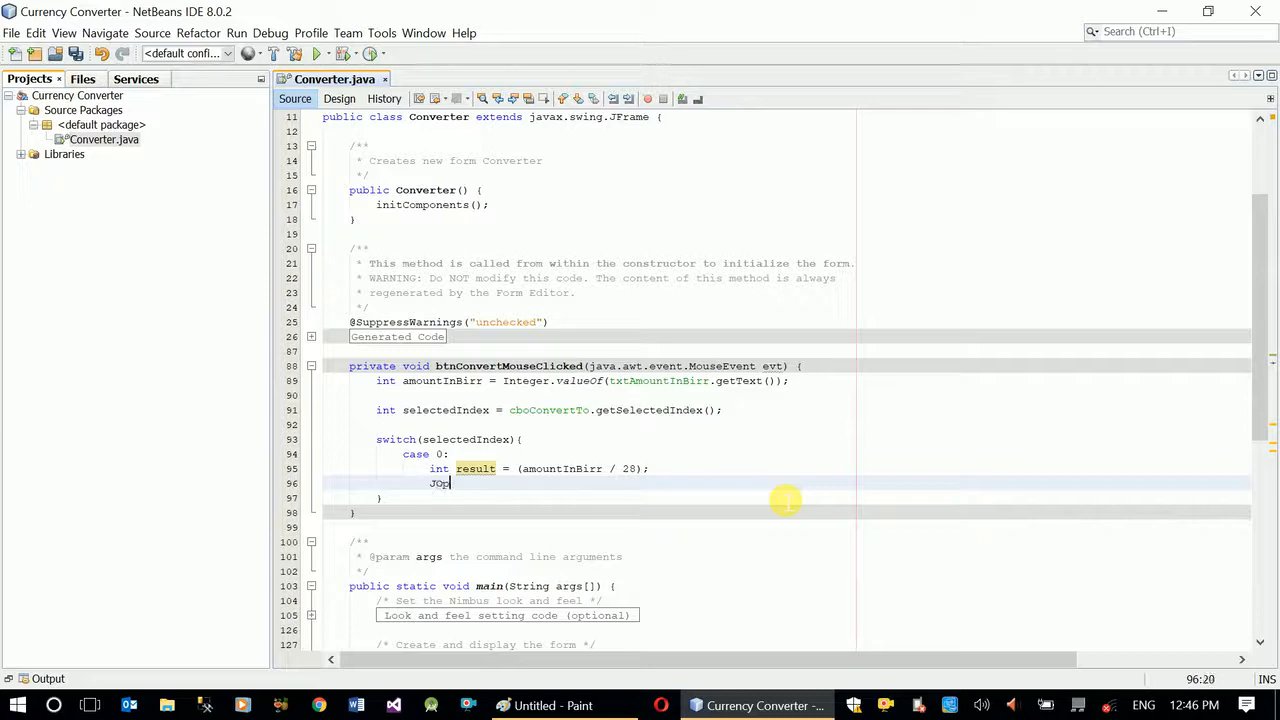
text(tionPane)
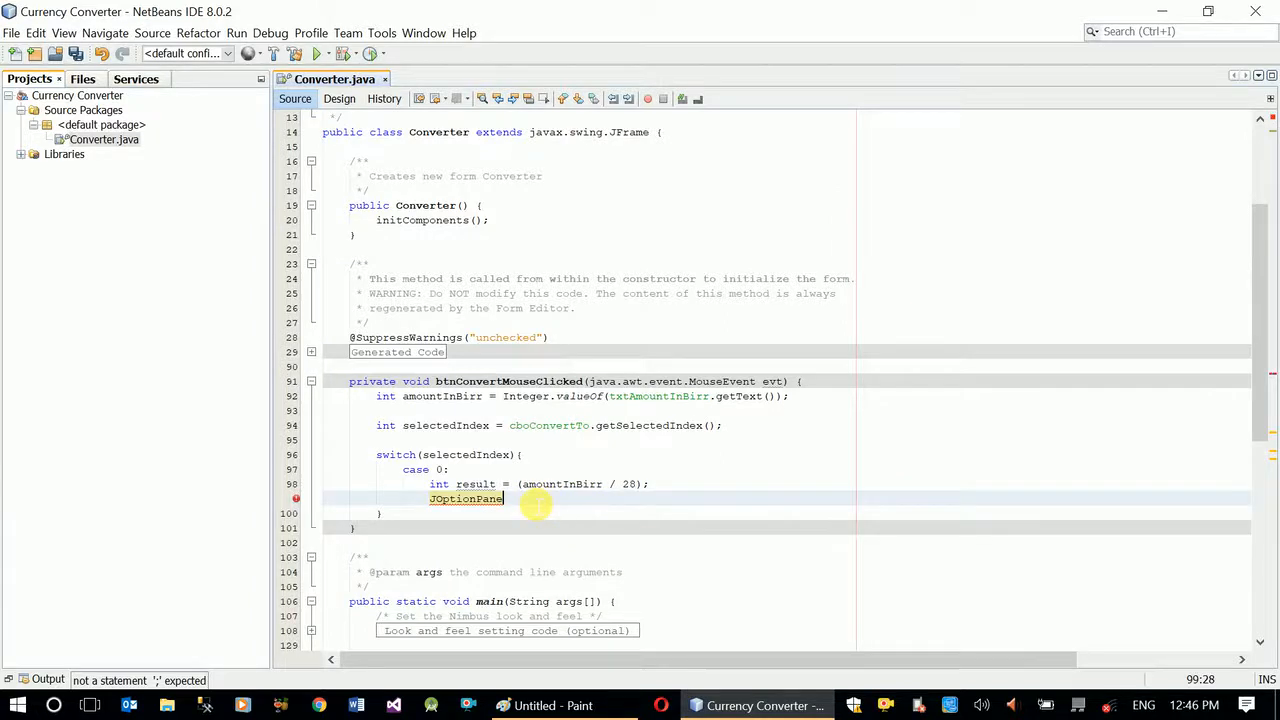
text(.showMessageDialog(null, "n");)
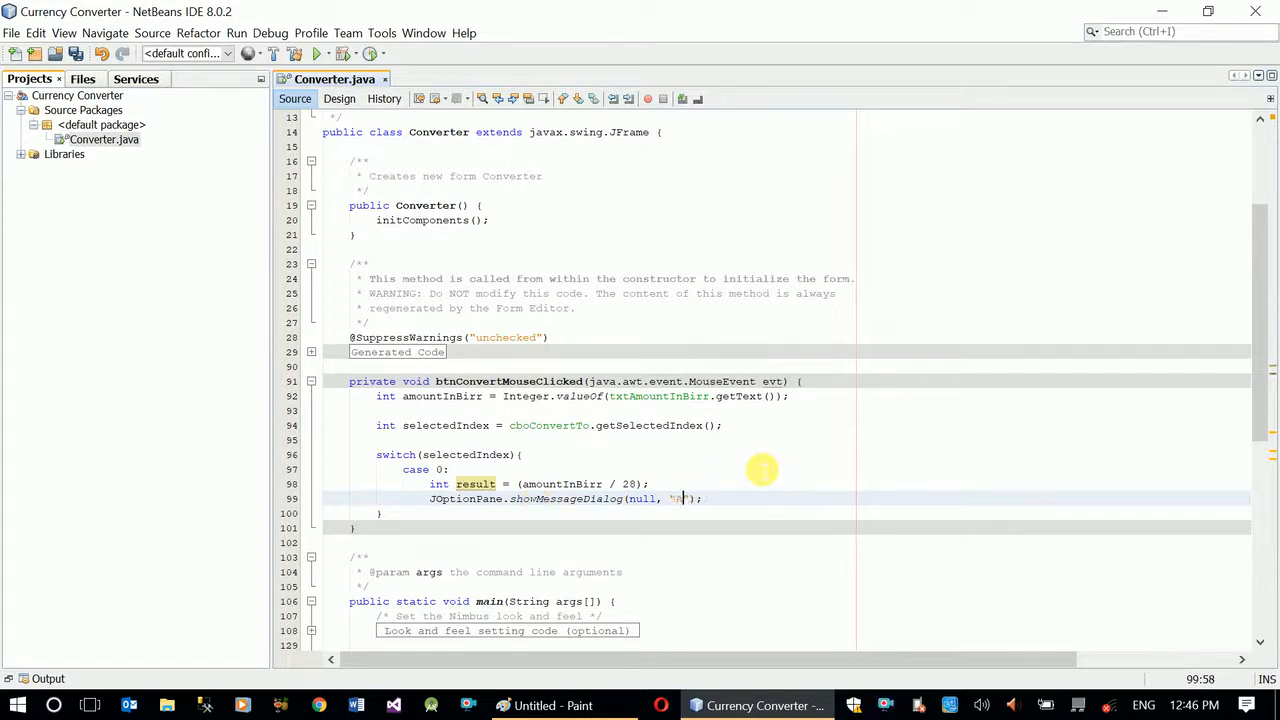
text(Converted)
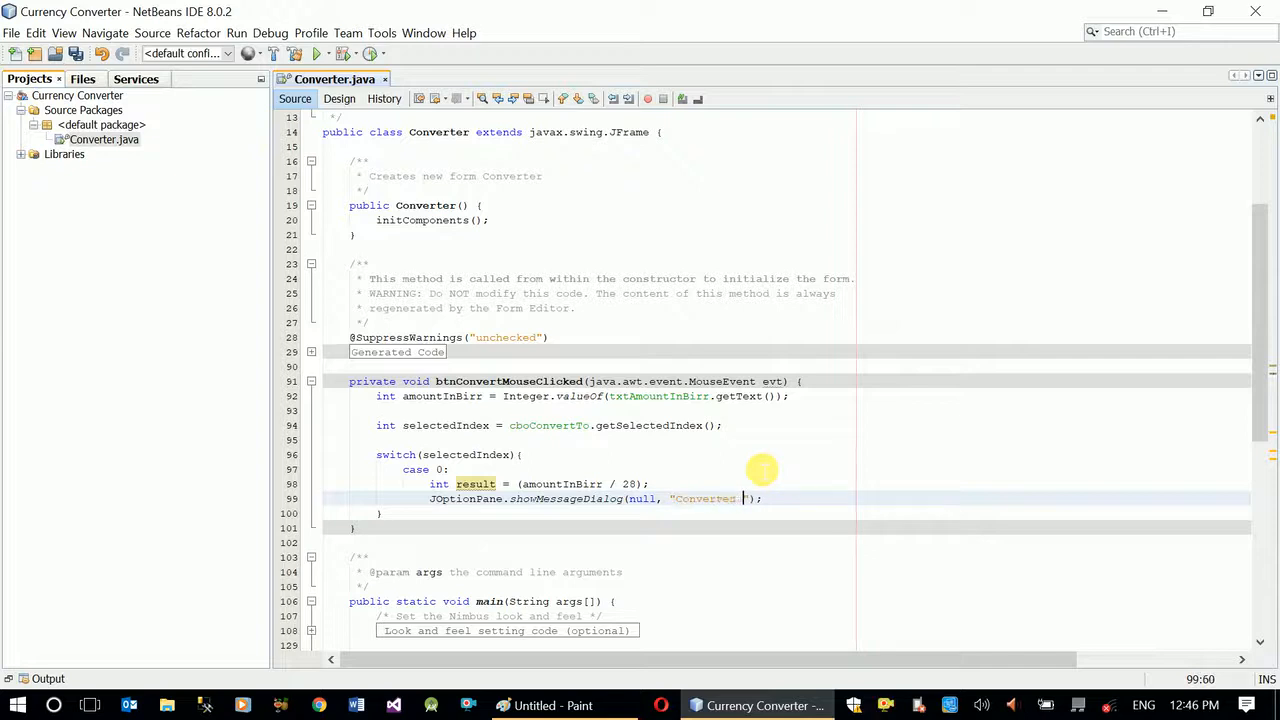
text(amount is:)
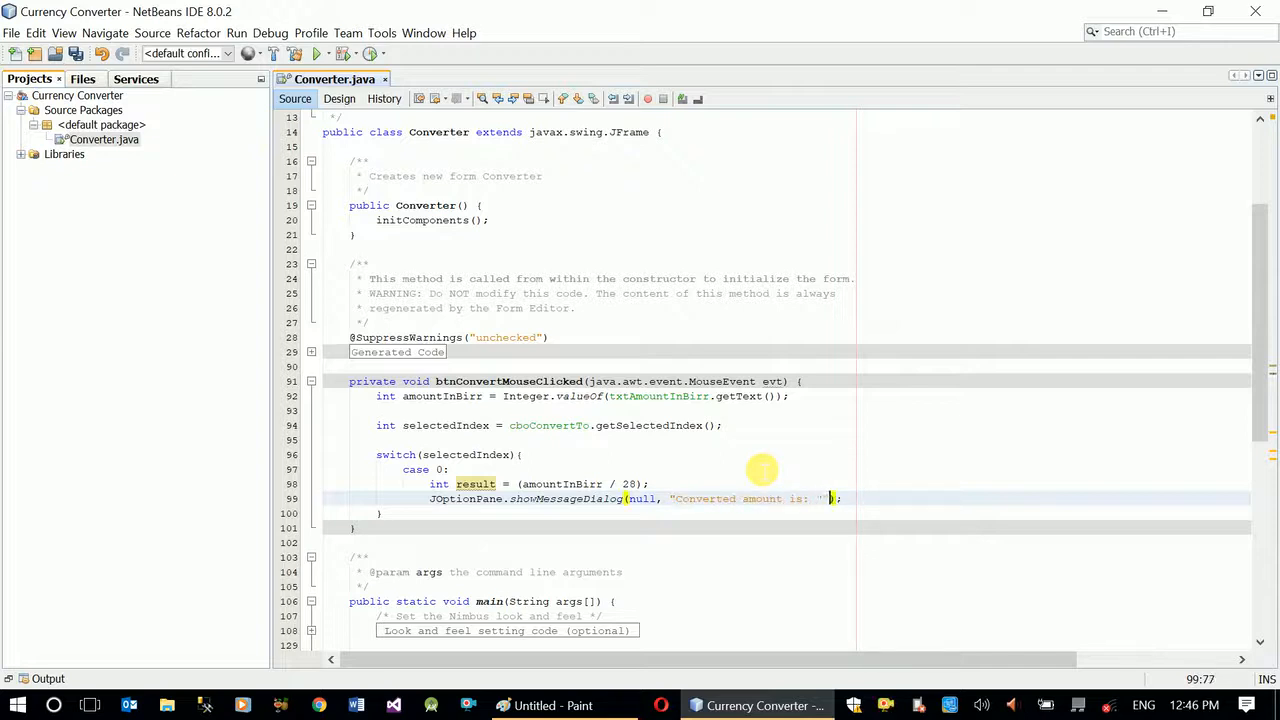
text(+)
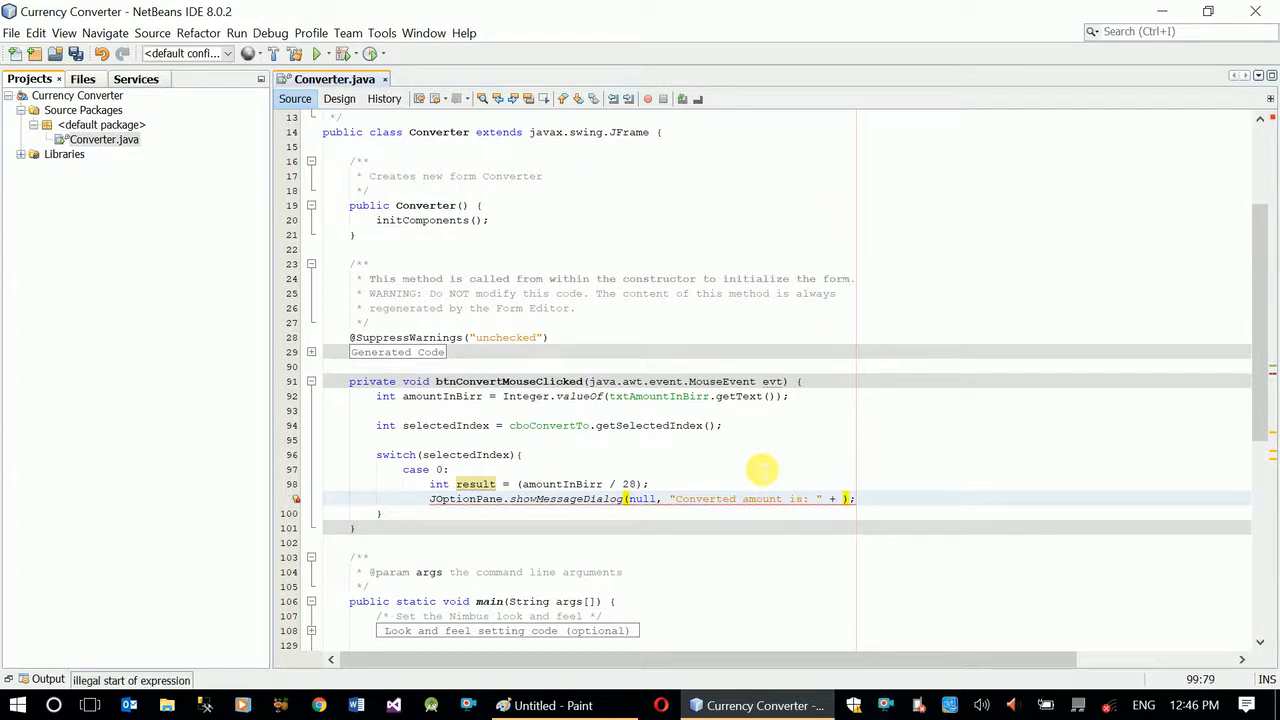
text(result)
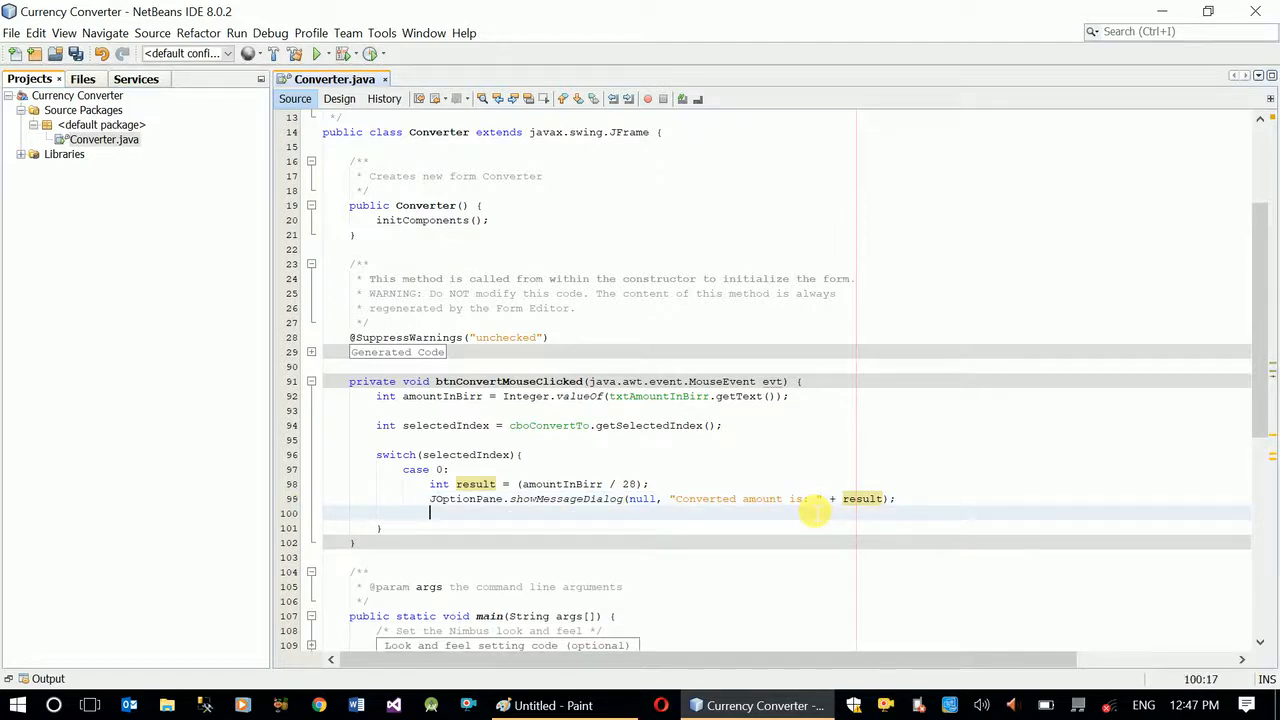
text(break;)
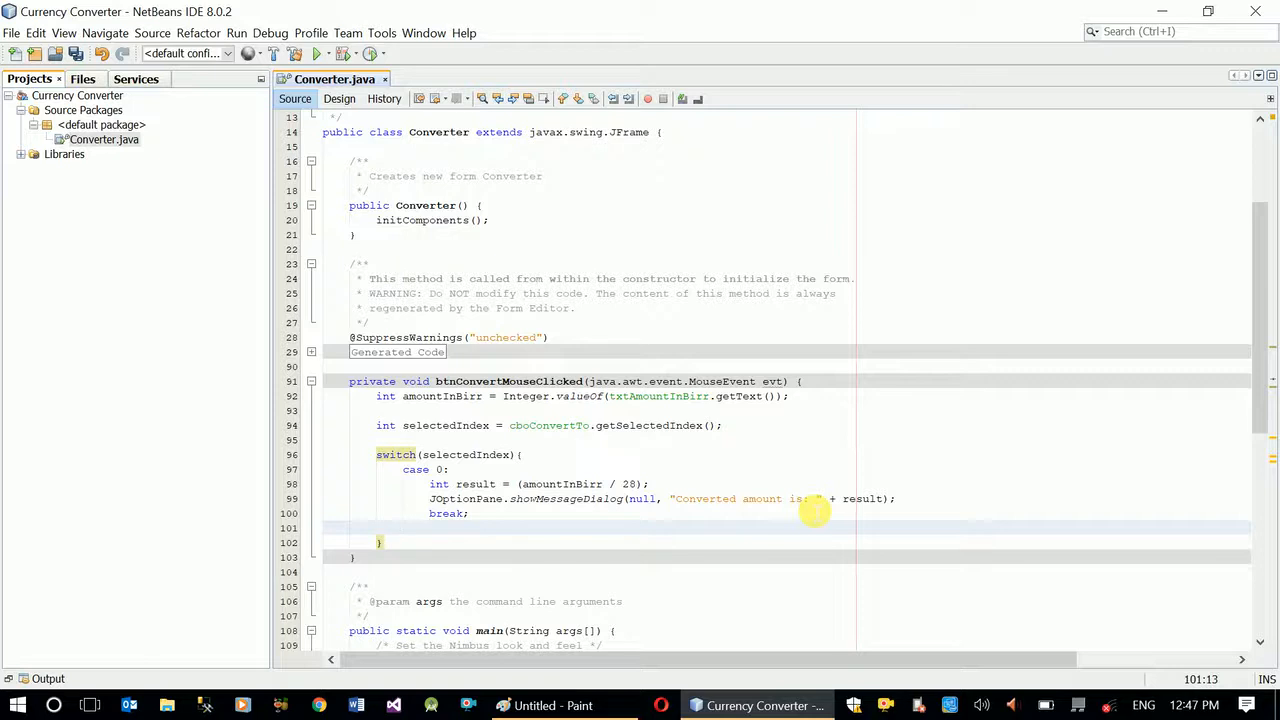
Add case 1 computing result = (amountInBirr / 35), reusing result without a duplicate declaration
text(case)
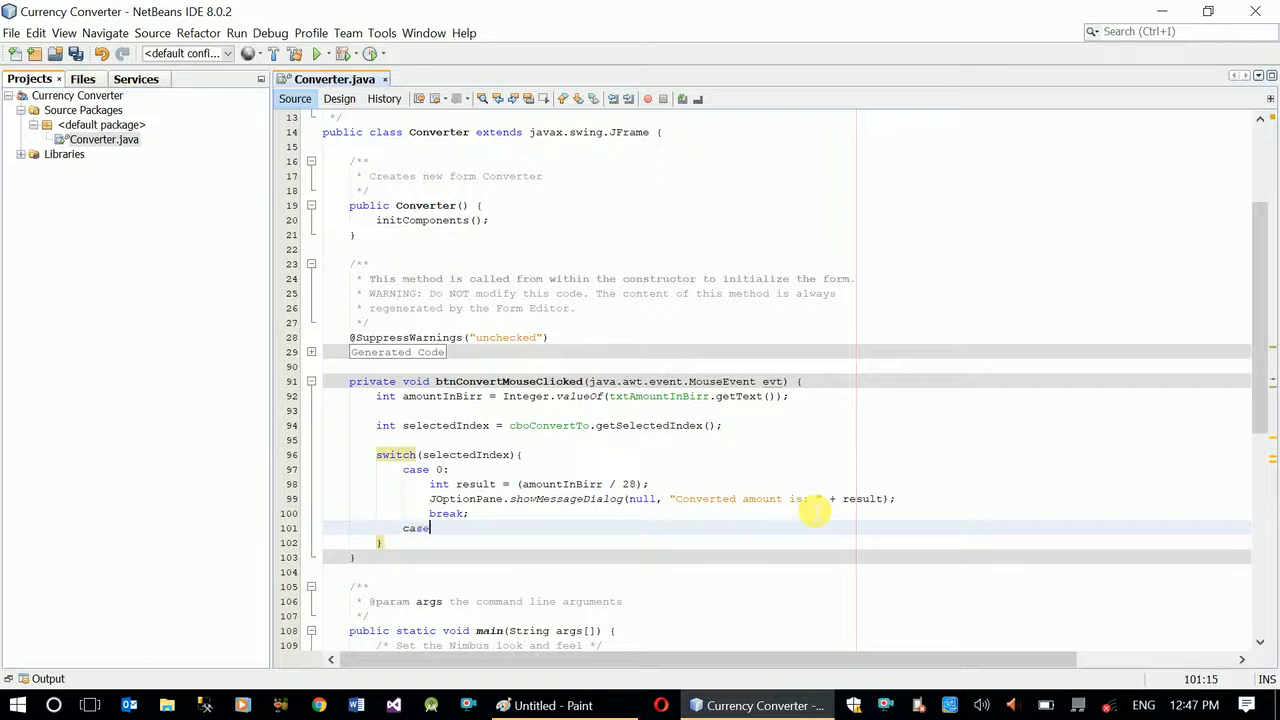
text(1:)
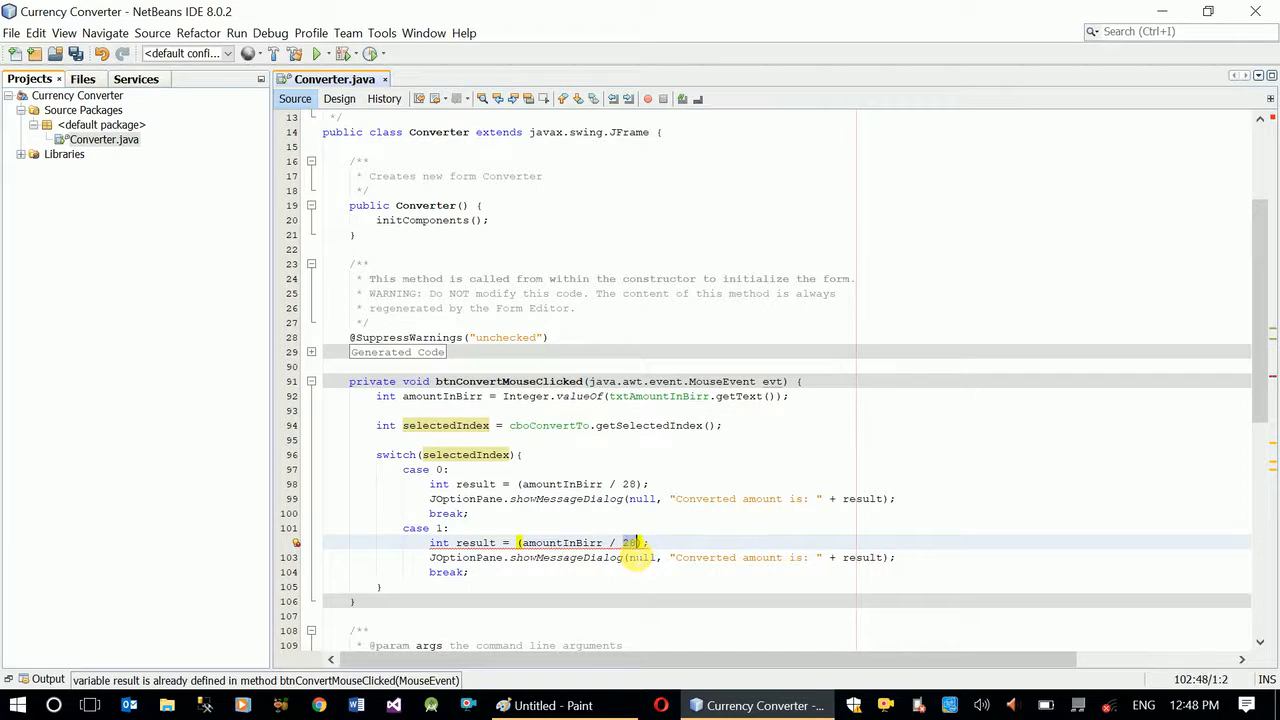
text(35)
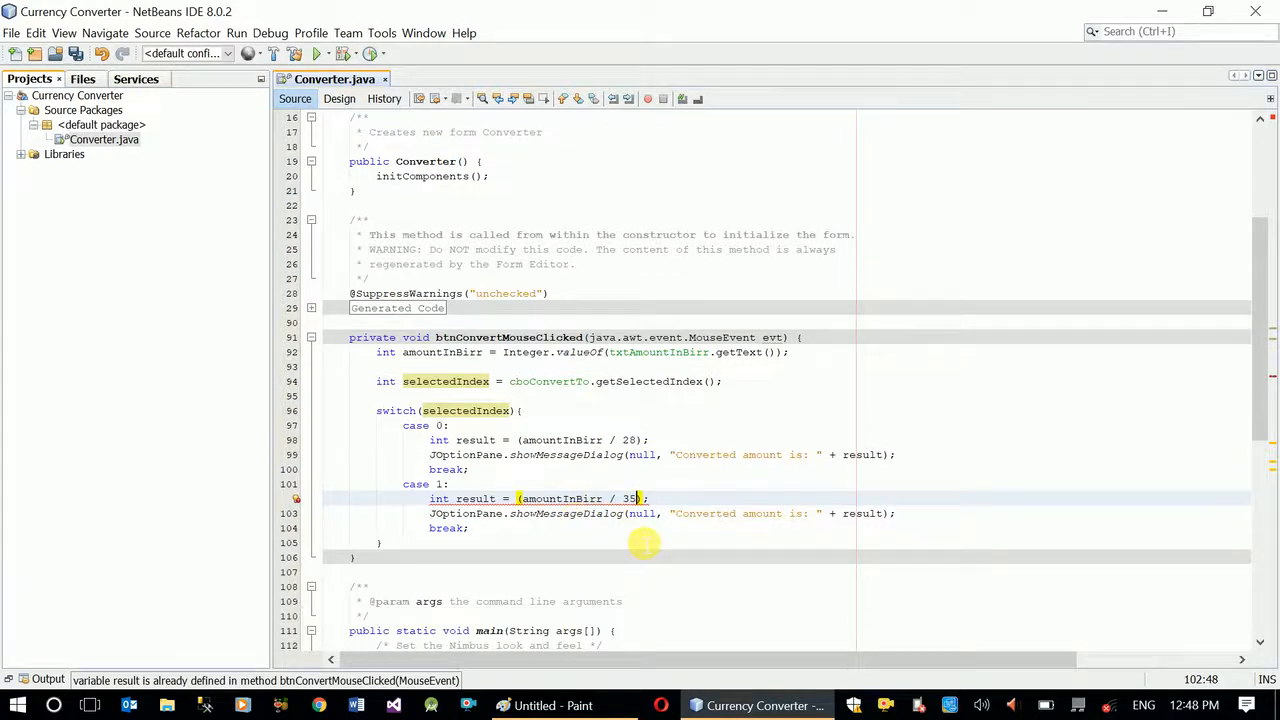
mouse_move(488, 476)
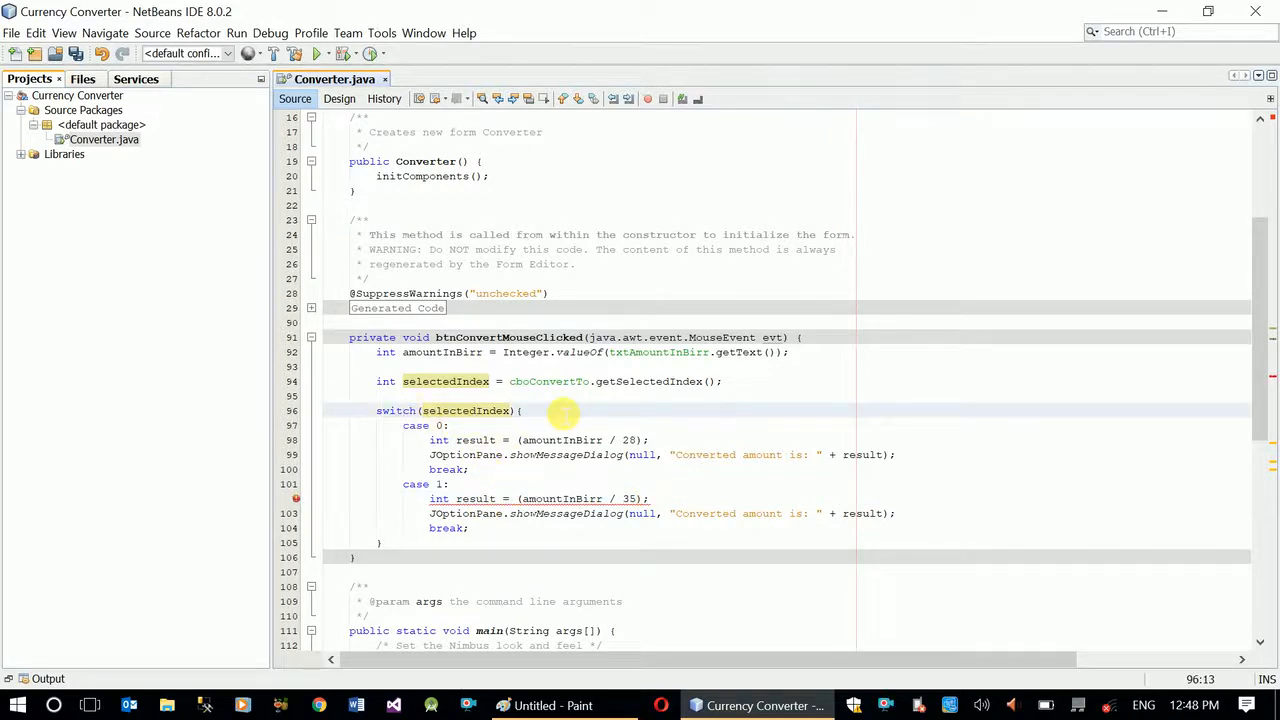
click(520, 410)
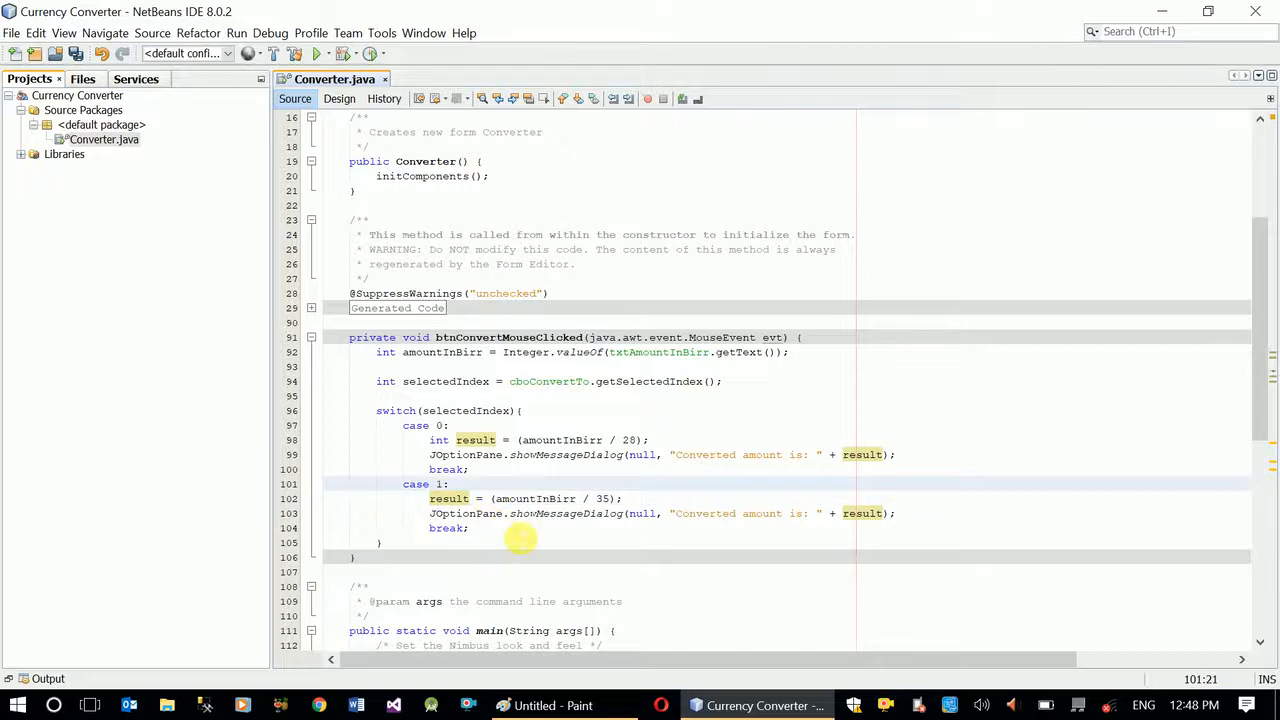
Close case 1 with its message and break, then add a default: label below
click(456, 484)
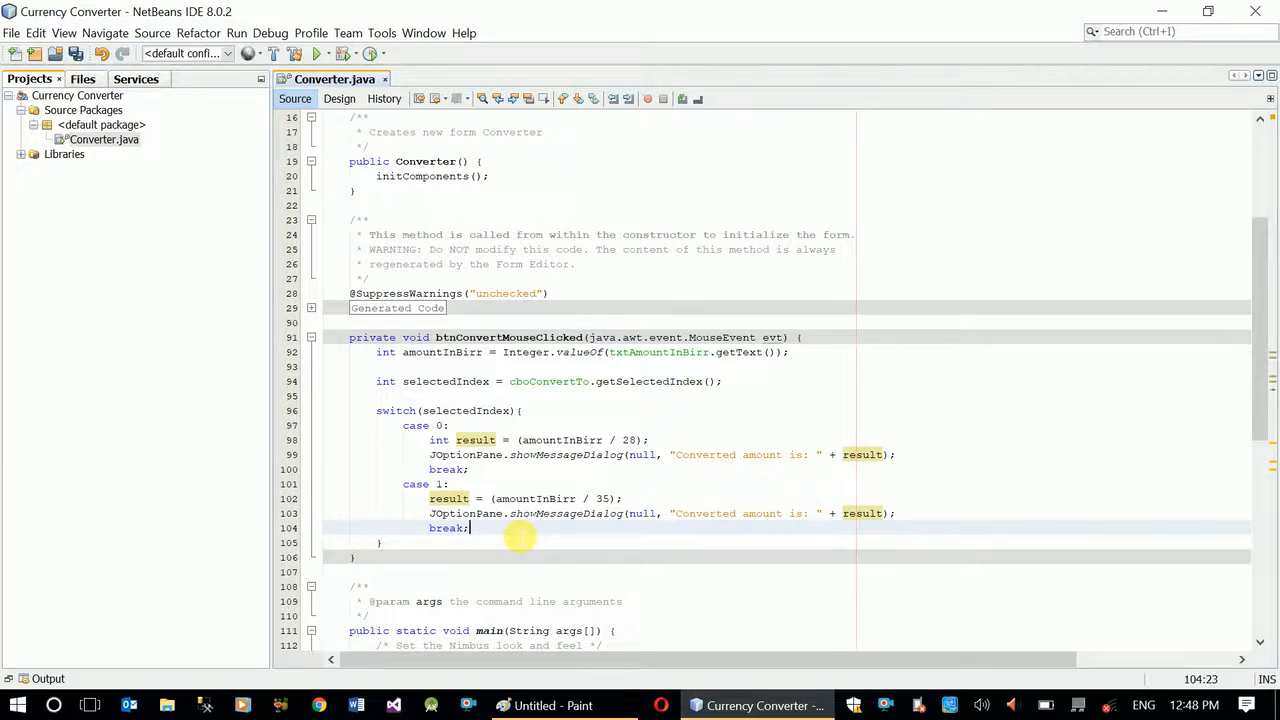
key(enter)
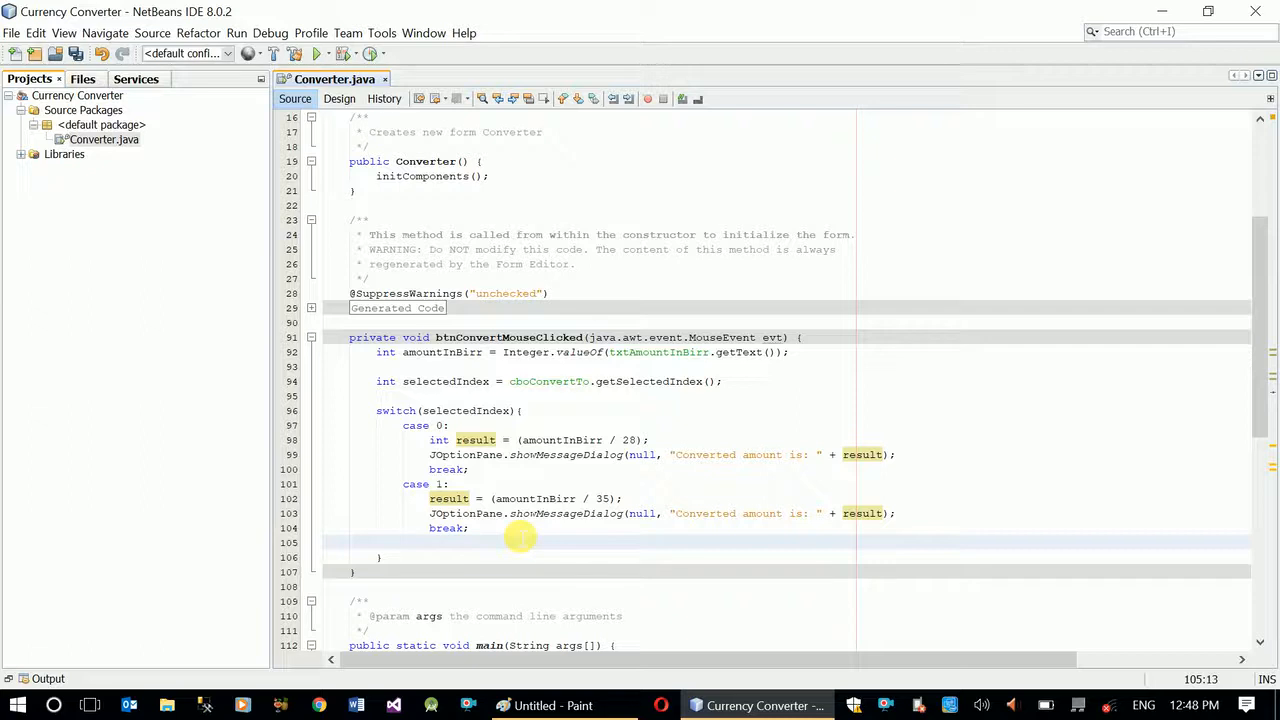
text(default:)
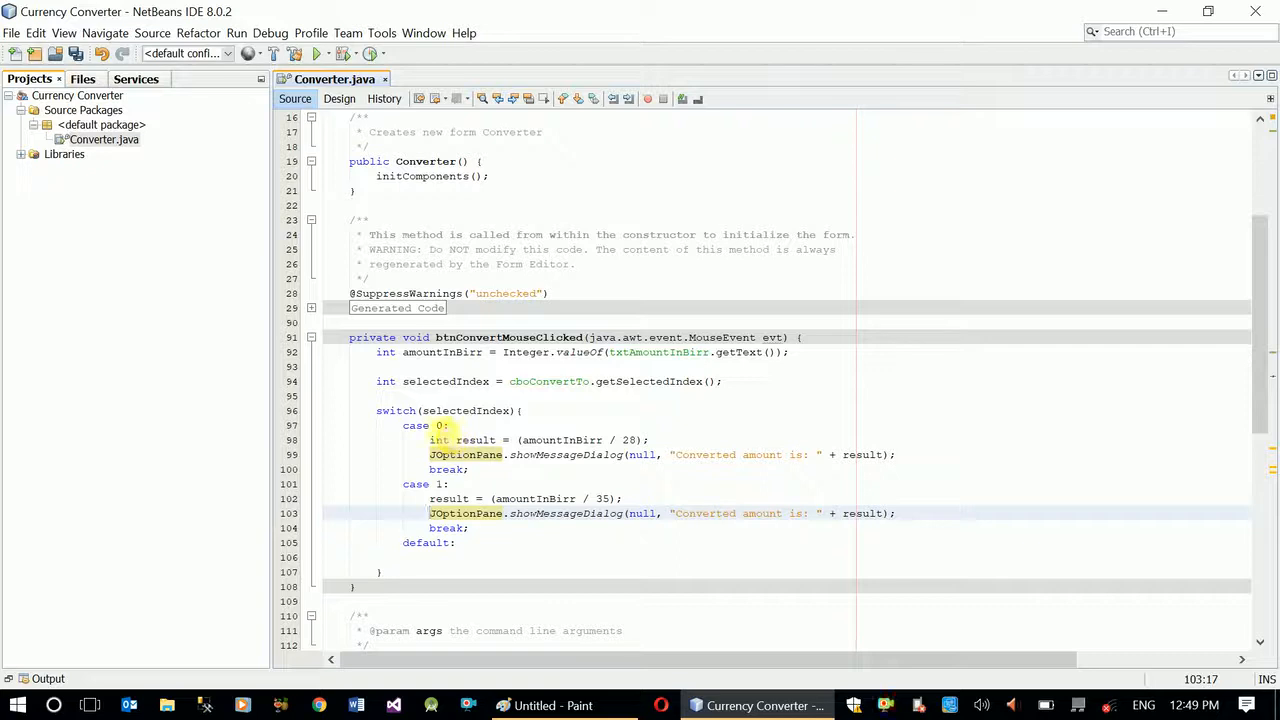
Add a default case whose message dialog says "Invalid selection, please try again." and run the project
click(896, 512)
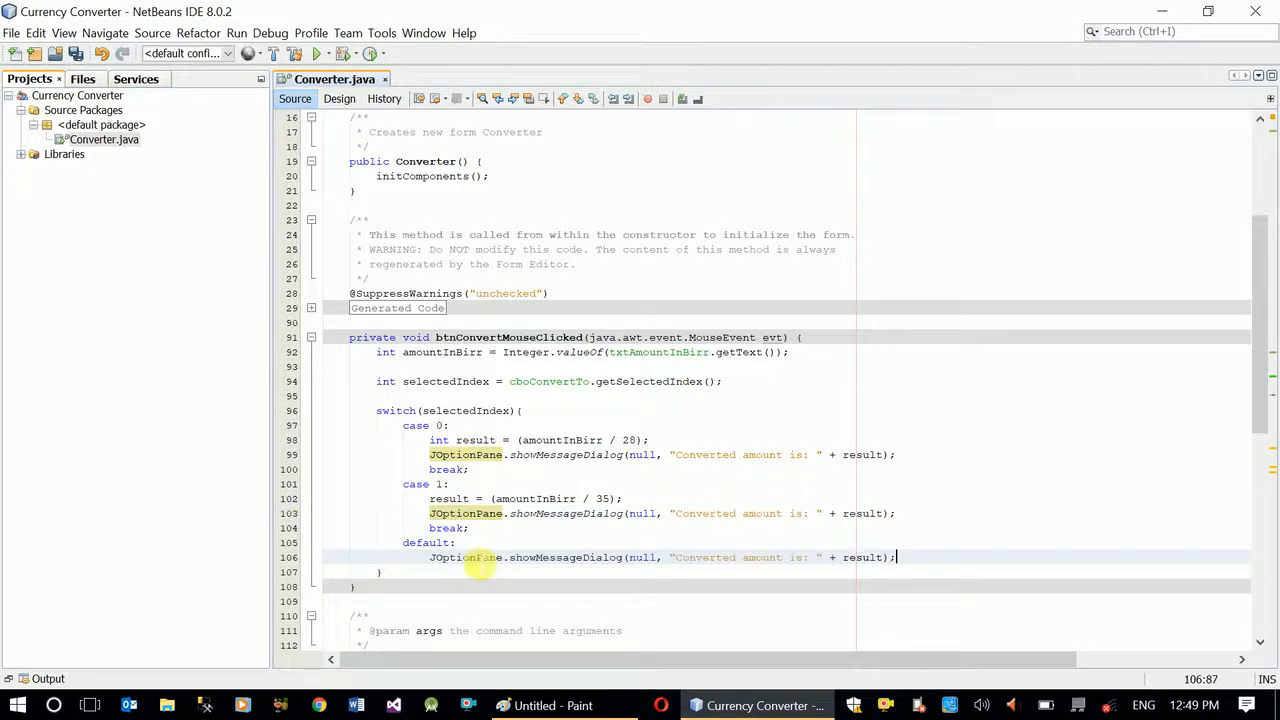
click(672, 556)
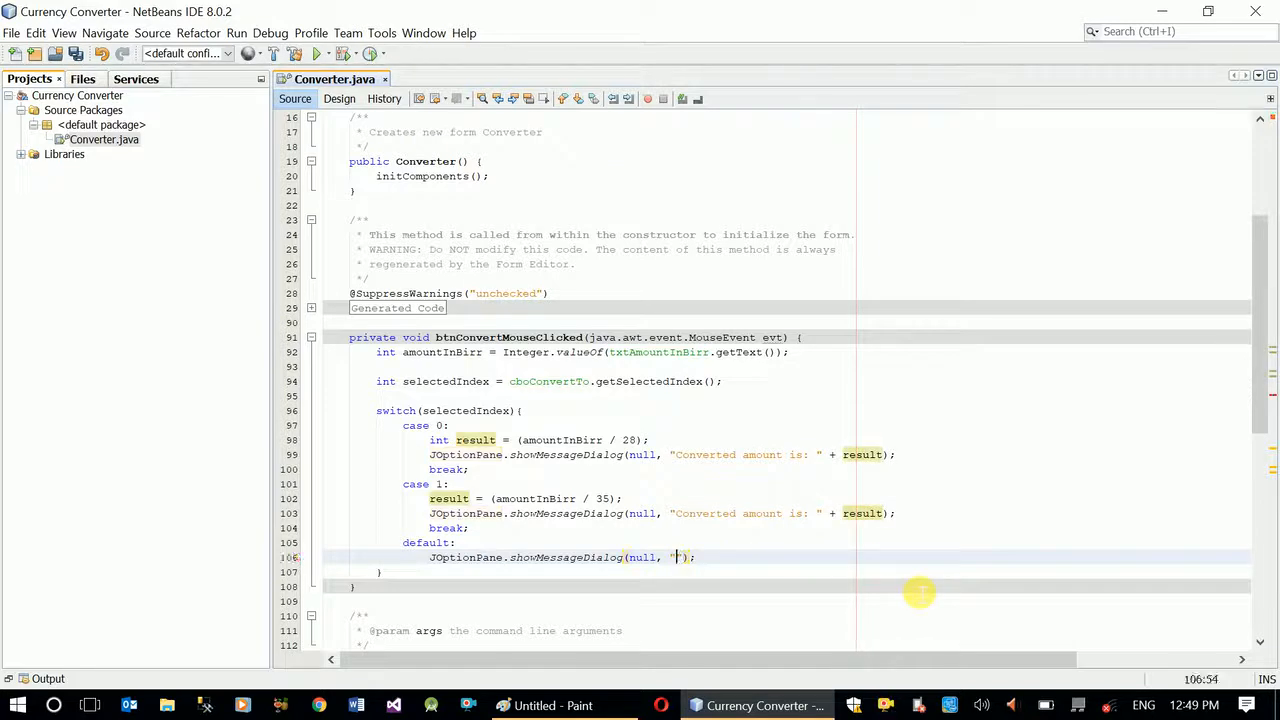
text(Invalid)
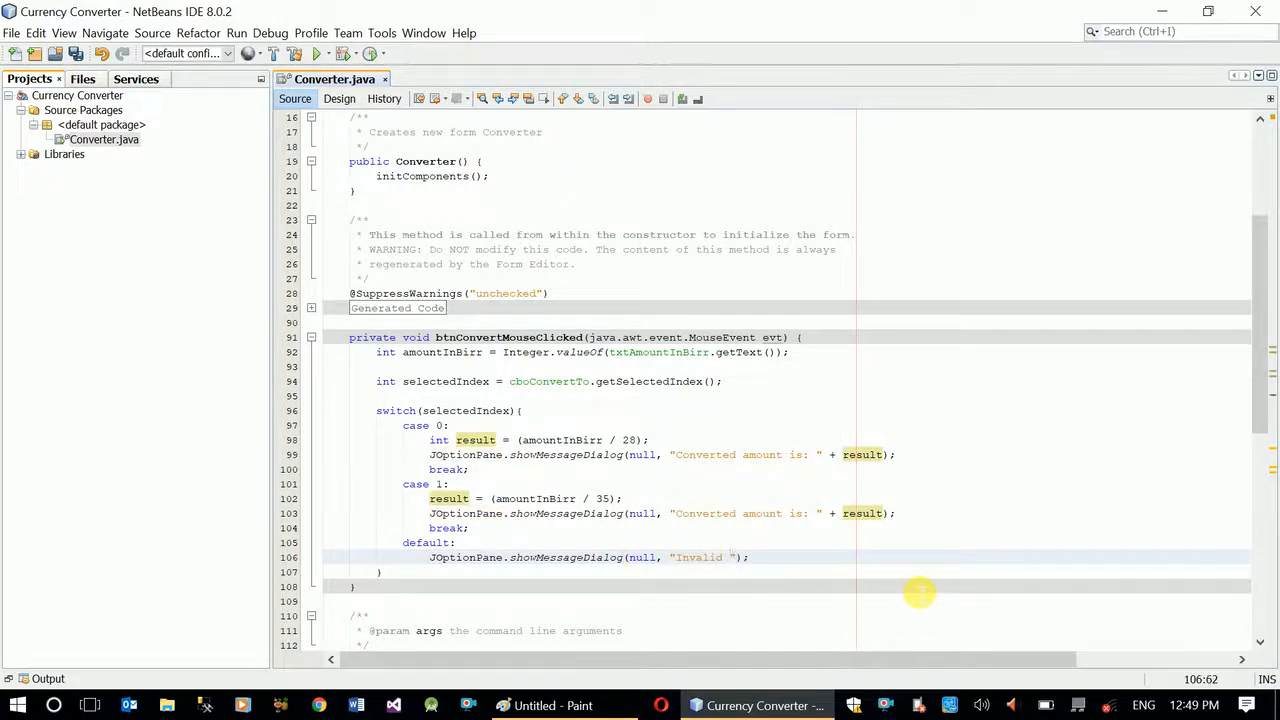
text(sale)
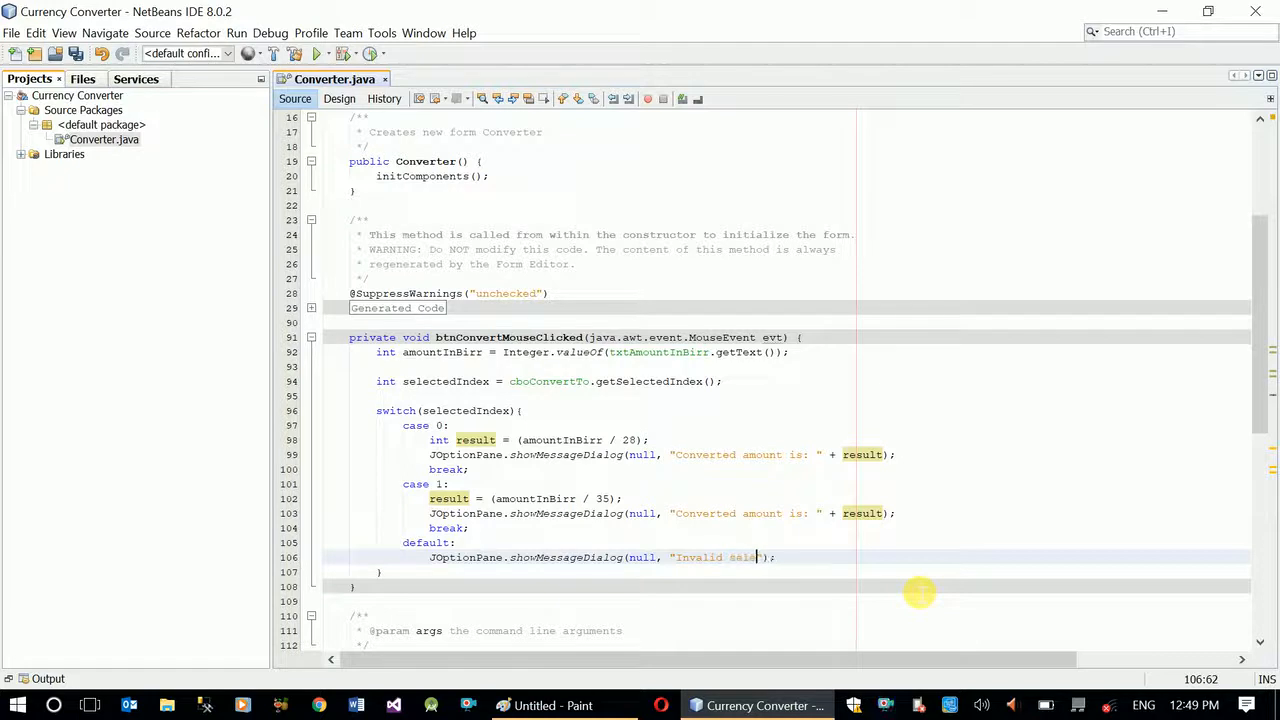
text(ction)
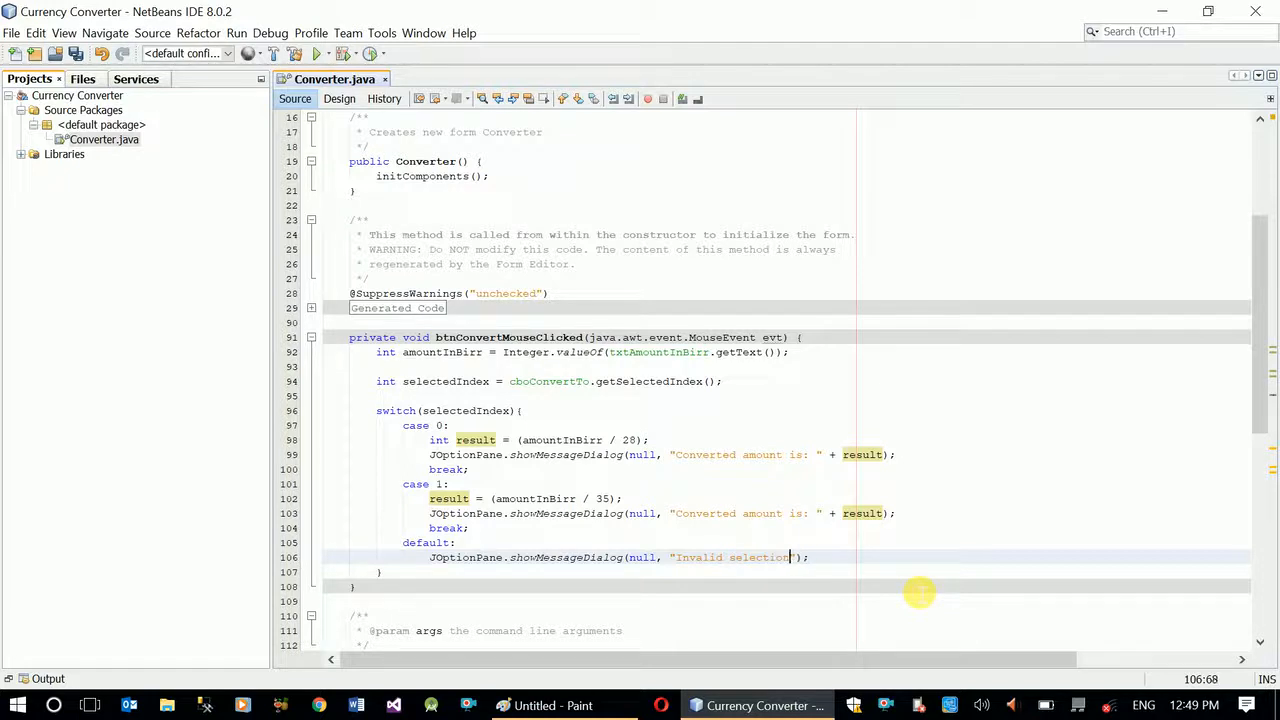
text(. please)
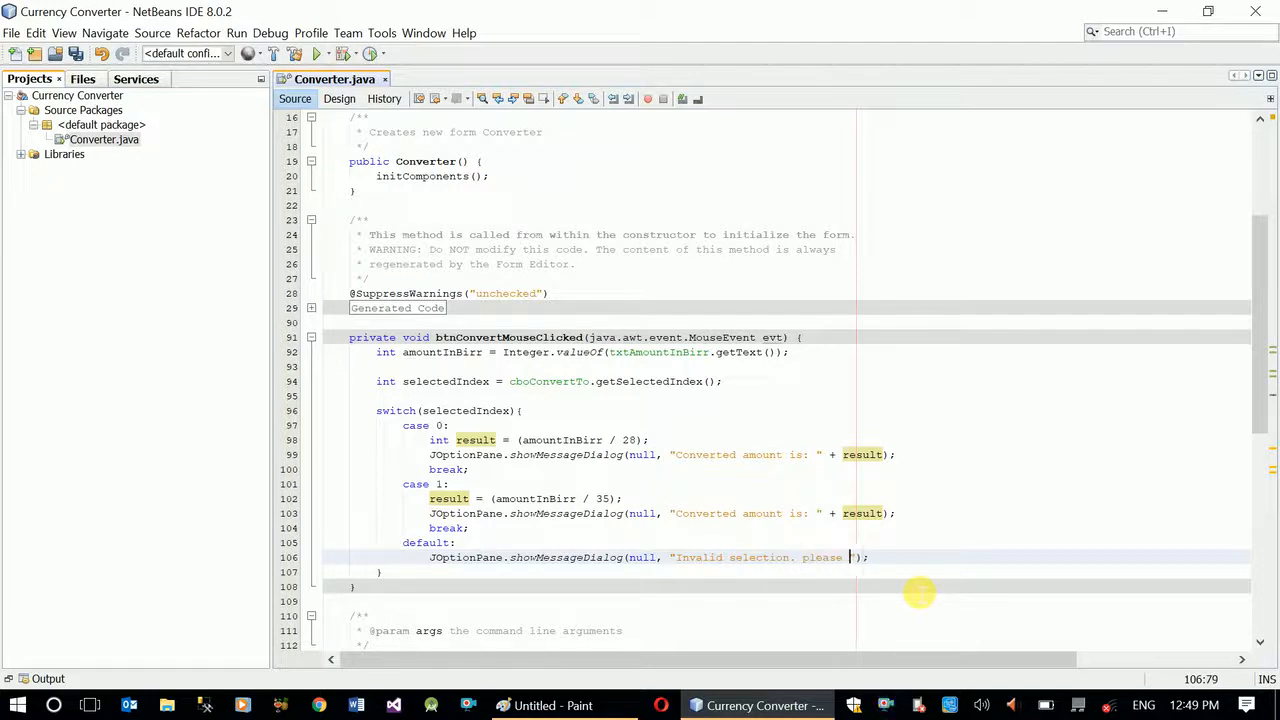
text(try again.)
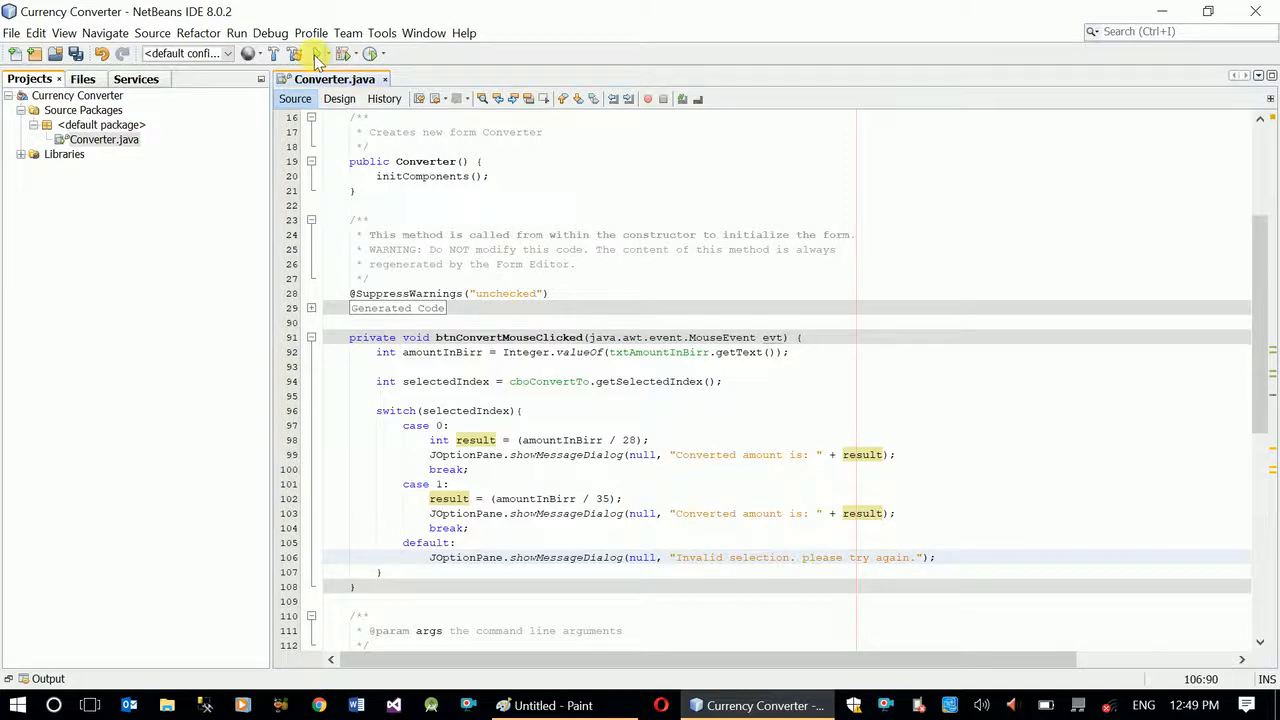
click(314, 52)
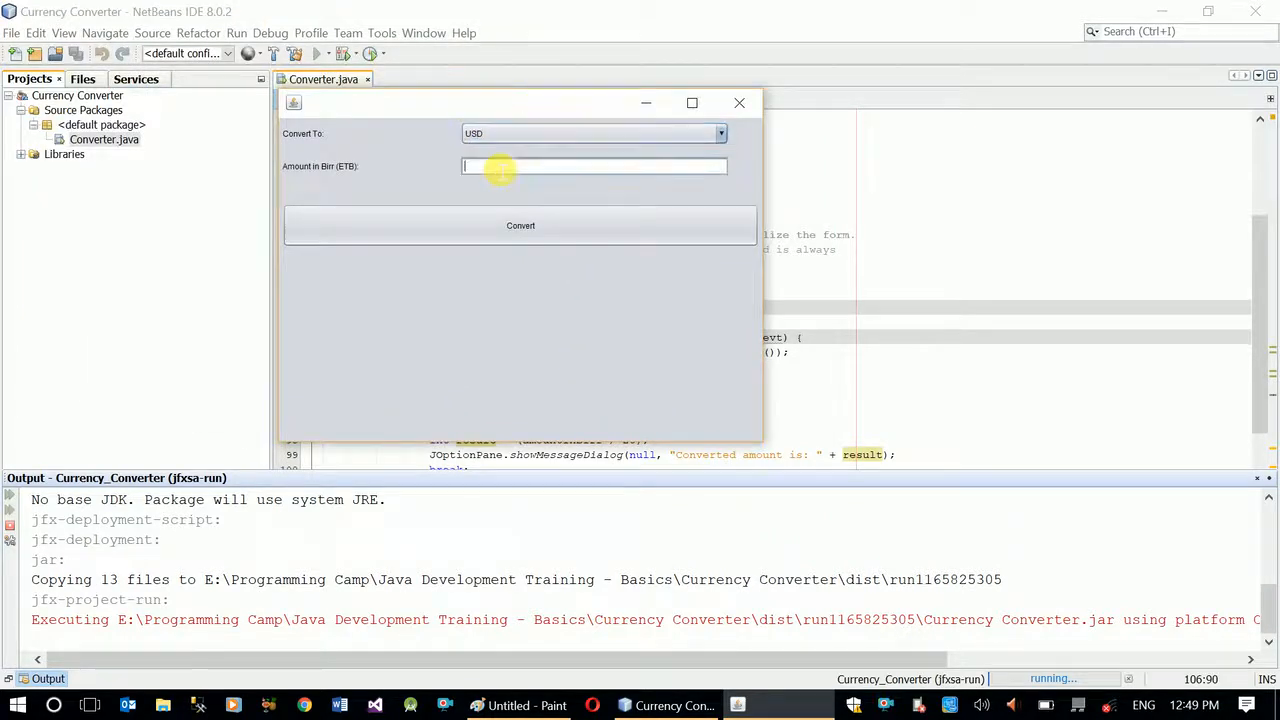
Convert 10000 Birr to USD, getting 357 in the result dialog
text(10000)
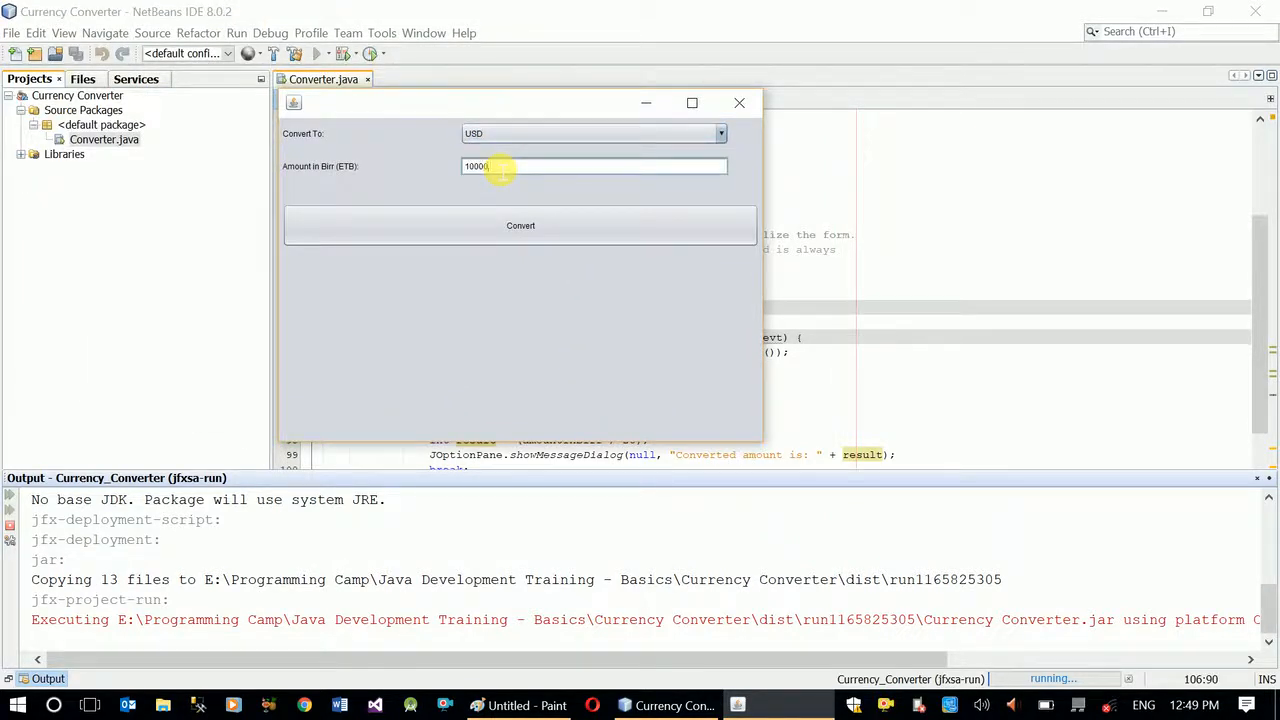
click(520, 224)
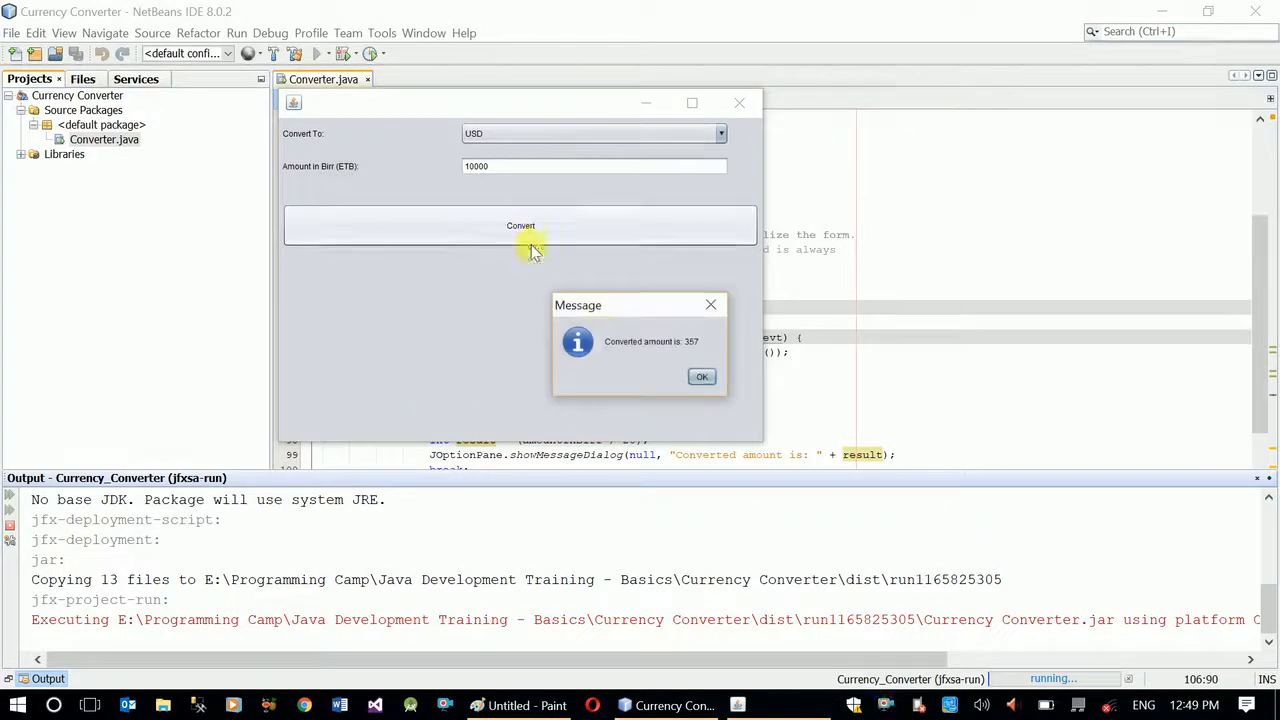
mouse_move(684, 350)
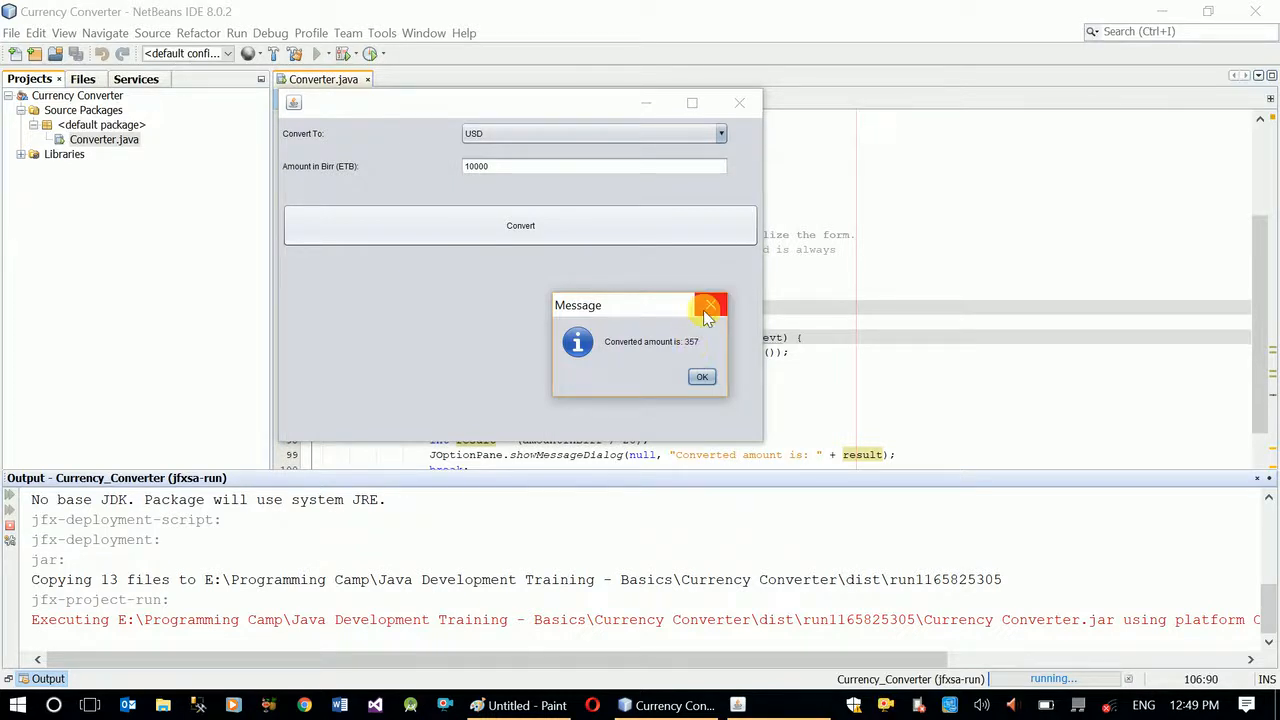
click(710, 304)
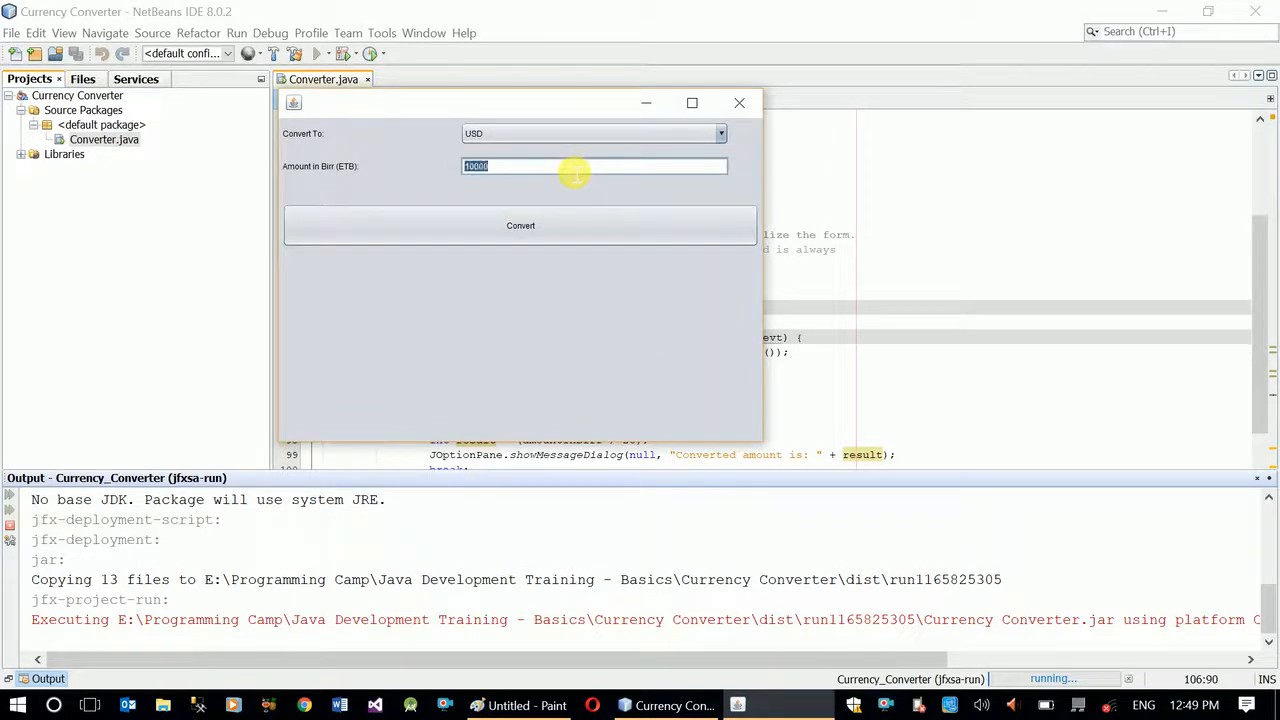
Convert 10000 Birr to GBP, getting 285, then close the converter window
click(592, 132)
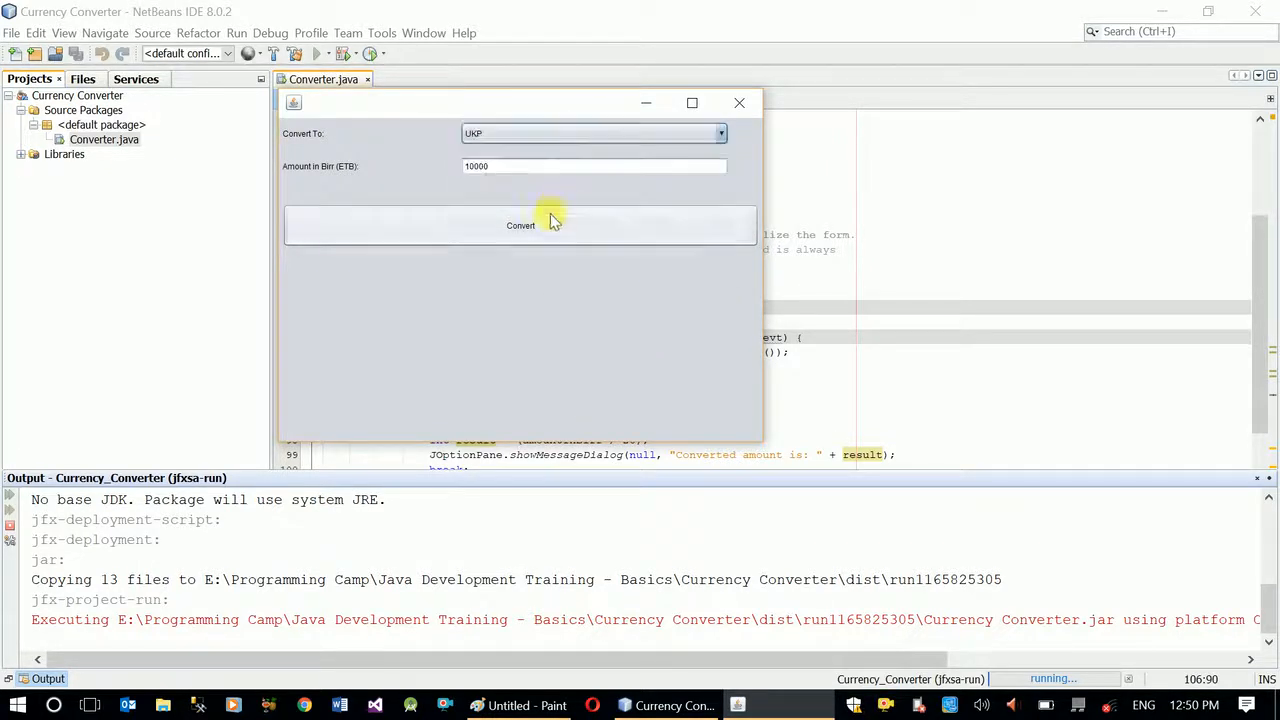
mouse_move(520, 224)
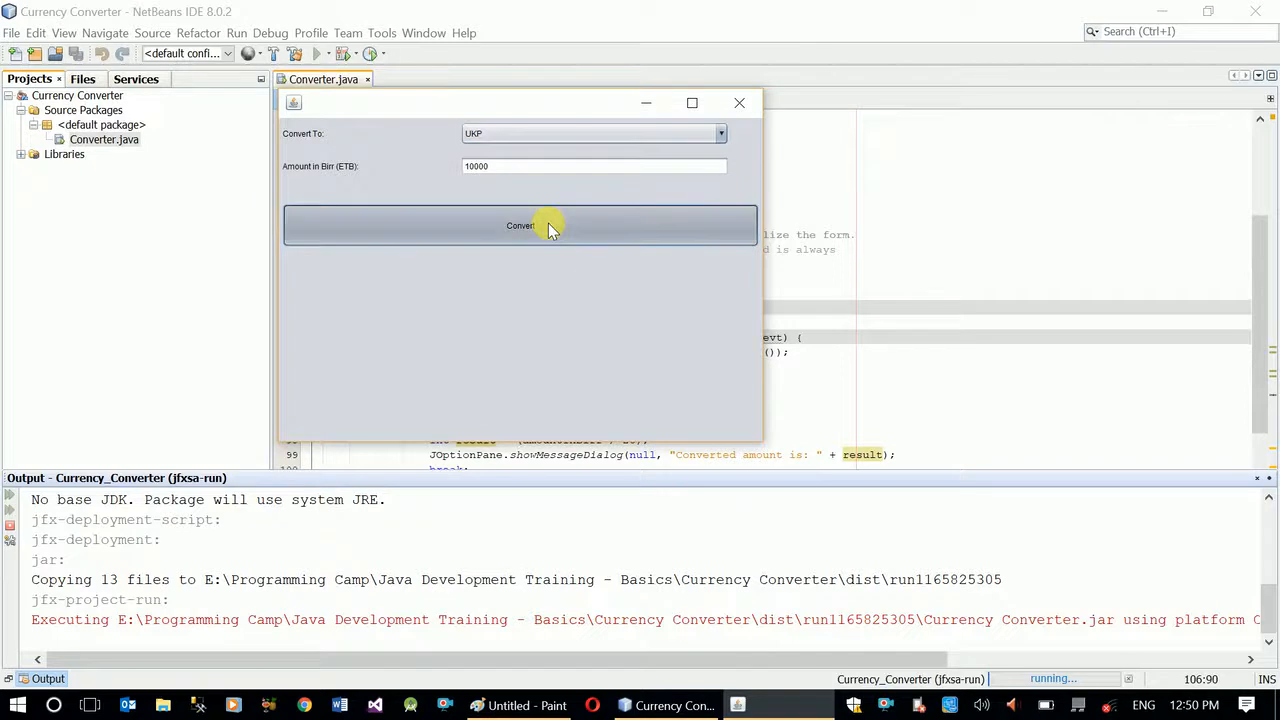
click(520, 224)
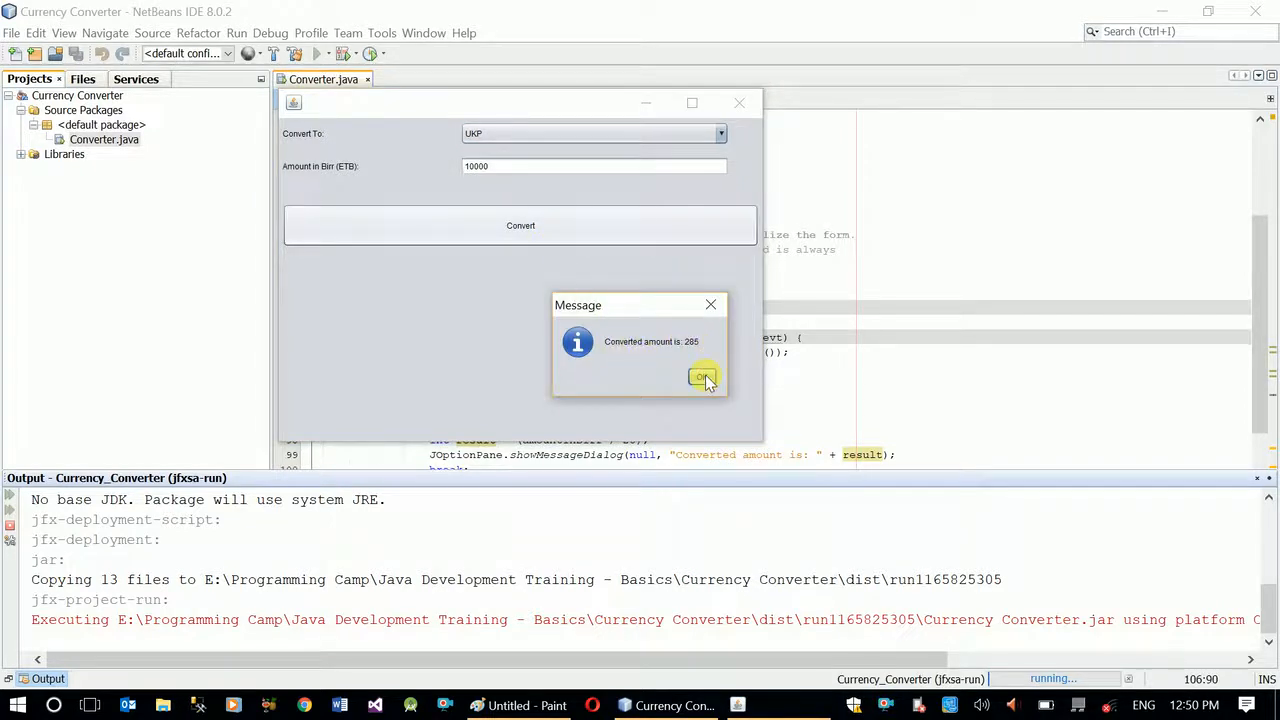
click(704, 376)
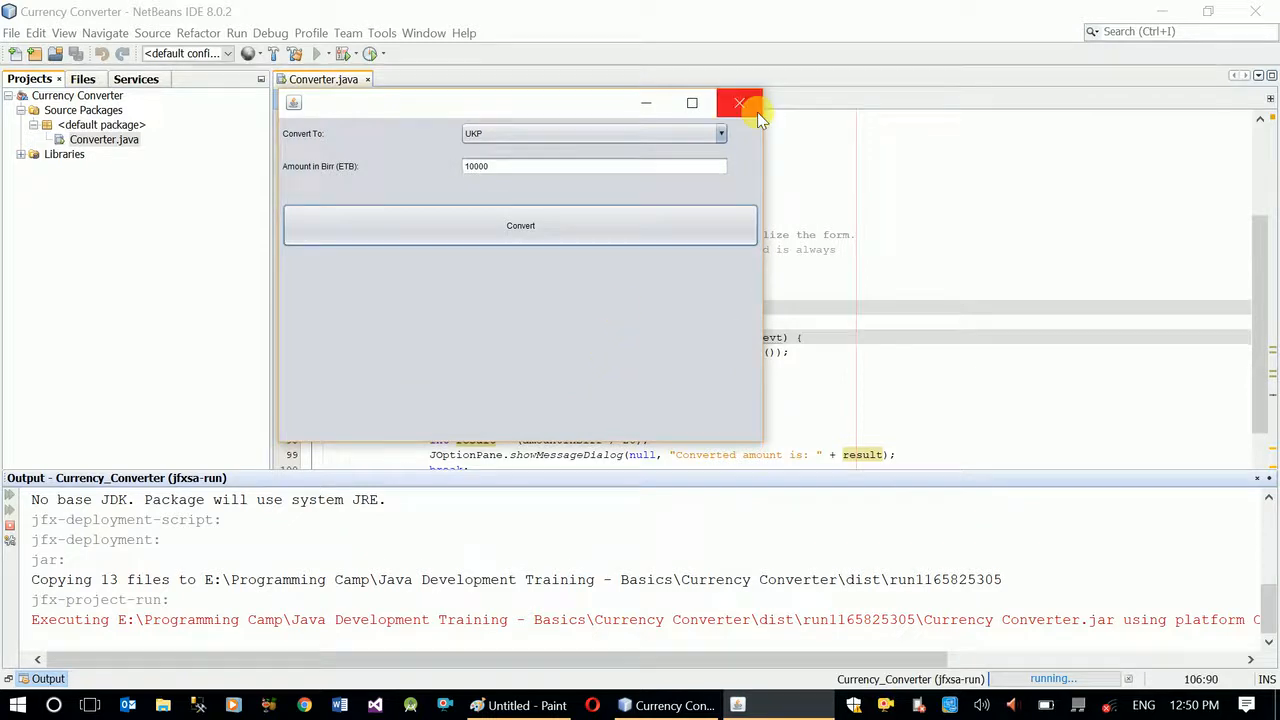
click(740, 104)
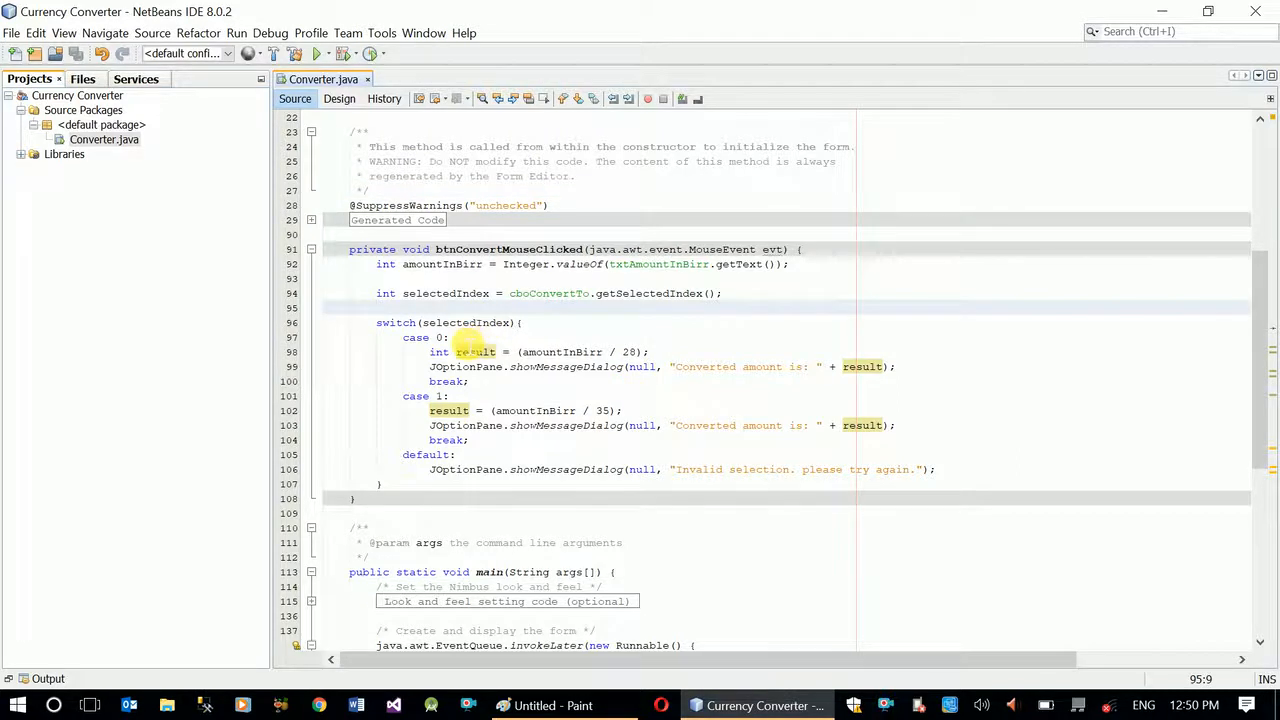
click(378, 308)
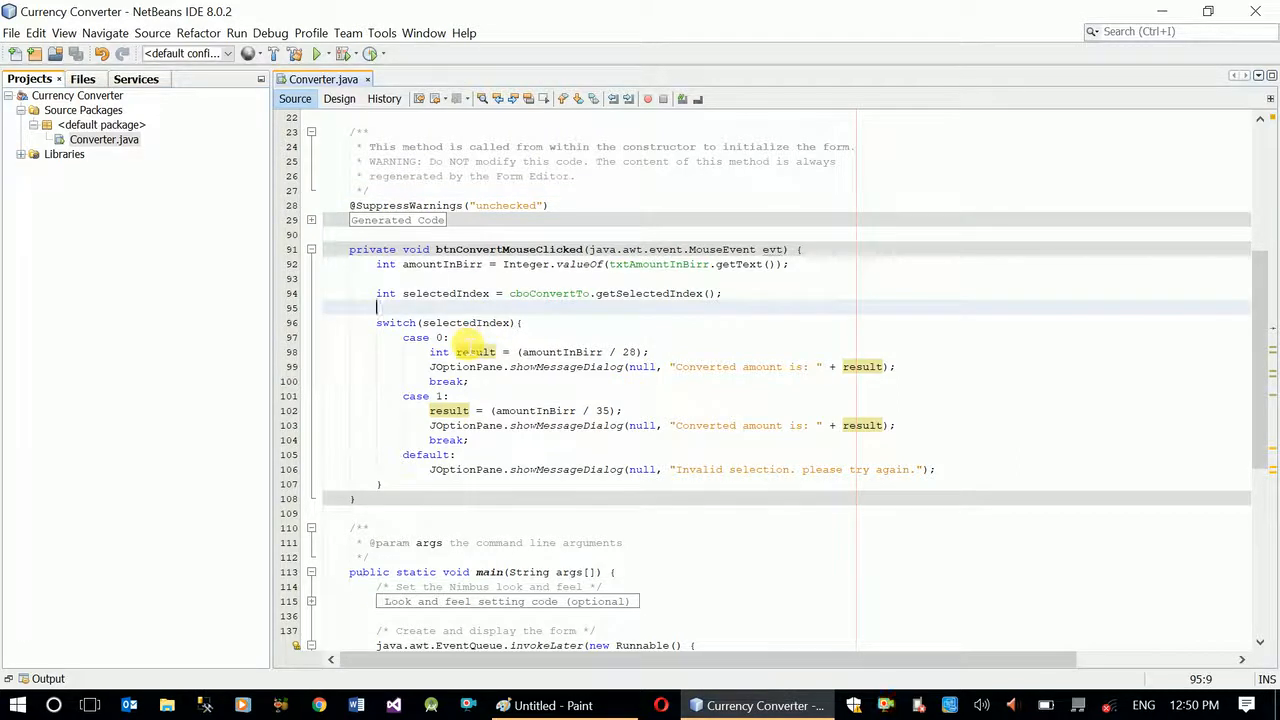